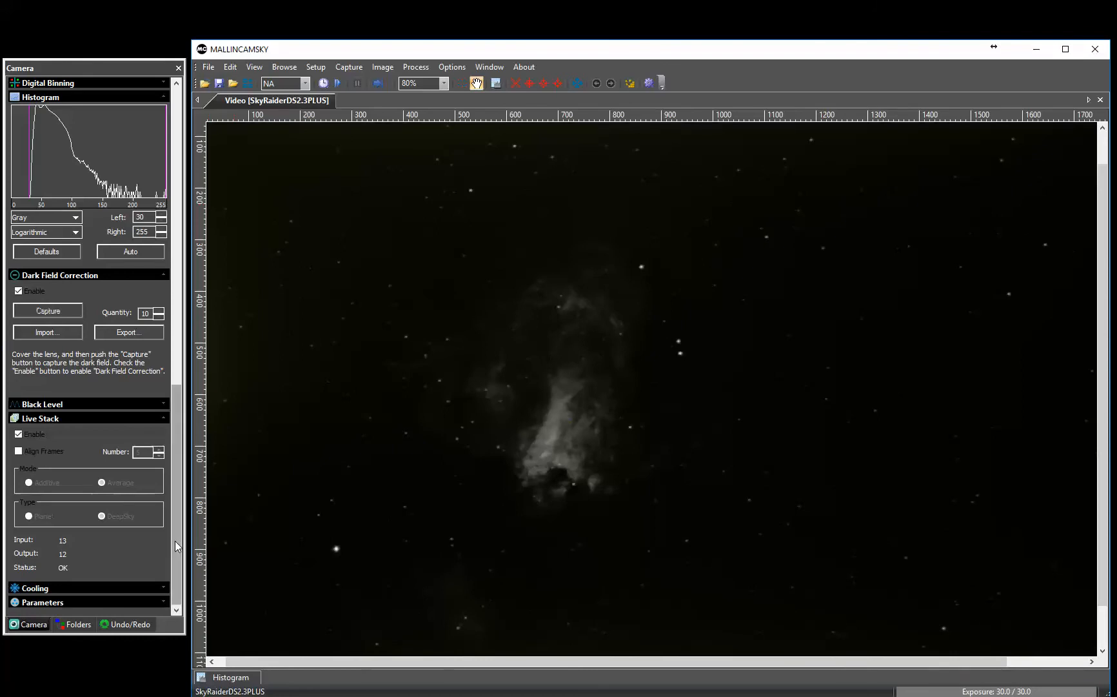
# Scroll the Camera panel to Color Adjustment to bring Brightness from 0 to 20
pyautogui.scroll(3)
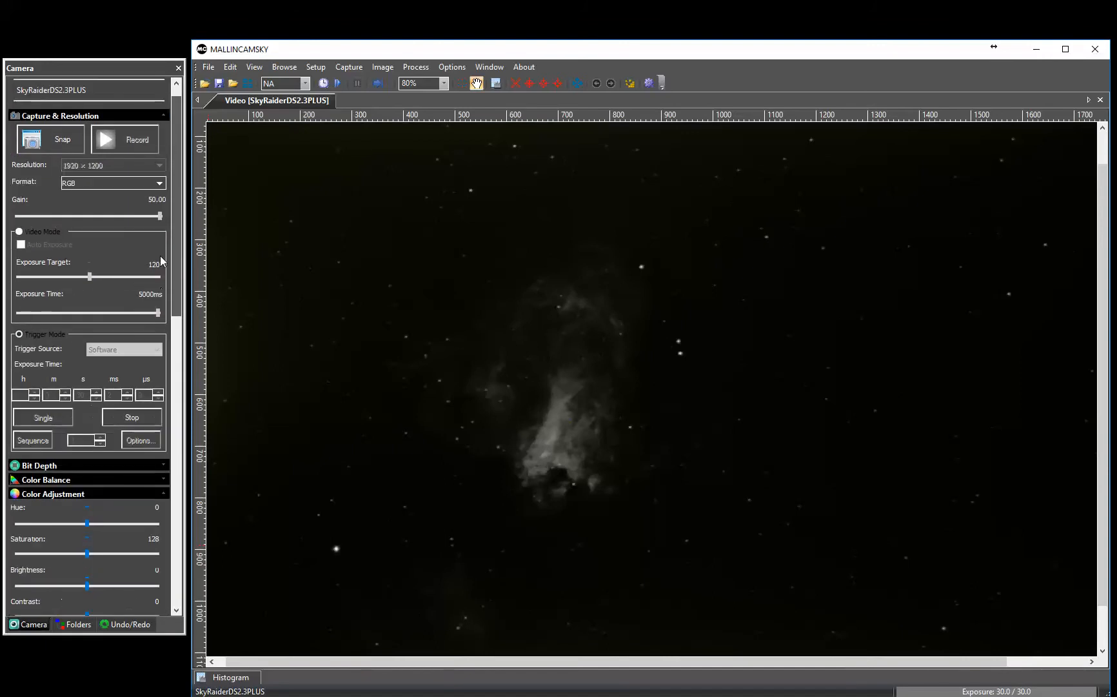
pyautogui.moveTo(152, 456)
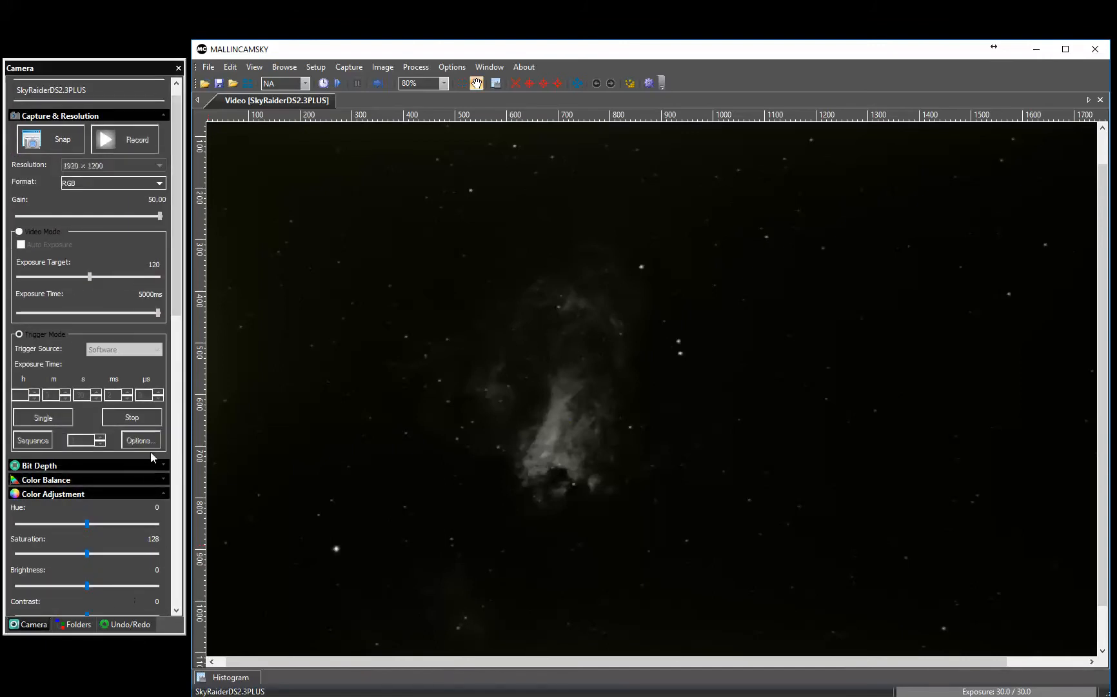
pyautogui.scroll(-3)
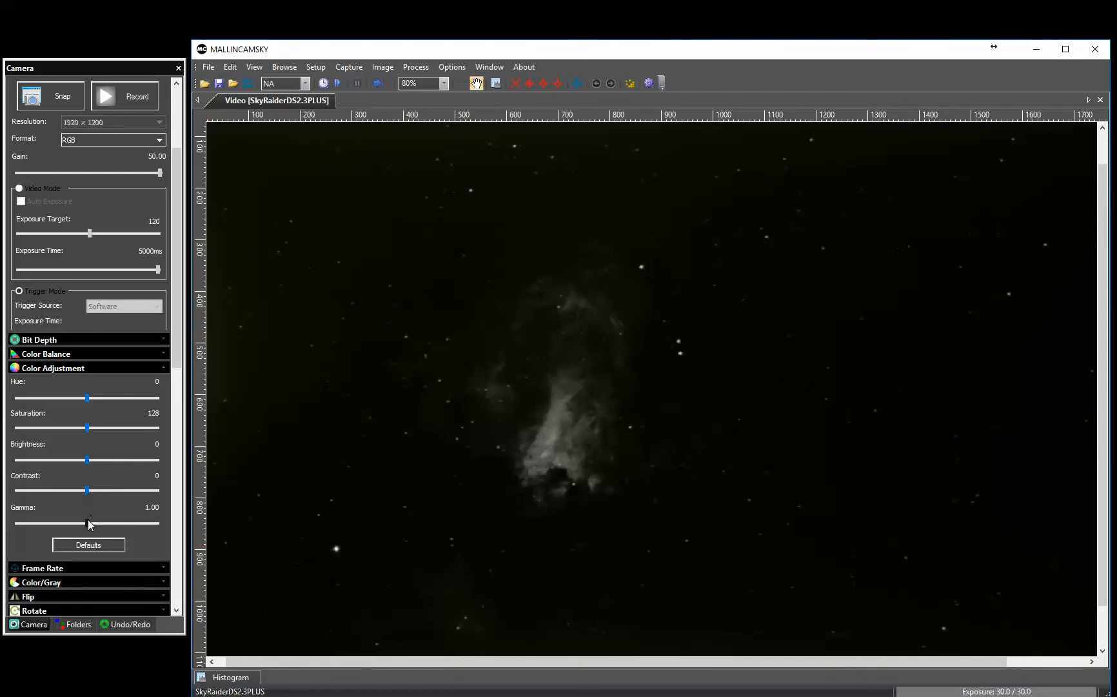
pyautogui.moveTo(89, 460)
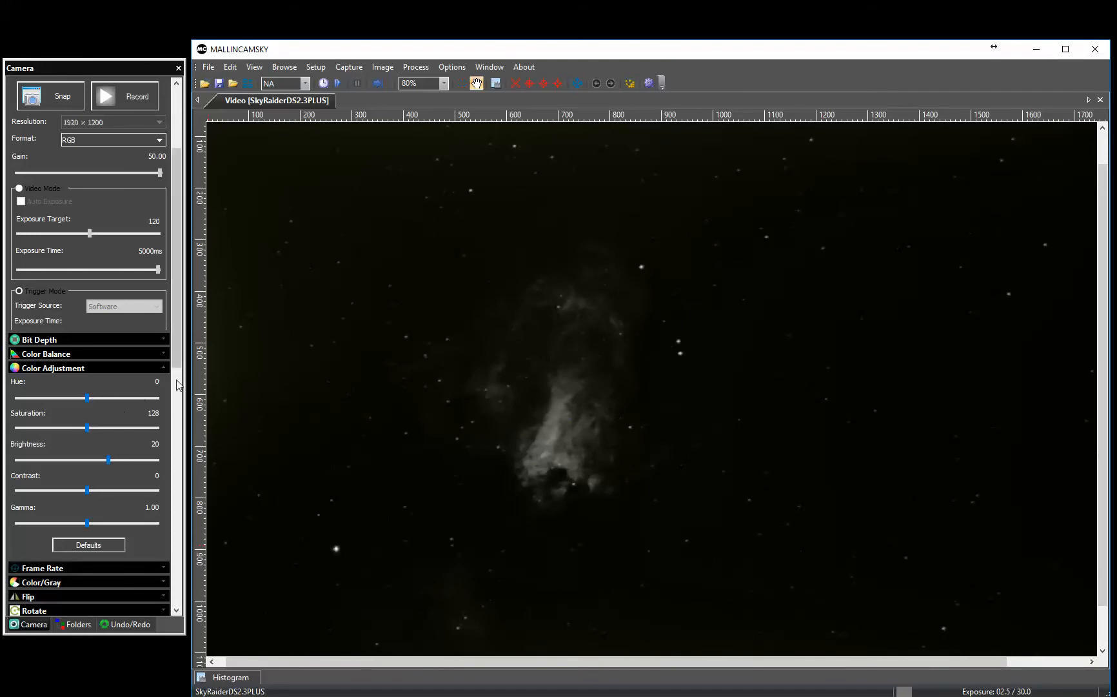
# Scroll to the Histogram section and start lowering the Left level toward 15
pyautogui.scroll(-3)
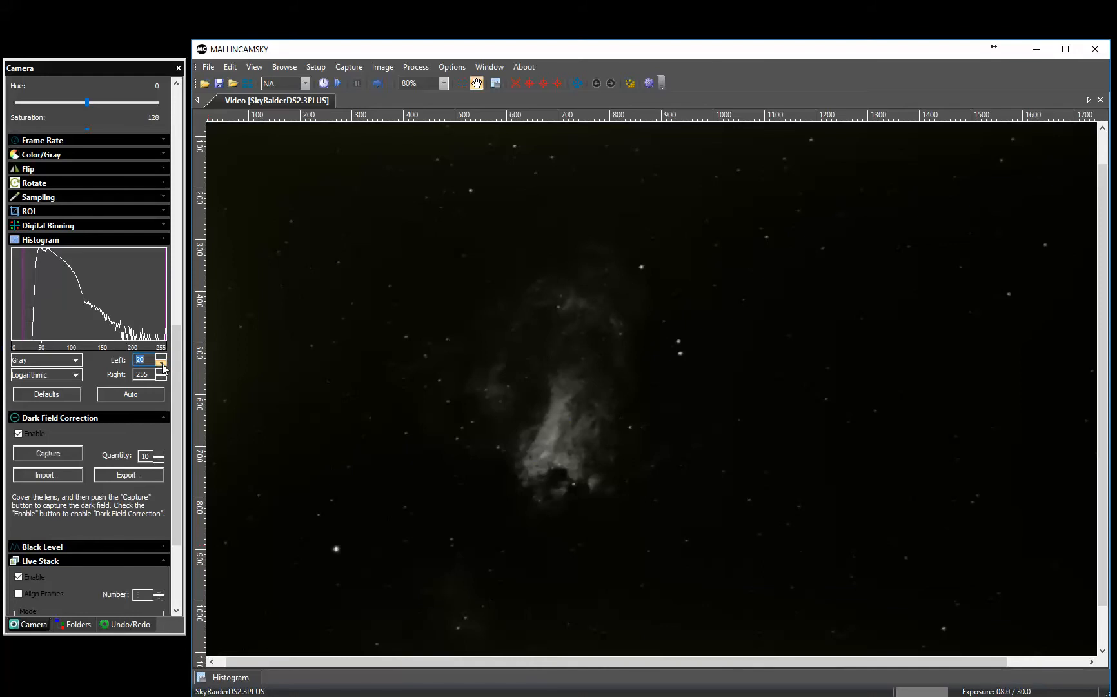
pyautogui.click(162, 362)
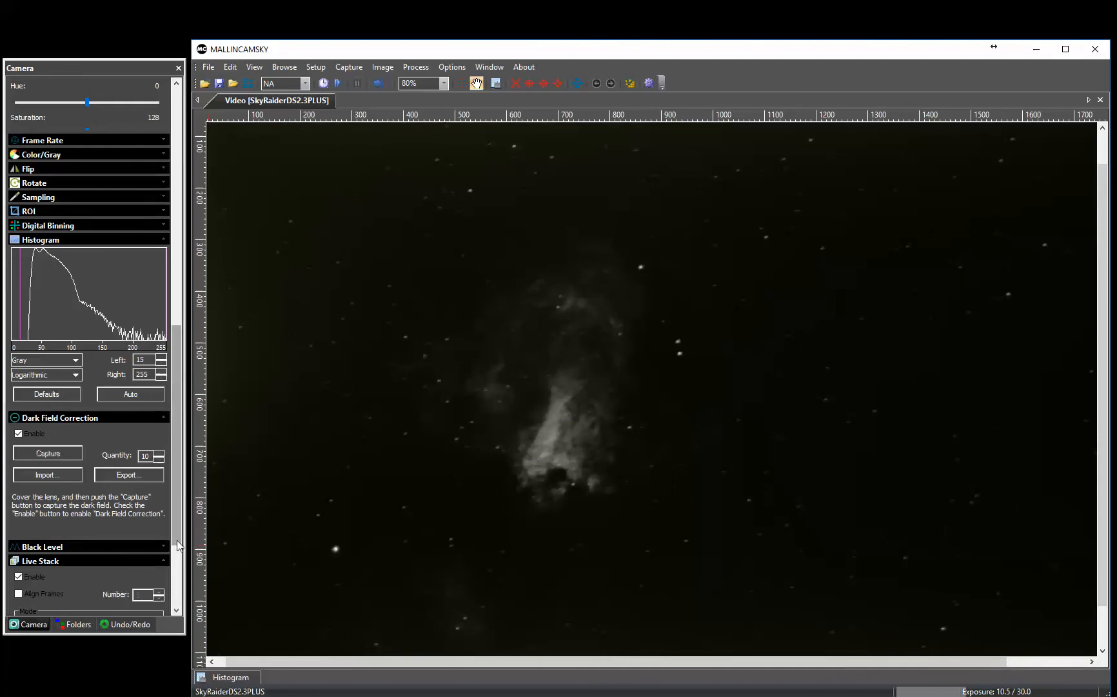
# Step the histogram Right level down from 255 toward about 205
pyautogui.scroll(-3)
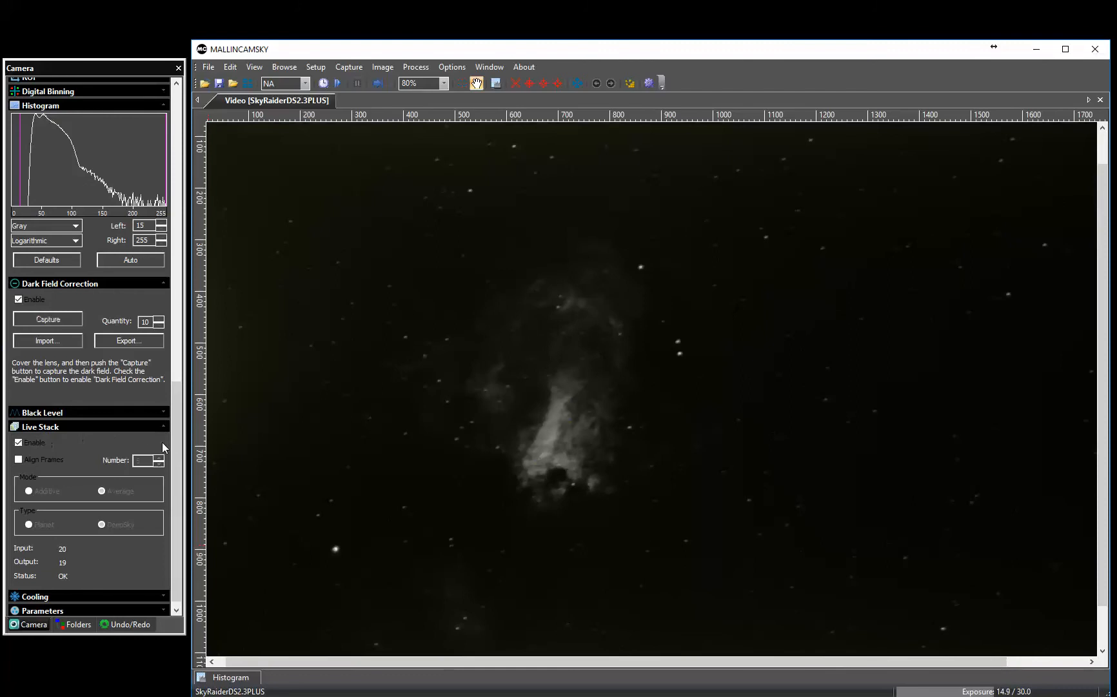
pyautogui.scroll(3)
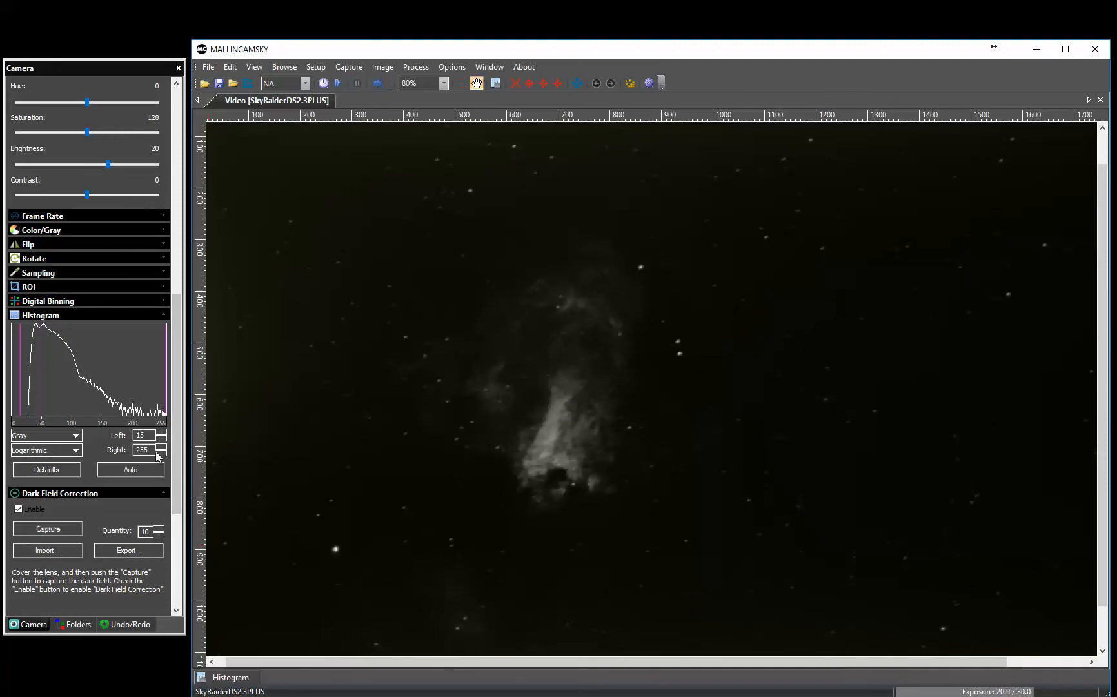
pyautogui.click(163, 452)
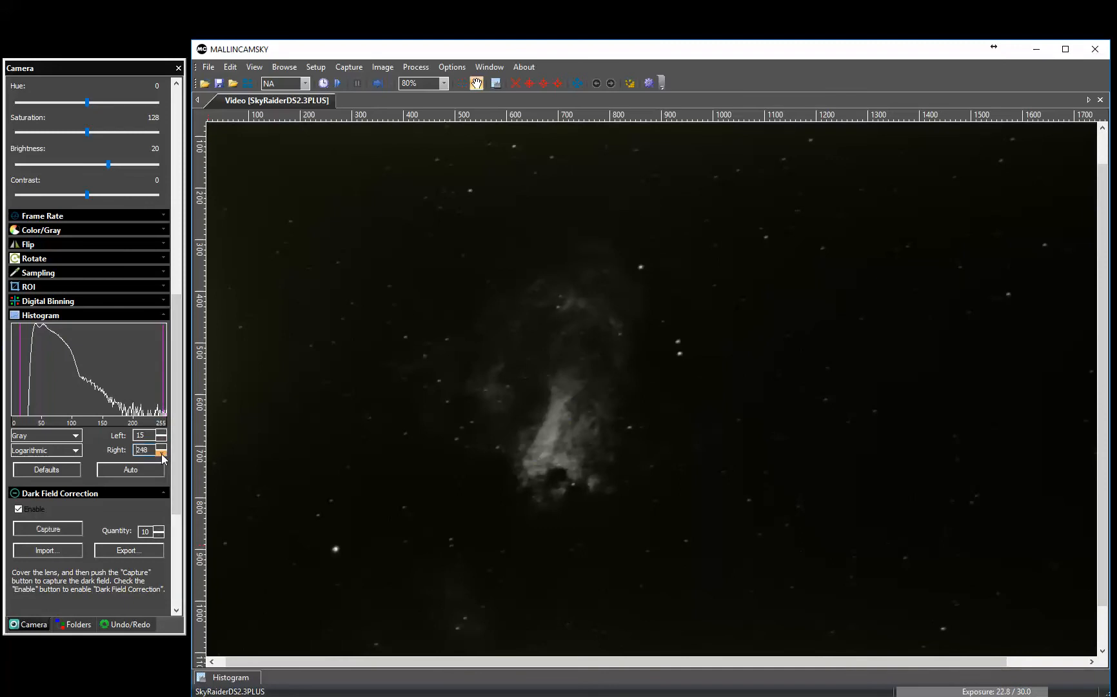
pyautogui.click(162, 452)
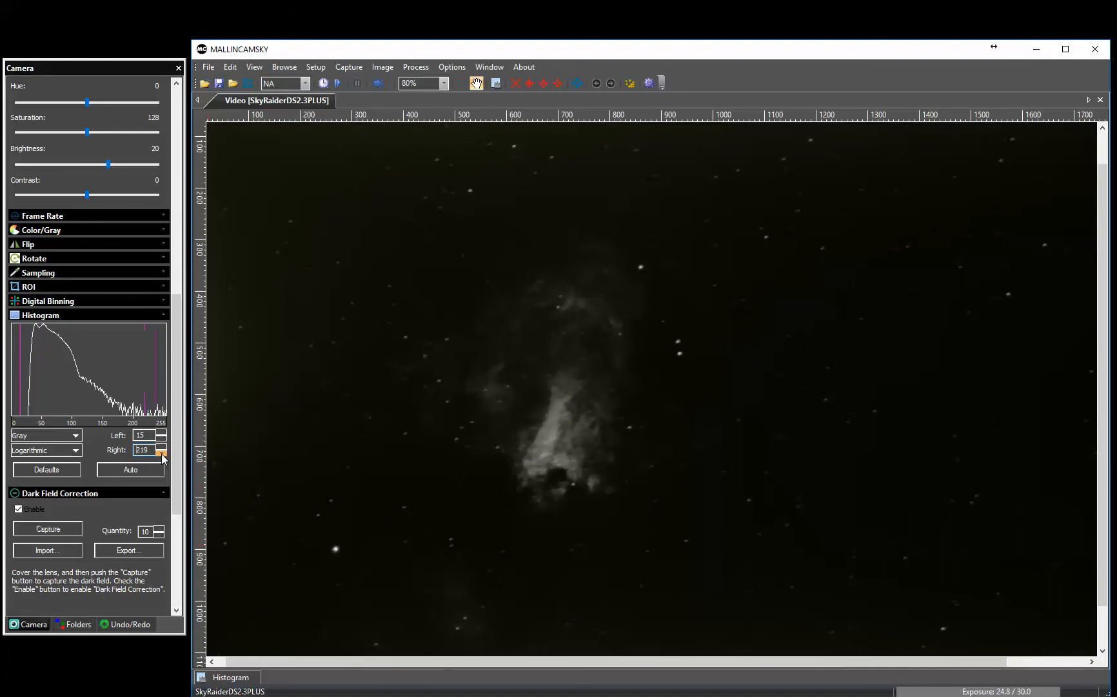
pyautogui.click(162, 452)
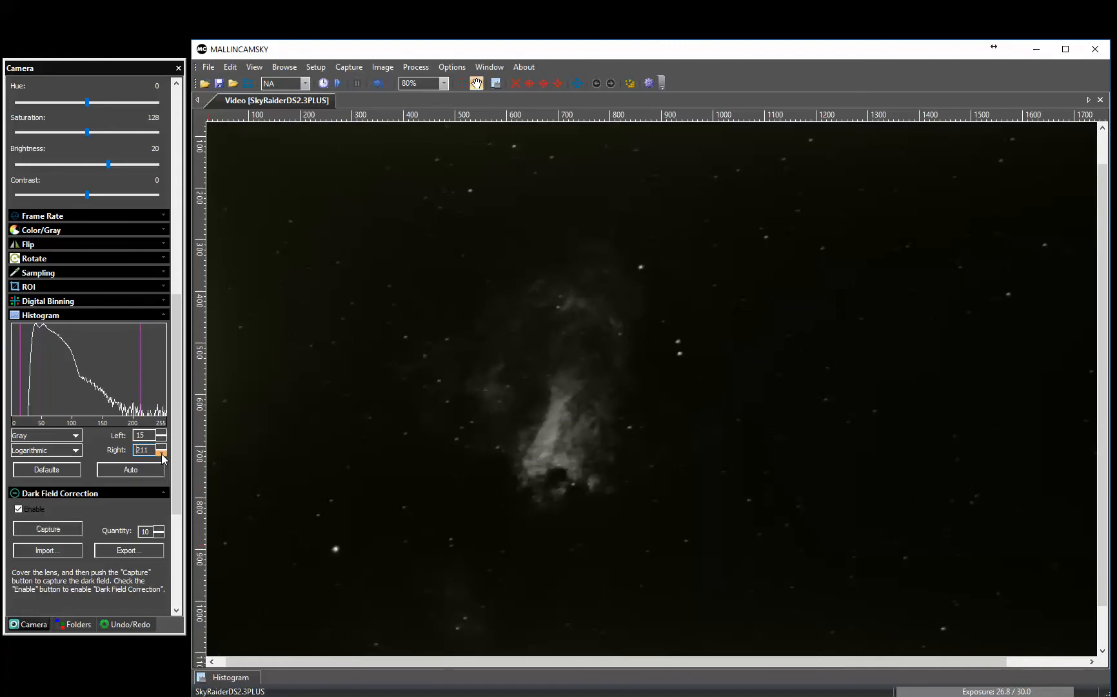
pyautogui.click(162, 453)
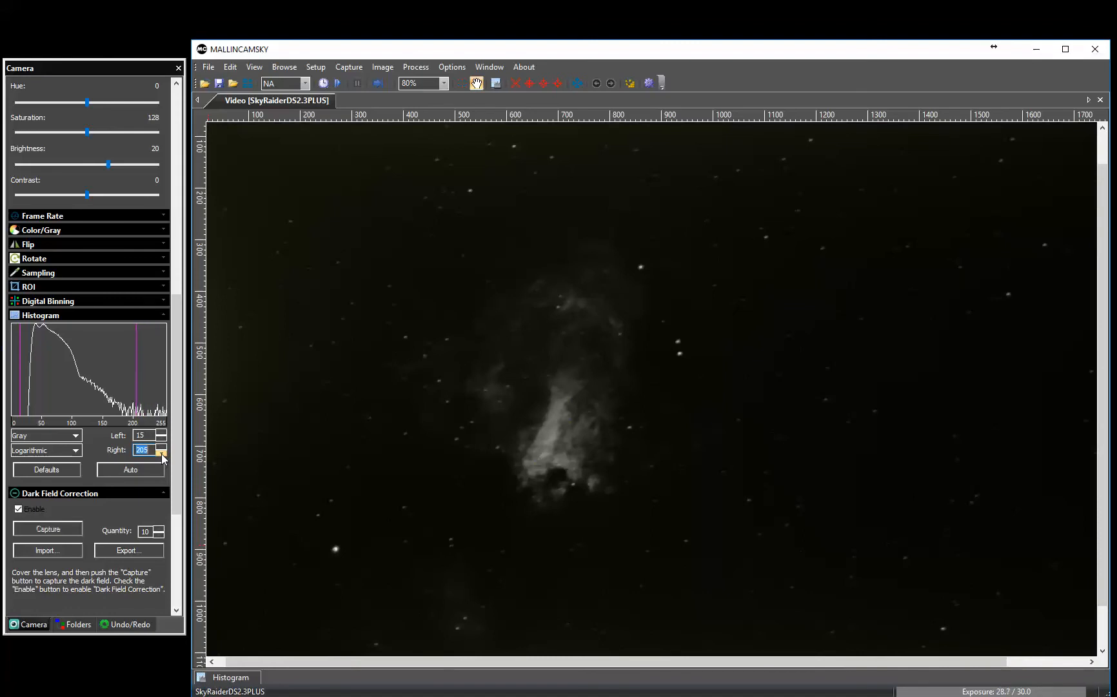
pyautogui.click(162, 452)
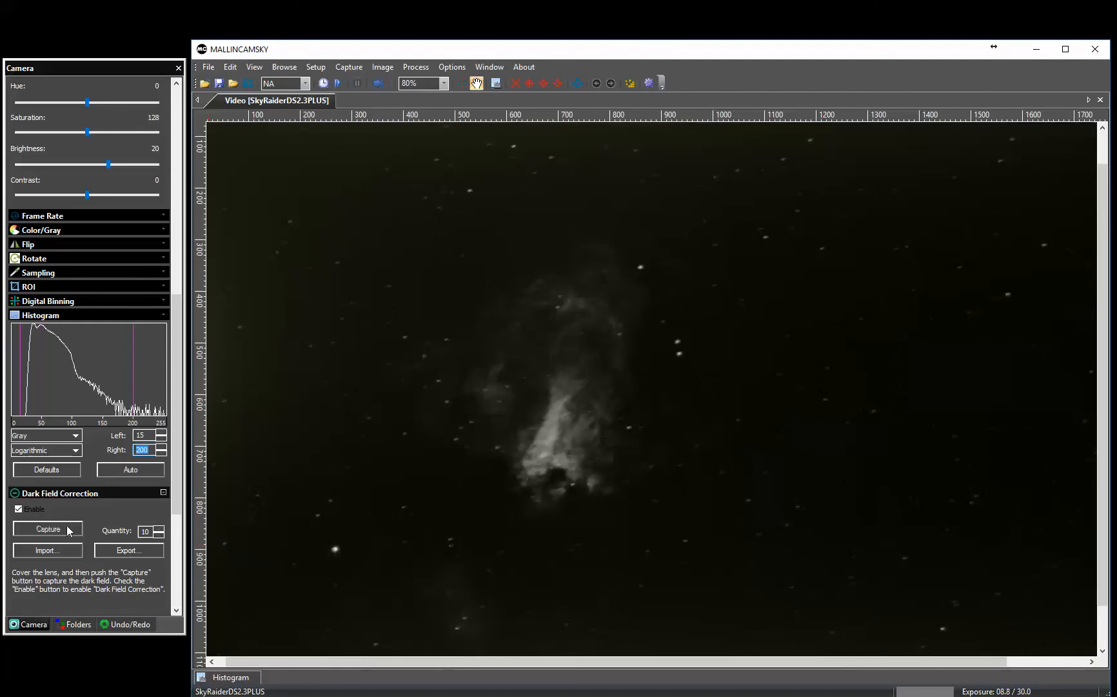
# Uncheck Live Stack Enable in the Camera panel, then scroll back to the top
pyautogui.scroll(-3)
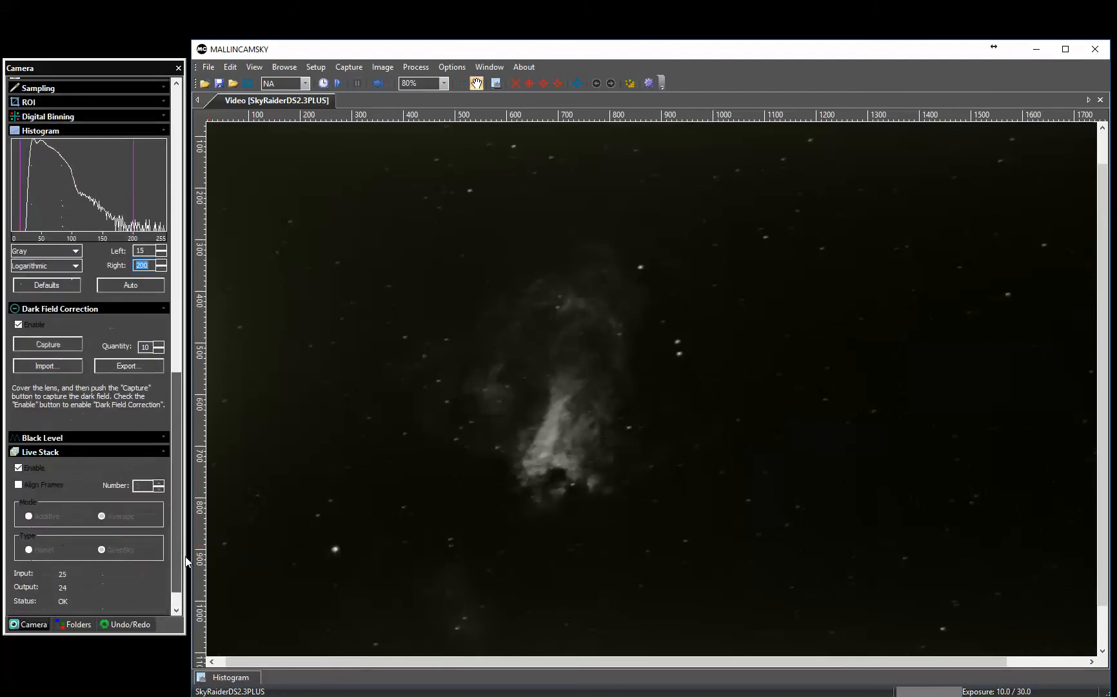
pyautogui.scroll(-3)
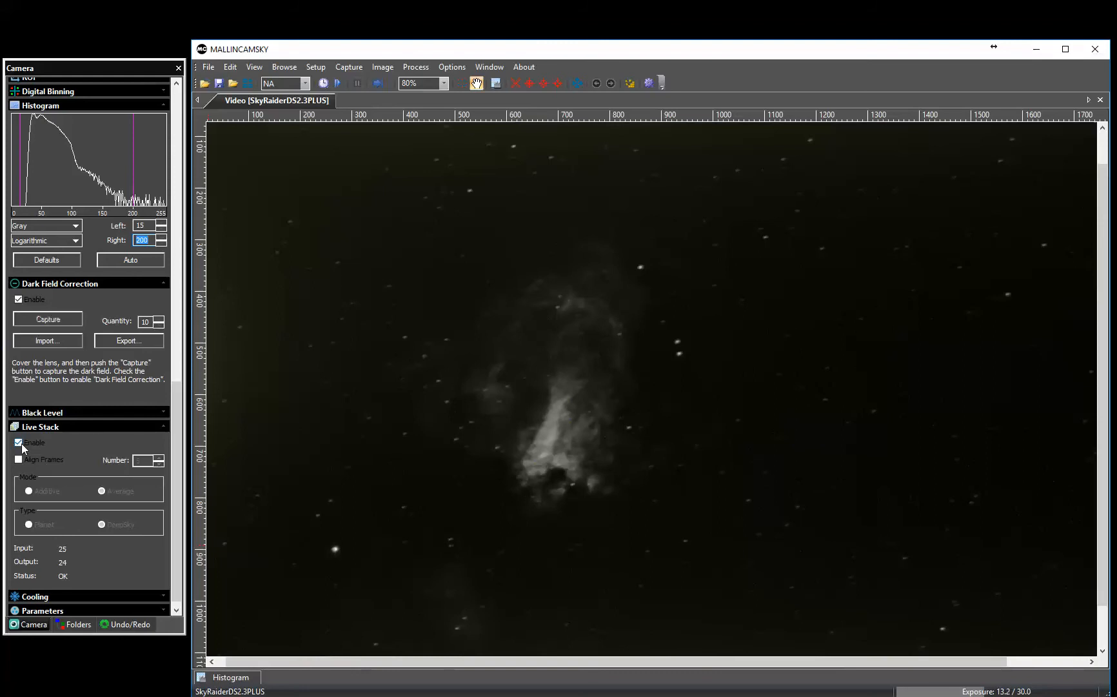
pyautogui.click(19, 443)
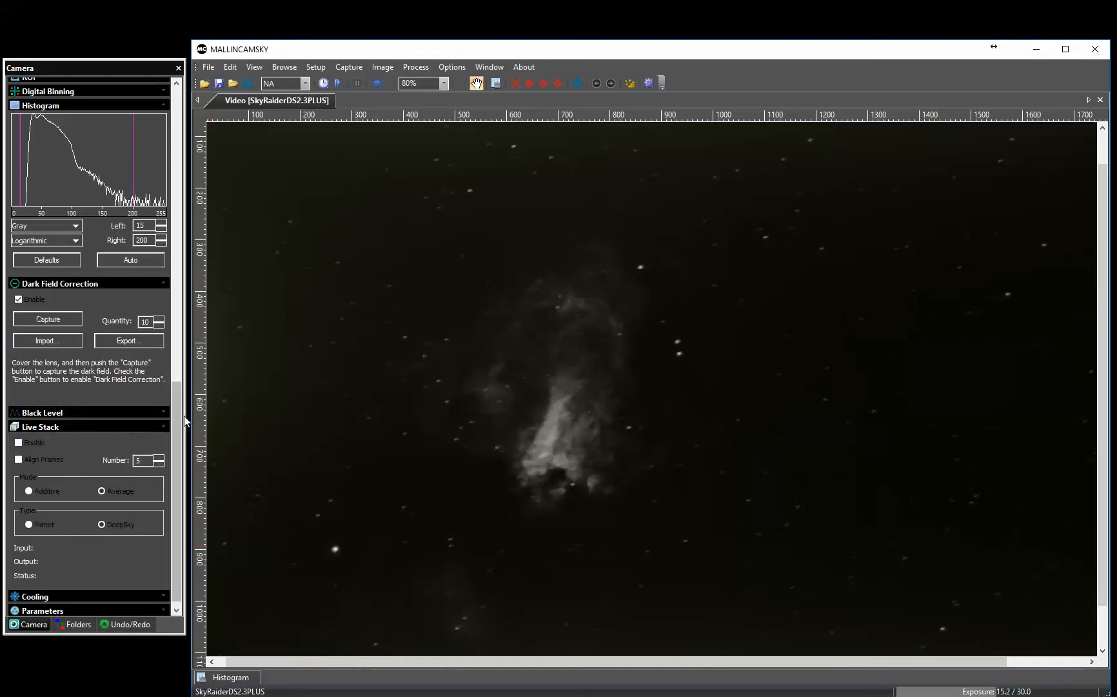
pyautogui.scroll(3)
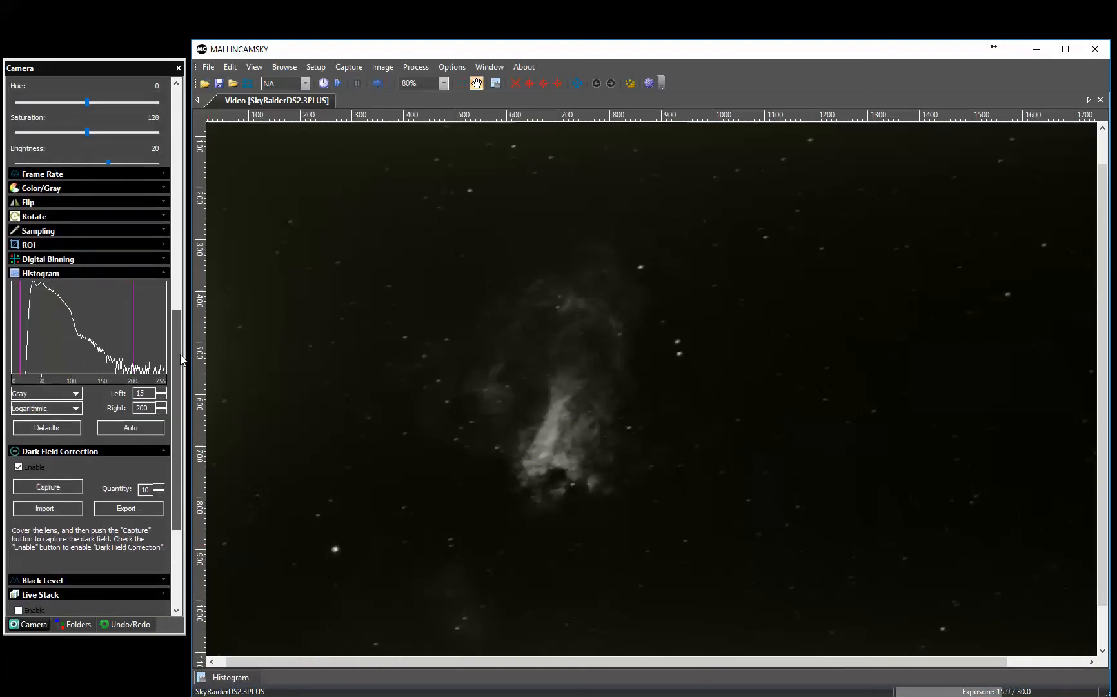
pyautogui.scroll(3)
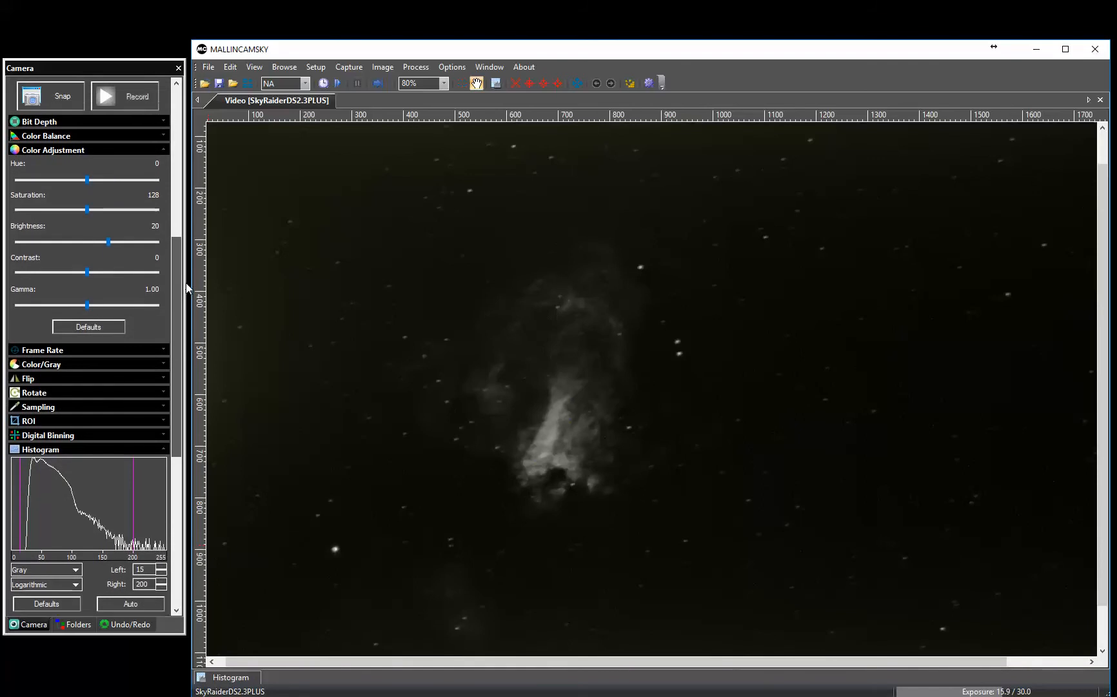
pyautogui.scroll(3)
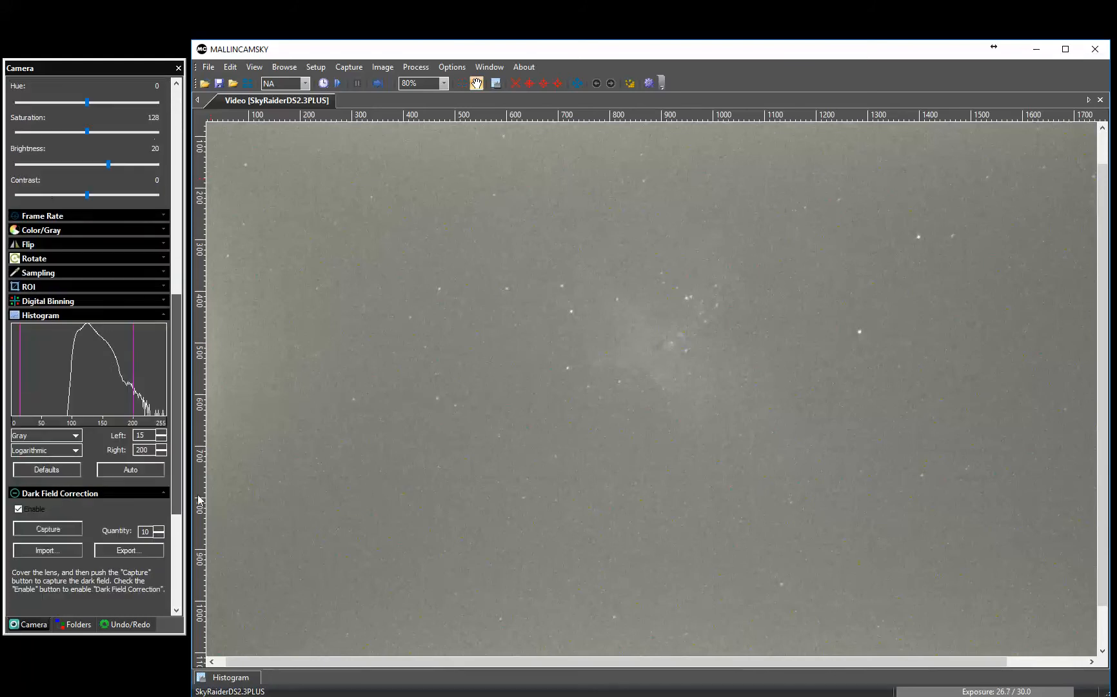
pyautogui.scroll(-3)
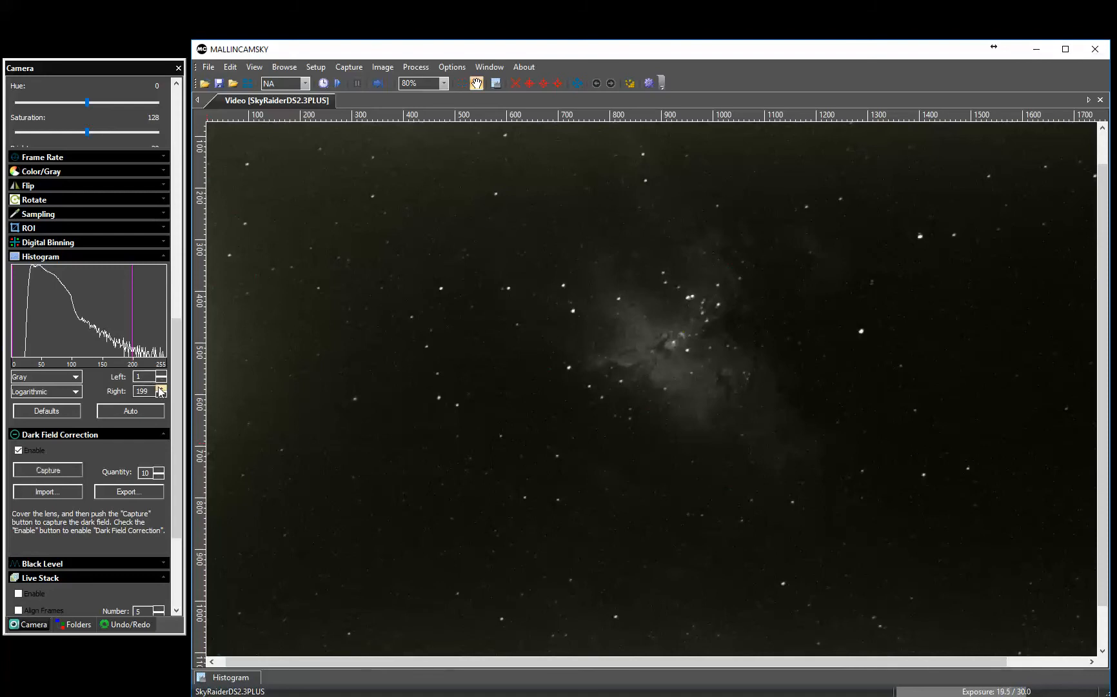
pyautogui.click(161, 388)
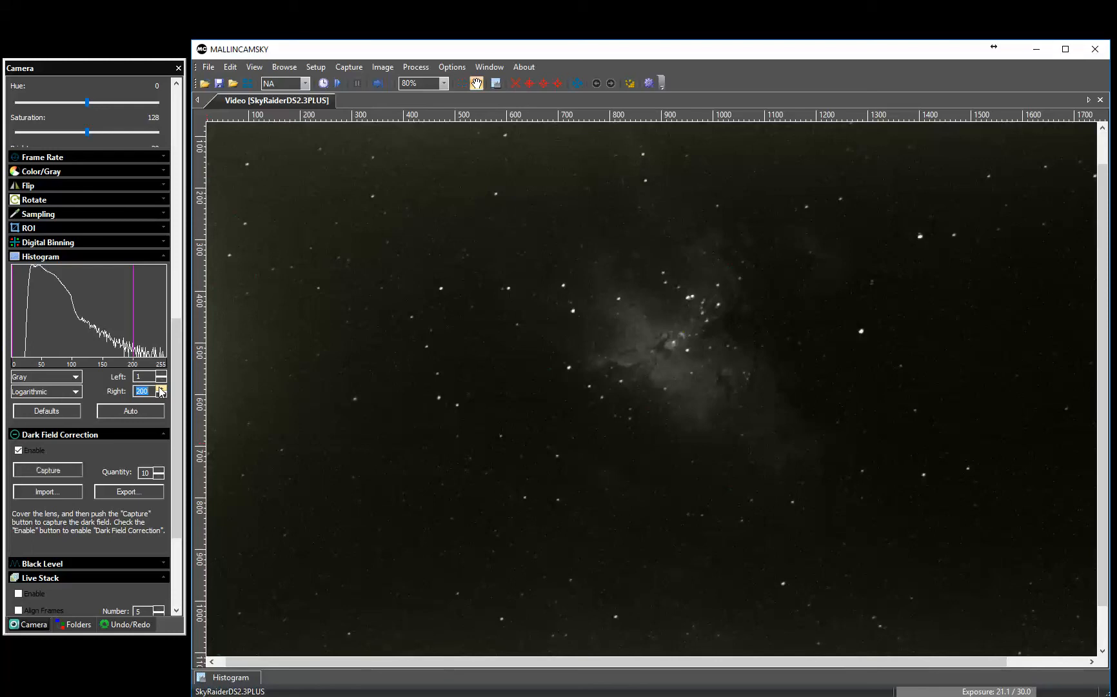
pyautogui.moveTo(102, 345)
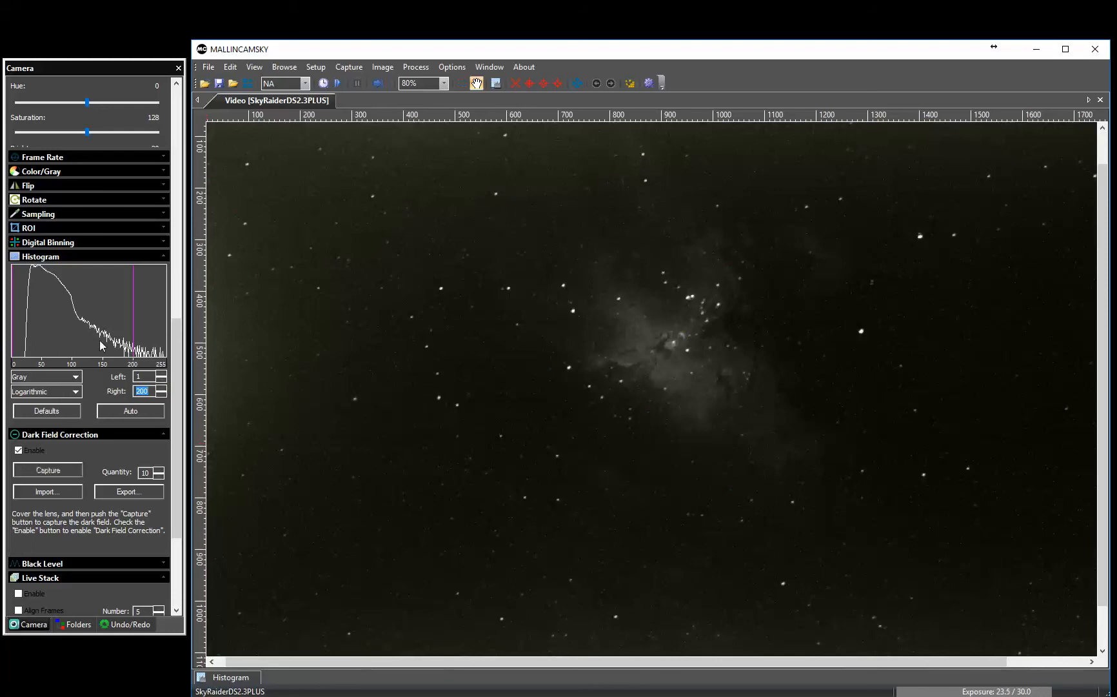
pyautogui.moveTo(156, 342)
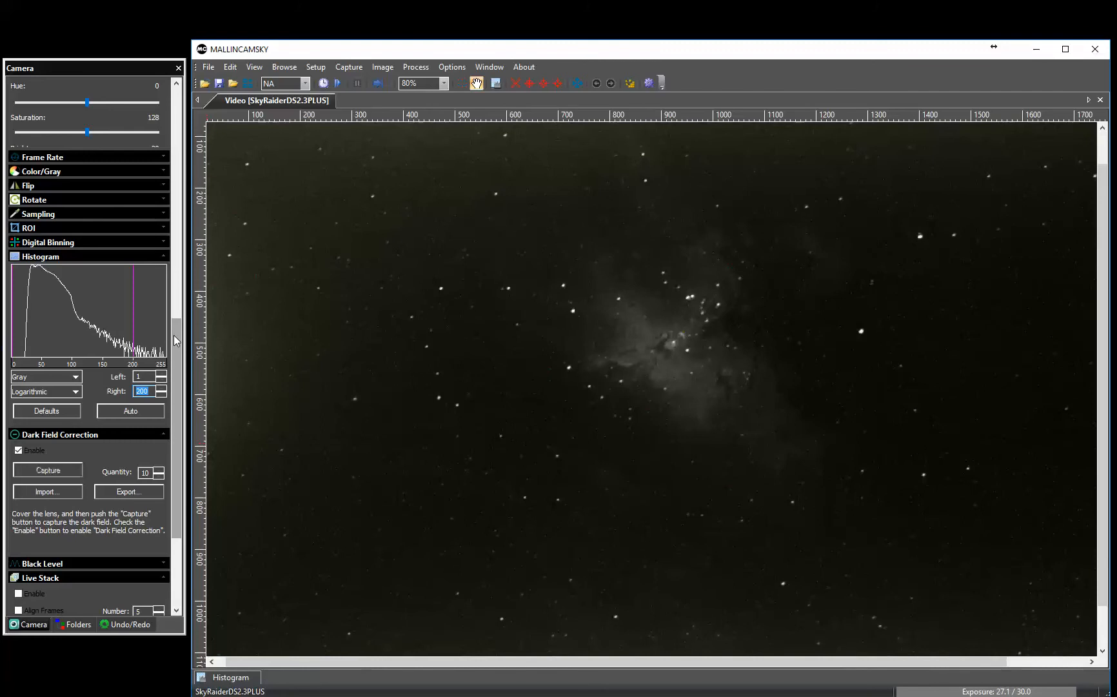
pyautogui.scroll(-3)
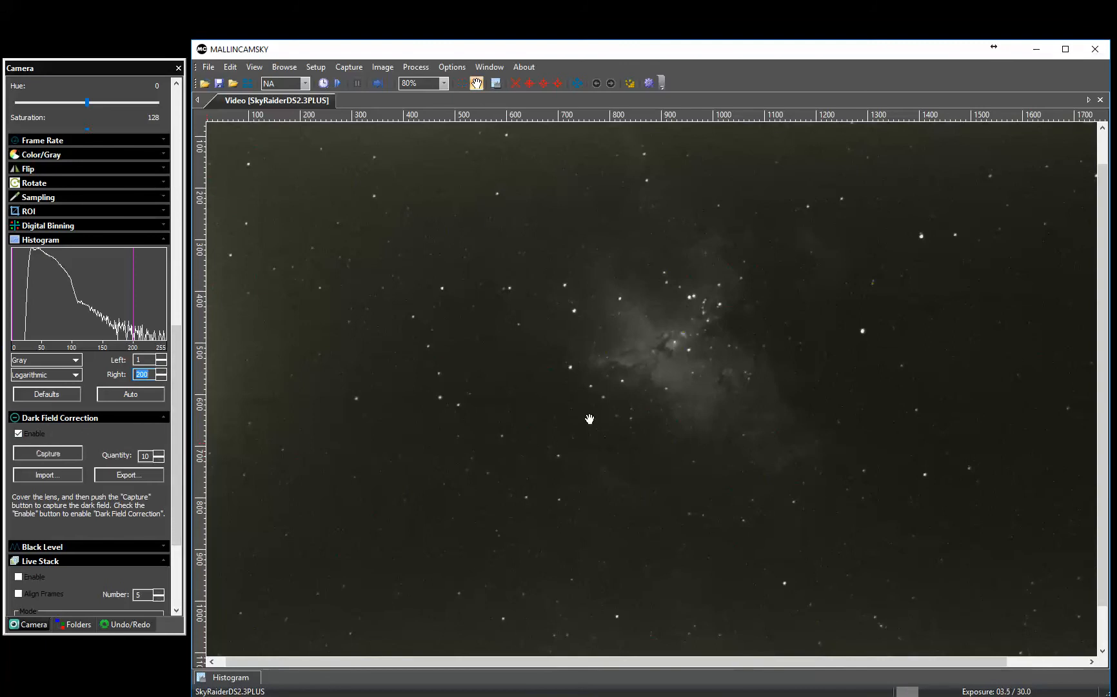
pyautogui.moveTo(608, 415)
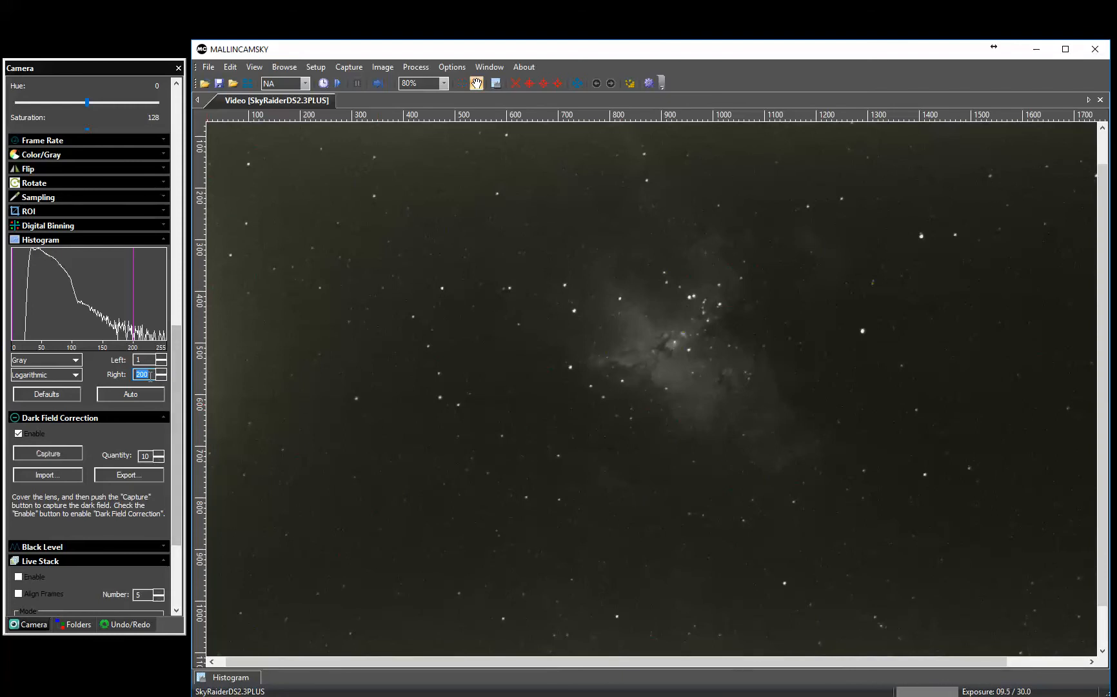
pyautogui.scroll(-3)
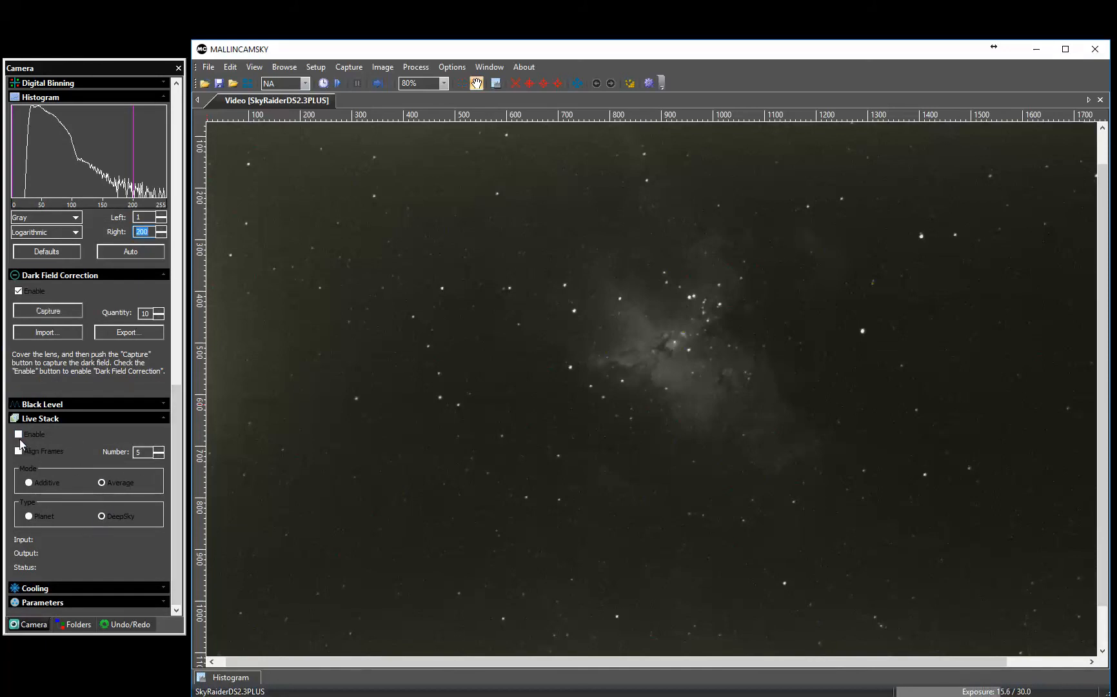
pyautogui.click(19, 434)
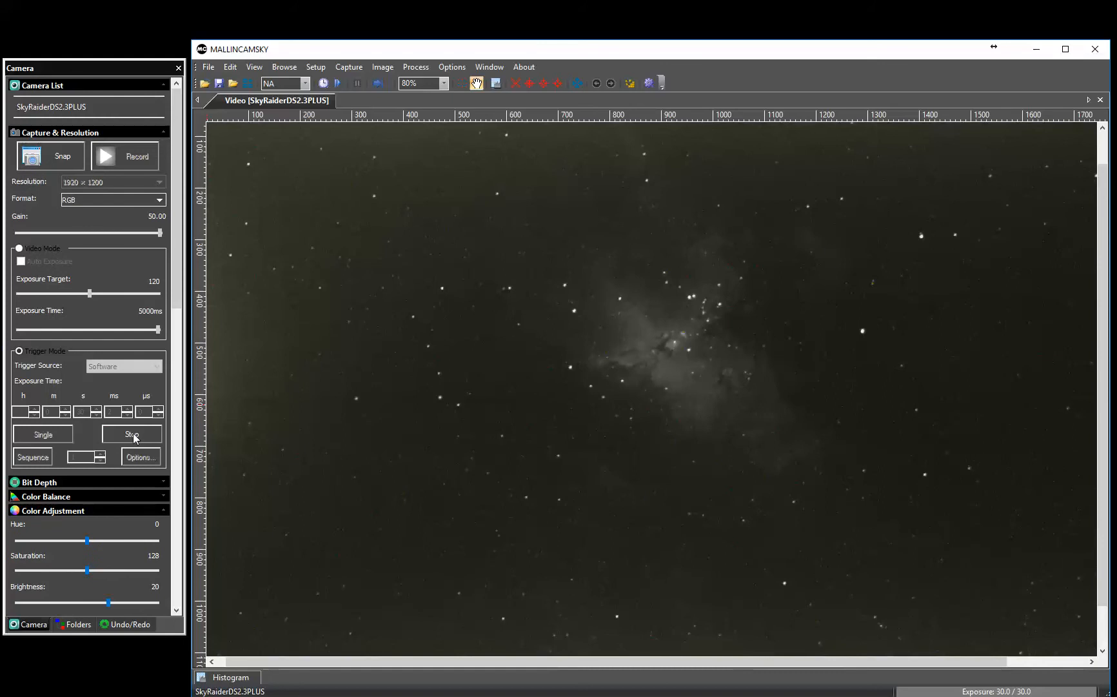
pyautogui.moveTo(177, 296)
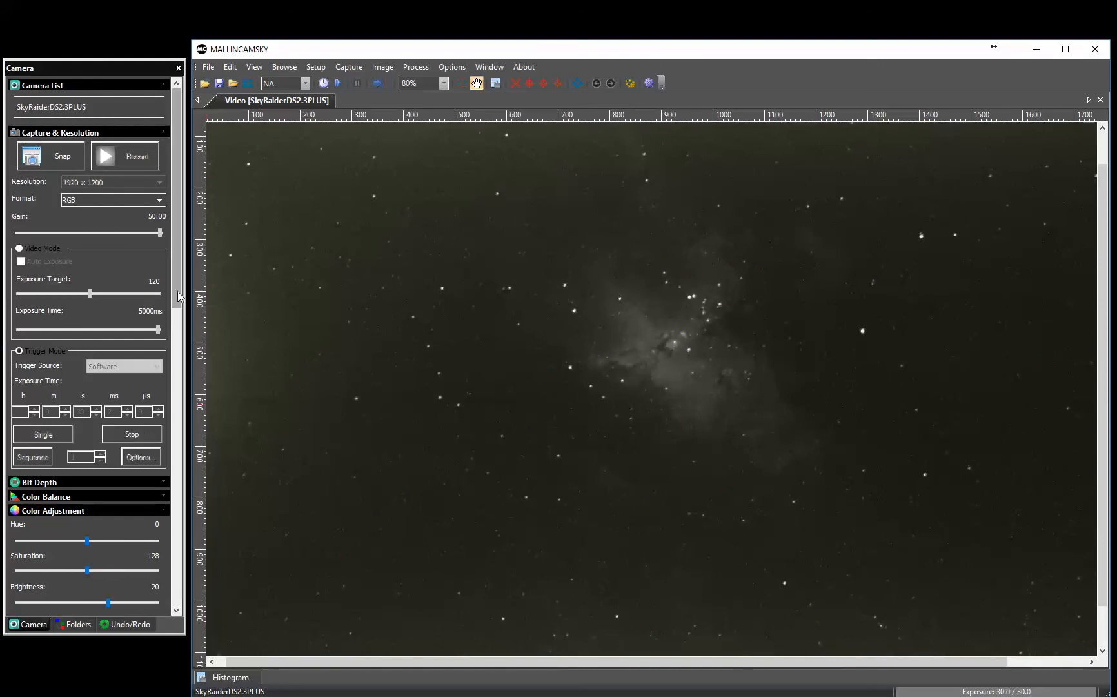
# Scroll the Camera panel past Dark Field Correction to reveal the Live Stack section
pyautogui.scroll(-3)
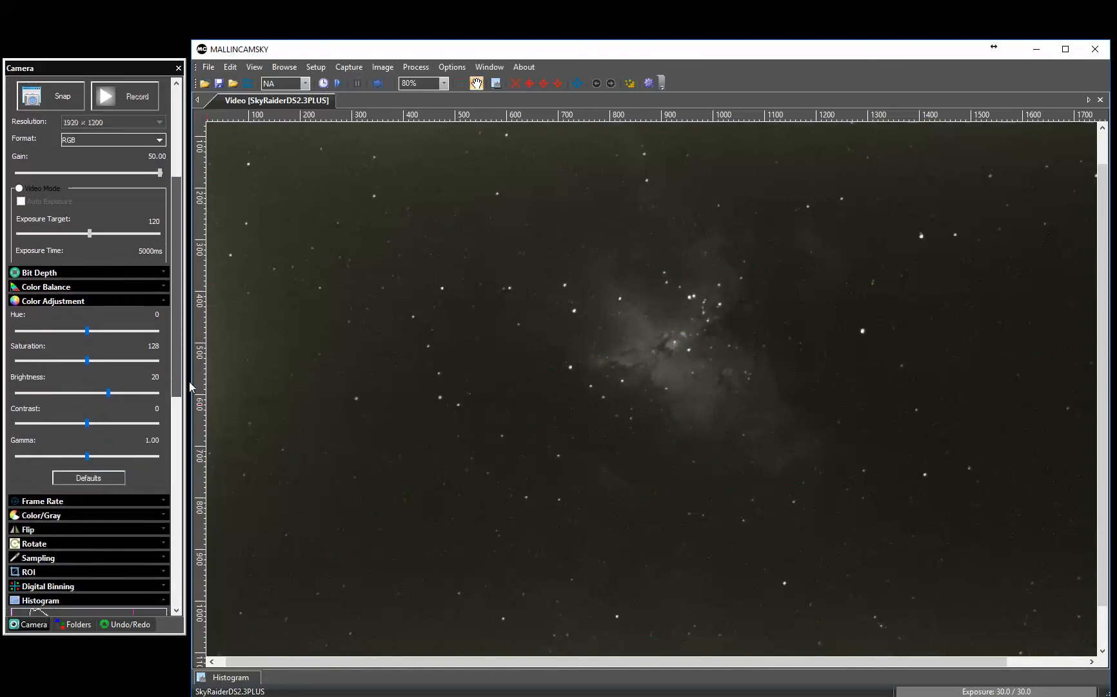
pyautogui.scroll(-3)
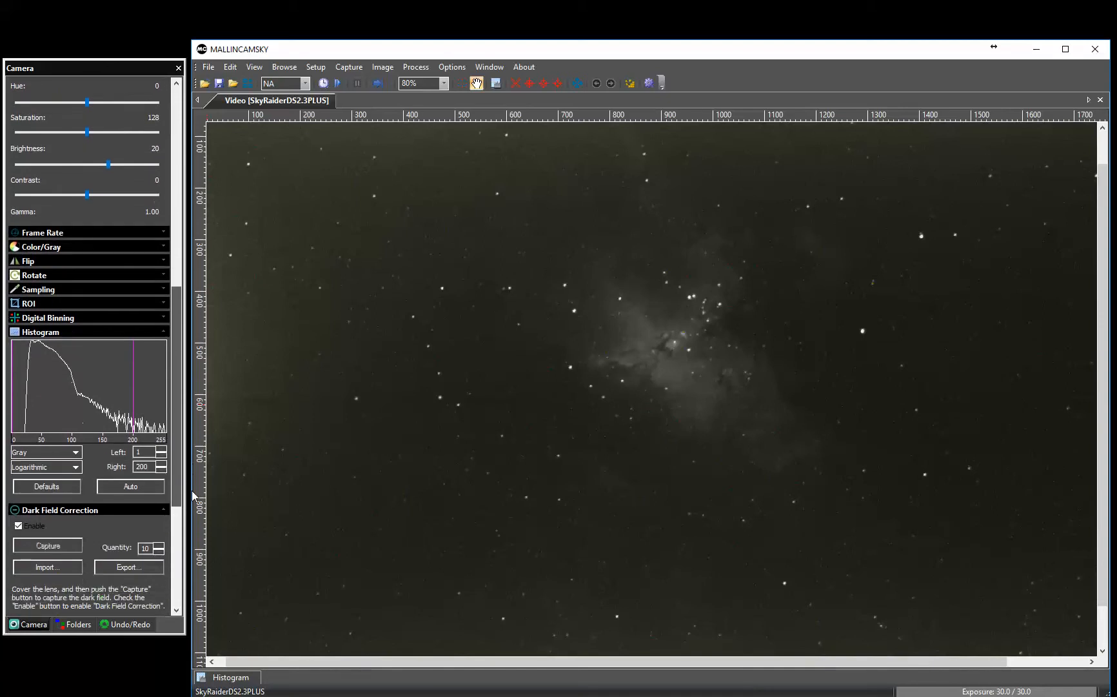
pyautogui.scroll(-3)
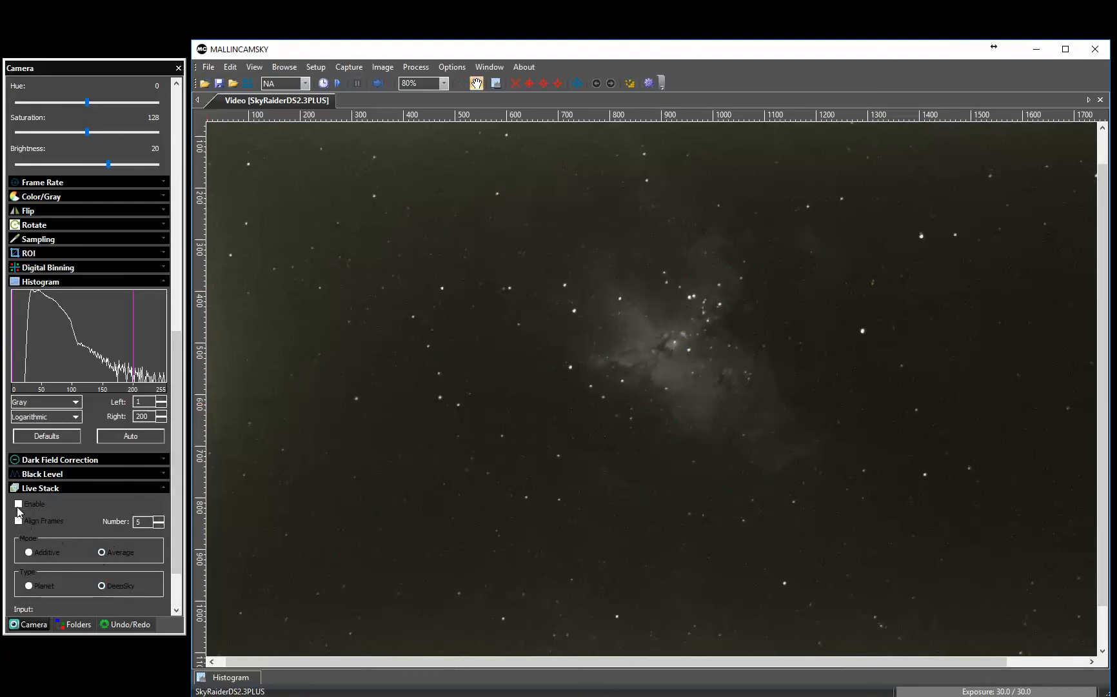
# Enable Live Stack and scroll to the Trigger Mode exposure fields for 30 seconds
pyautogui.click(18, 504)
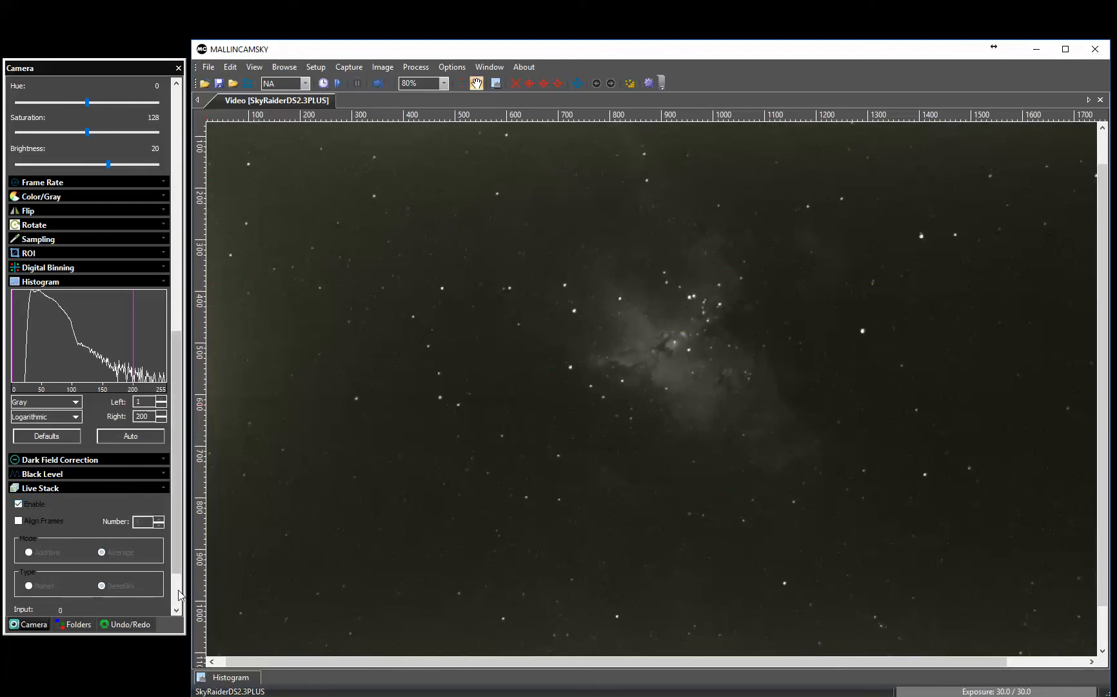
pyautogui.moveTo(116, 655)
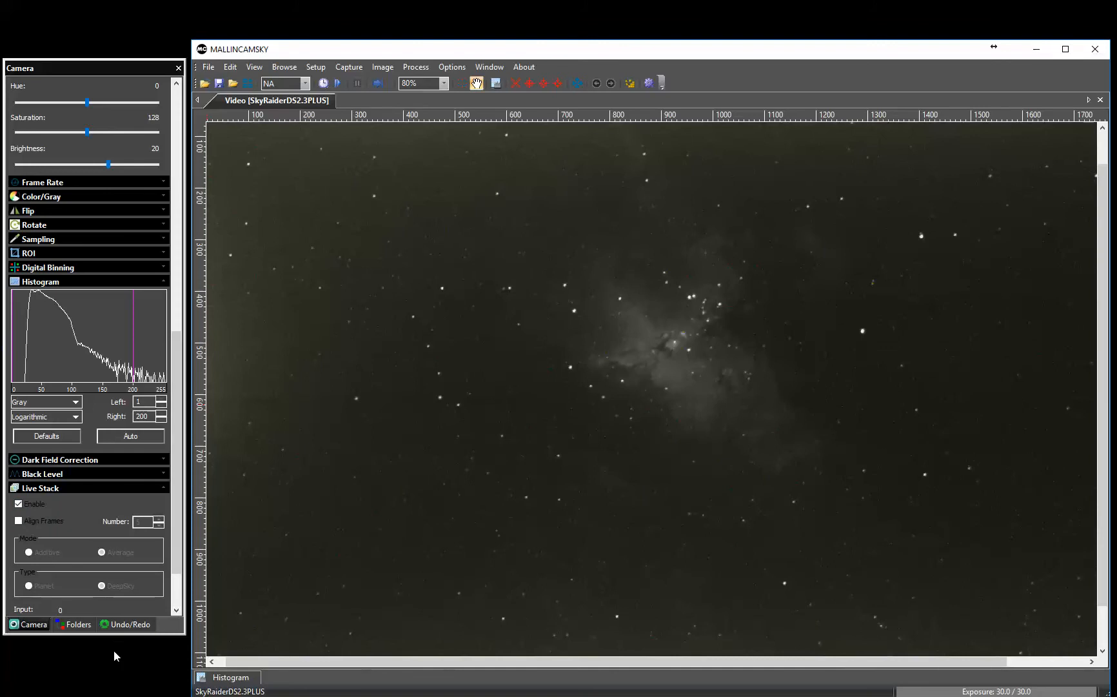
pyautogui.moveTo(126, 613)
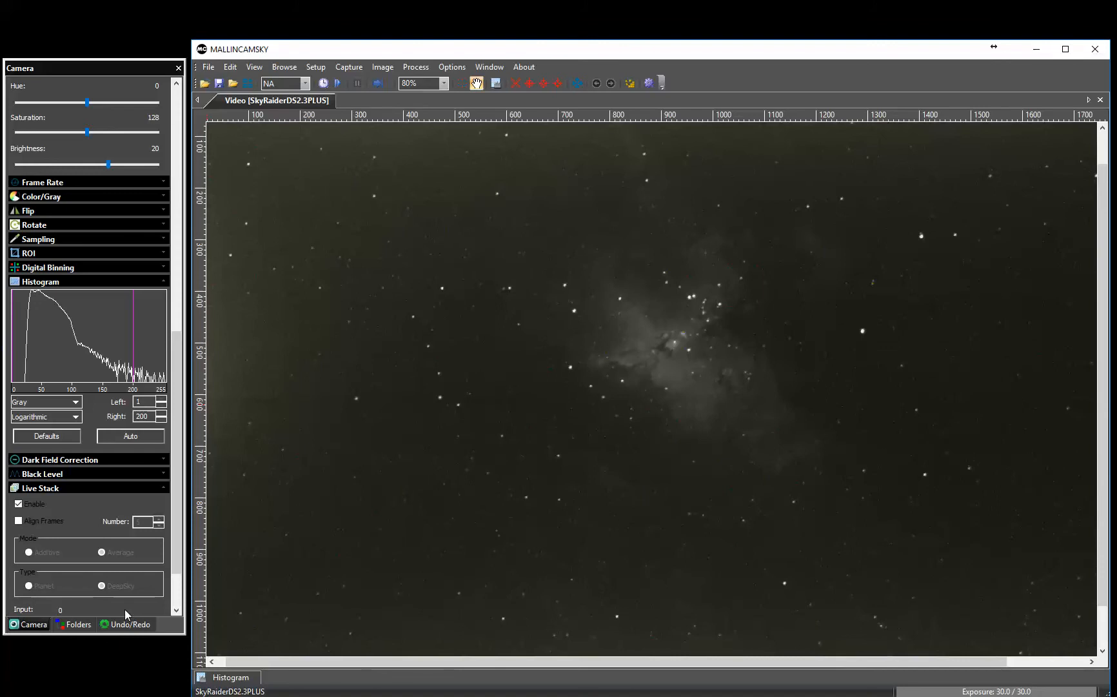
pyautogui.scroll(-3)
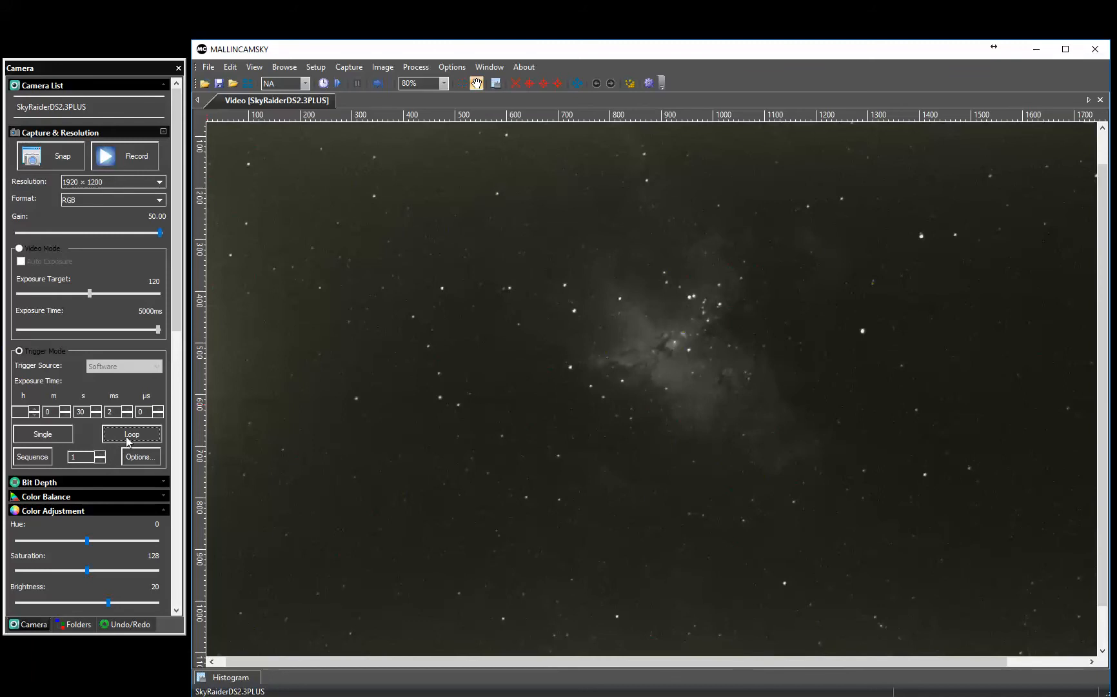
# Start looping 30-second triggered exposures into the live stack
pyautogui.click(131, 434)
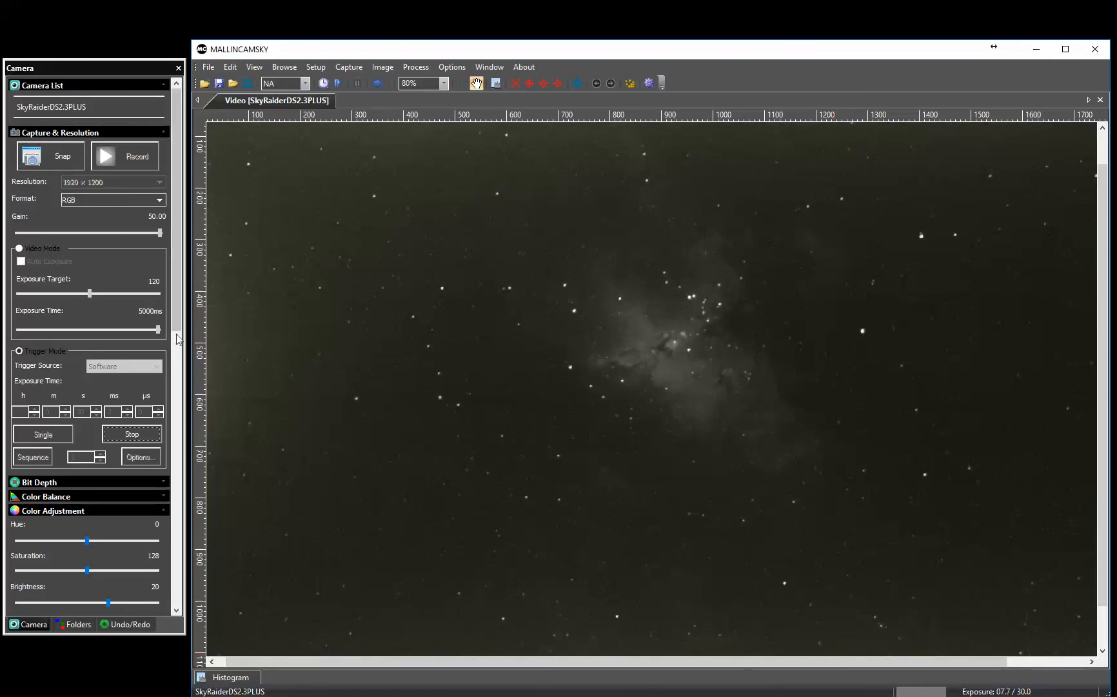
pyautogui.scroll(-3)
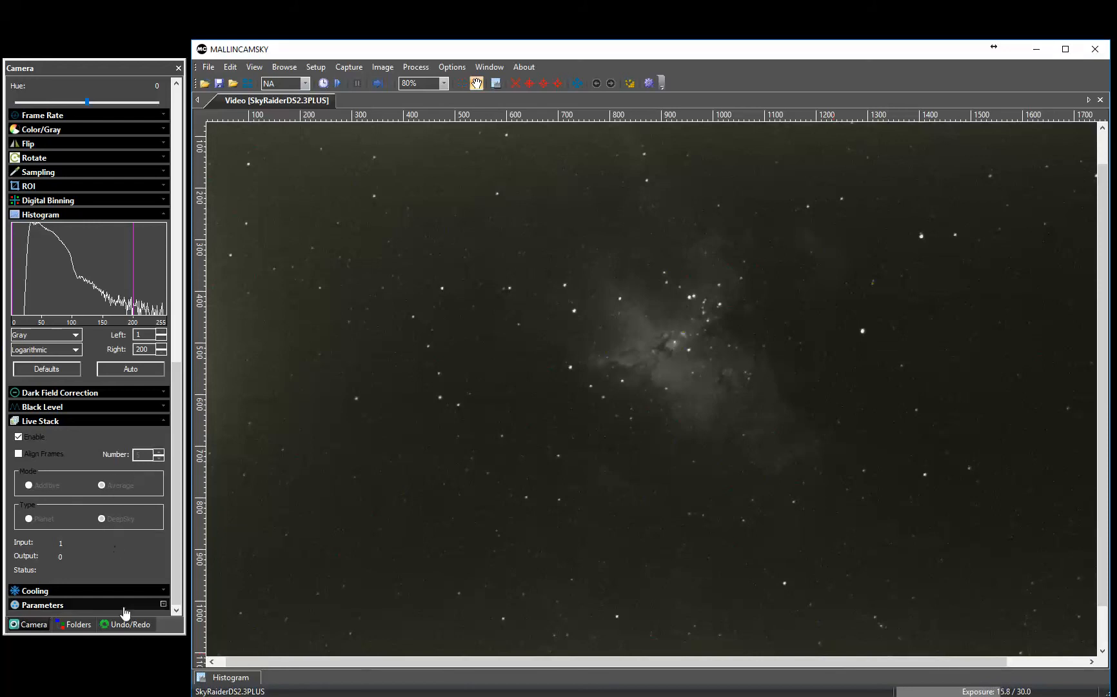
pyautogui.moveTo(121, 657)
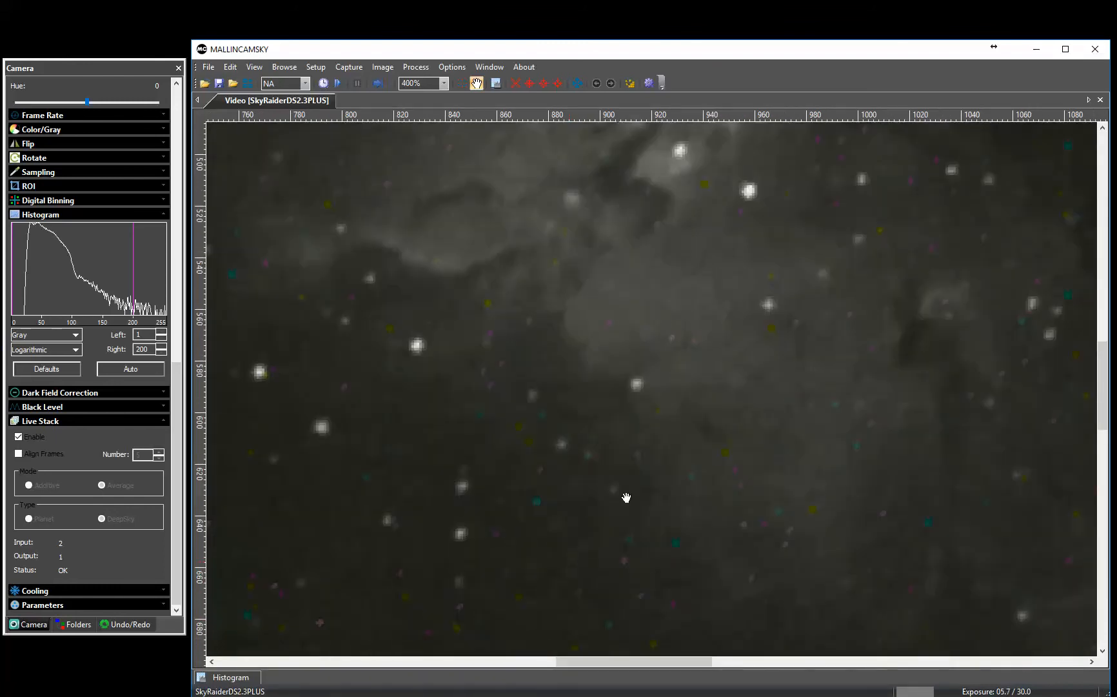
# Zoom the video window back out from the 400% nebula close-up to 100%
pyautogui.click(420, 83)
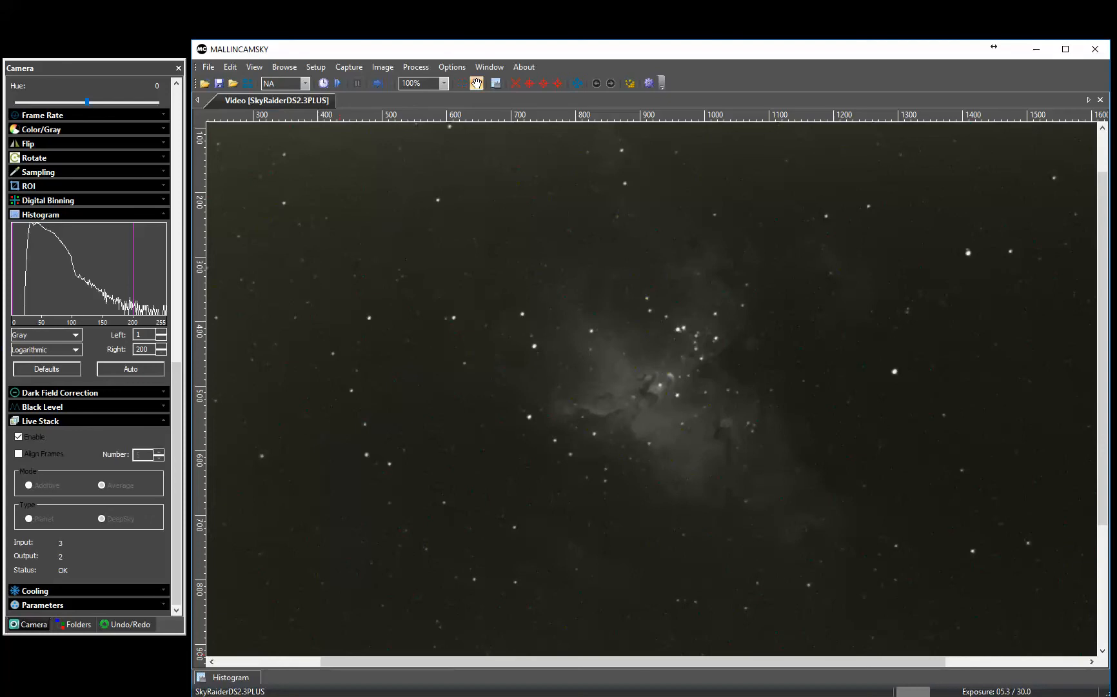
pyautogui.moveTo(794, 616)
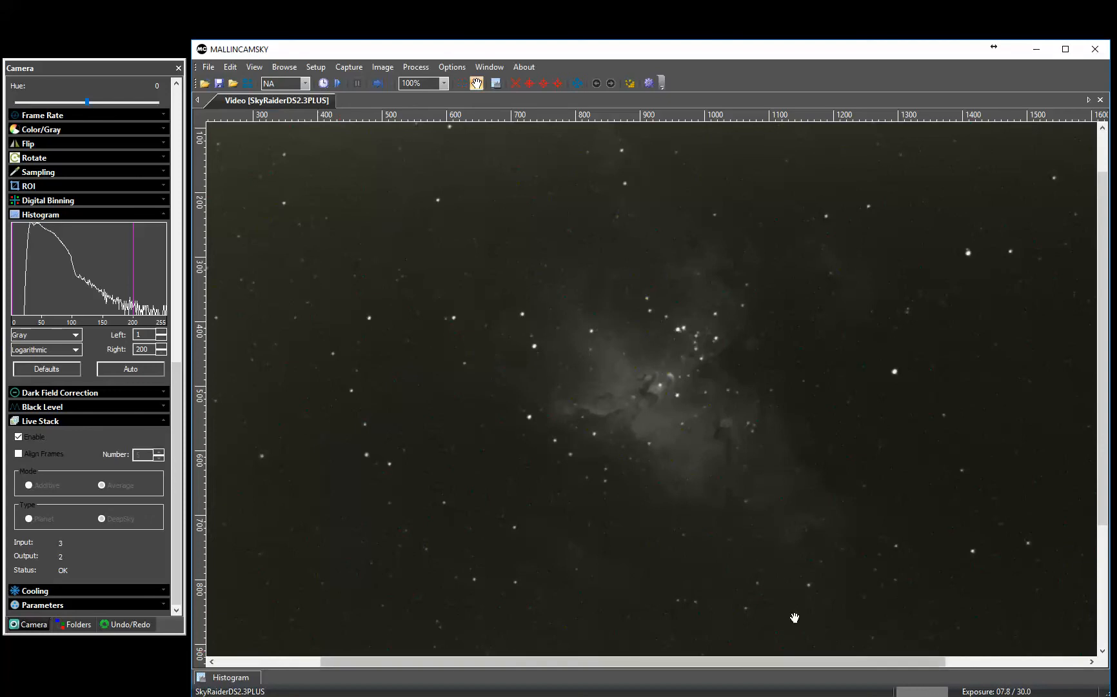
# Zoom to 400% on the nebula's dark lanes, out to 80%, then to 90%
pyautogui.click(442, 83)
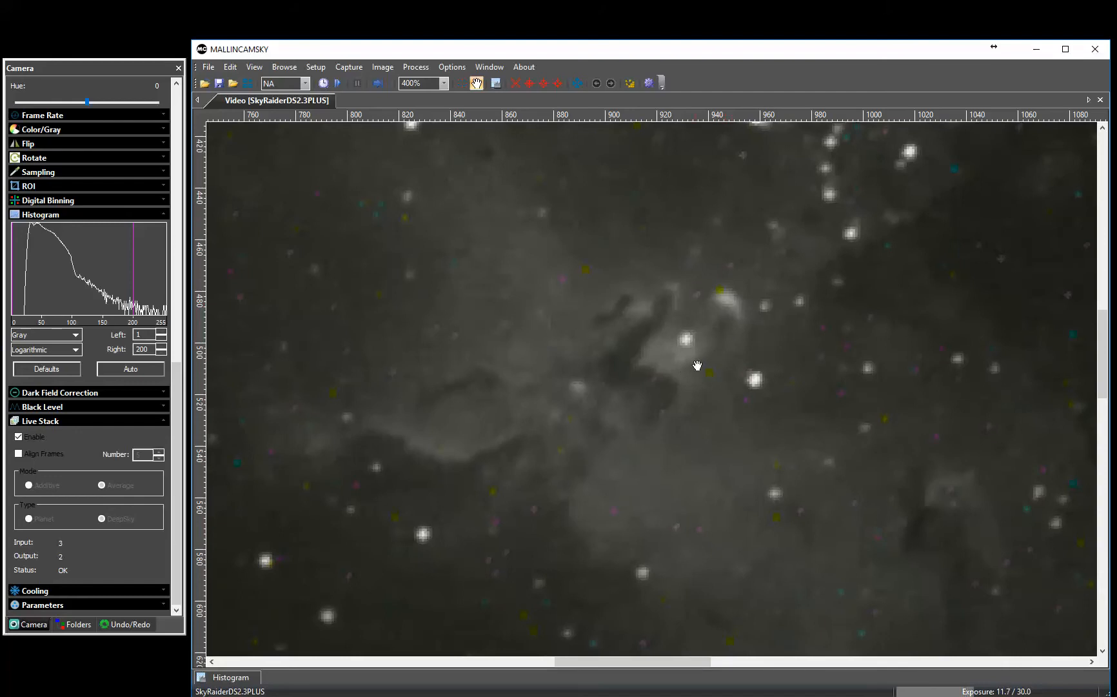
pyautogui.click(442, 83)
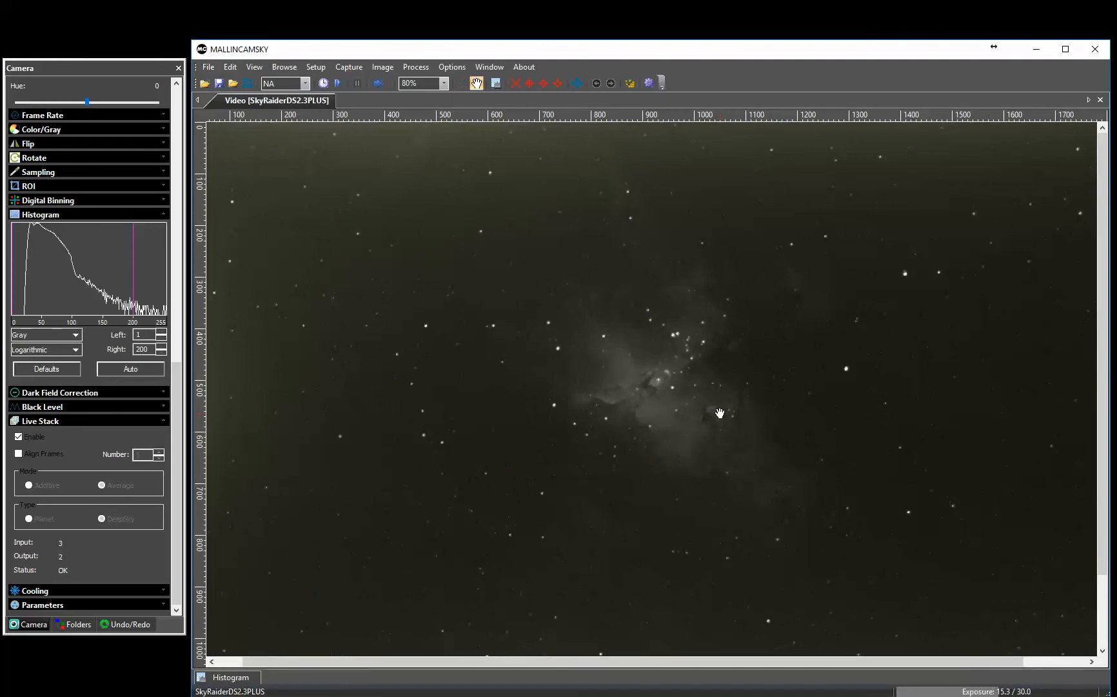
pyautogui.click(417, 83)
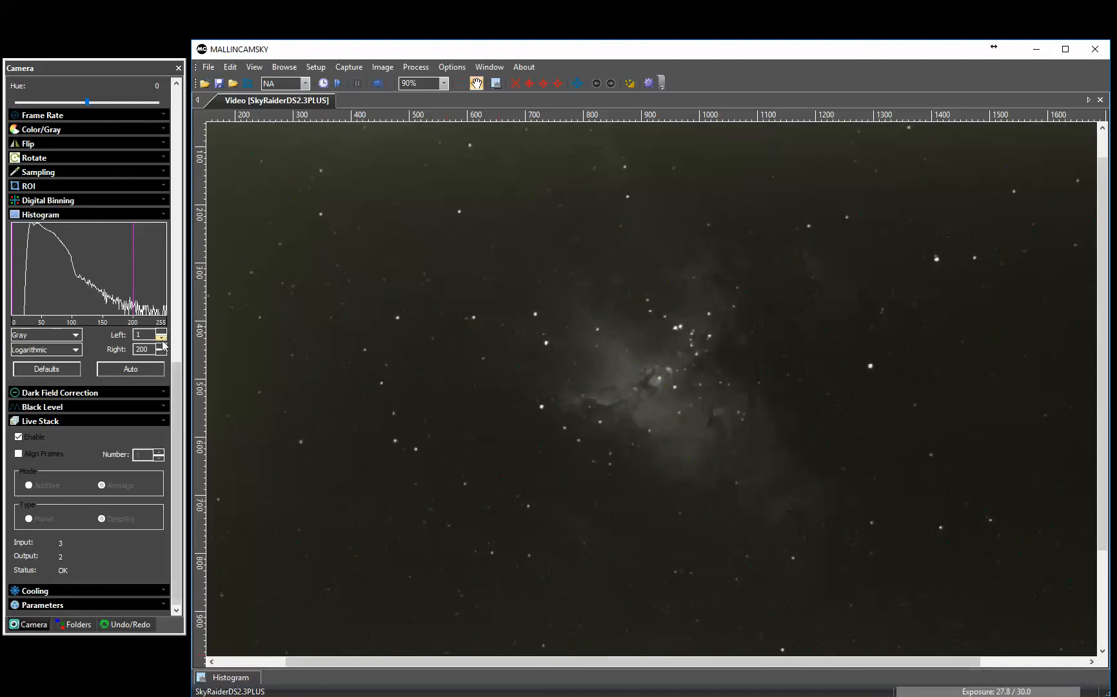
# Step the histogram Left level up from 3 toward 15
pyautogui.click(162, 333)
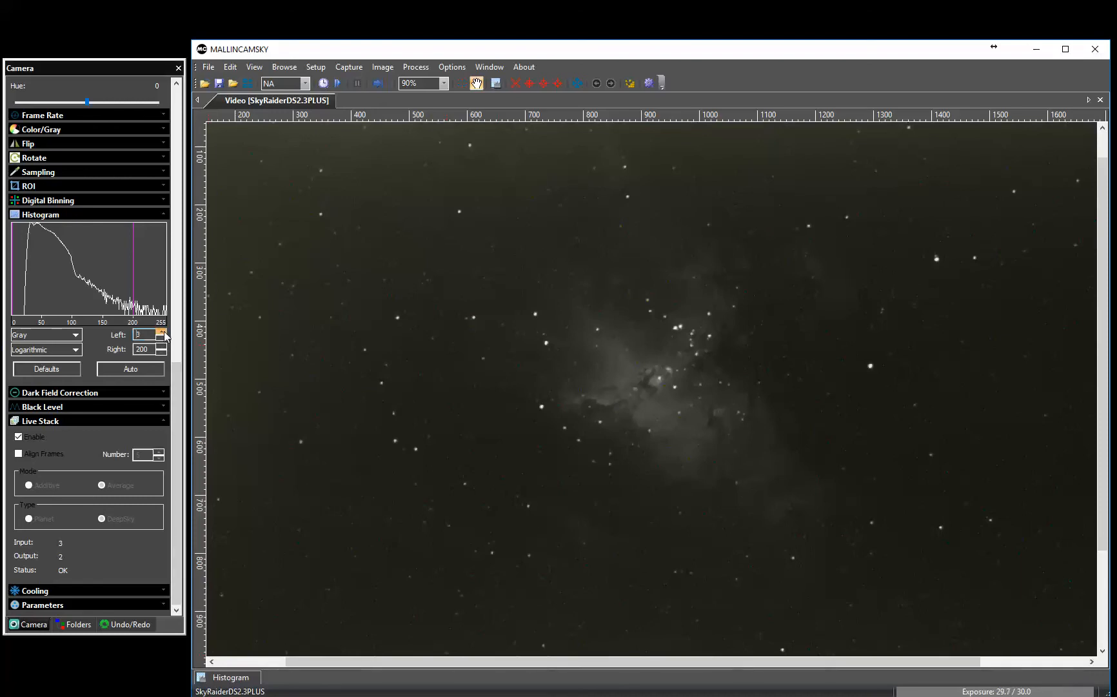
pyautogui.click(163, 332)
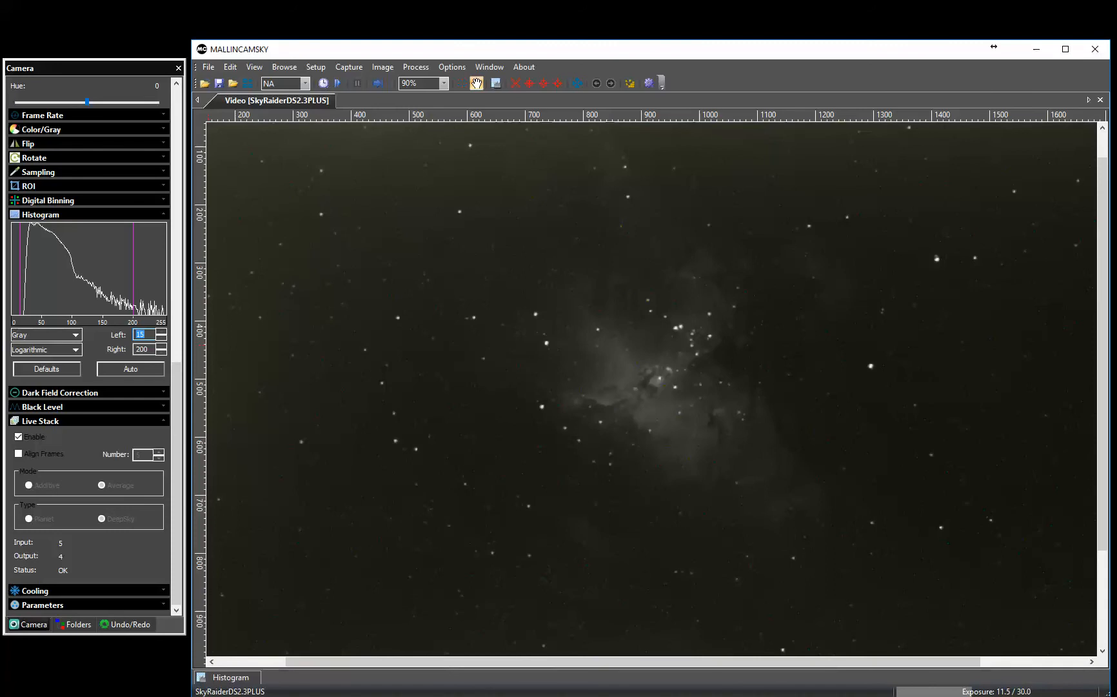
pyautogui.moveTo(894, 528)
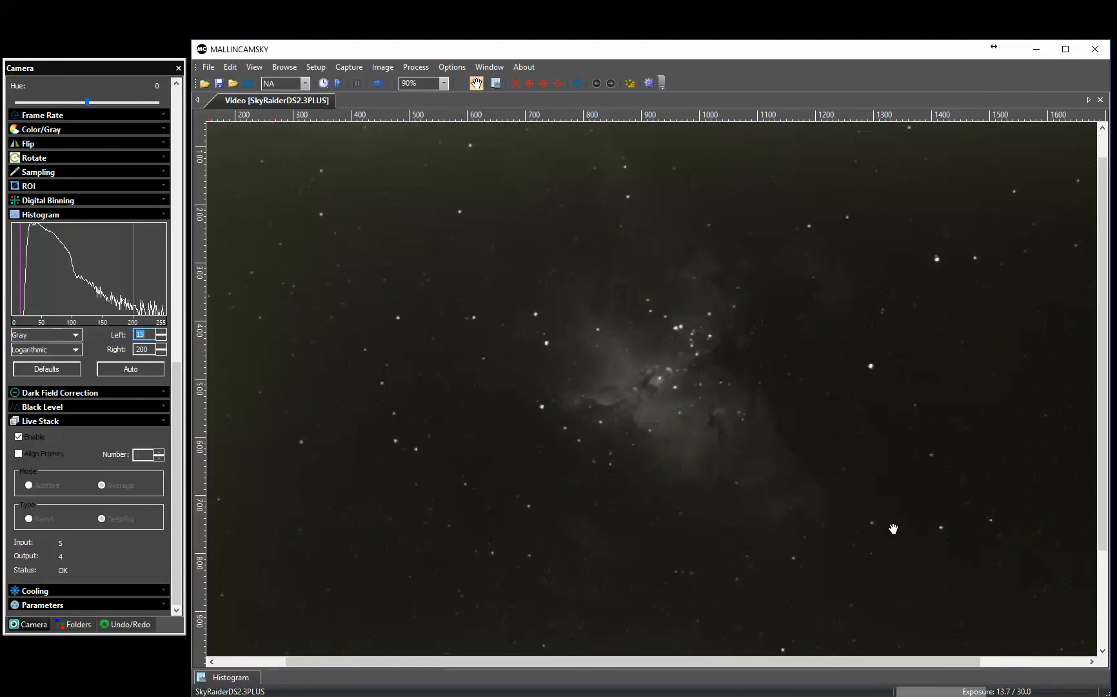
# Zoom the nebula to 400% to inspect its dark lanes, then return to 75%
pyautogui.click(418, 84)
pyautogui.write('400')
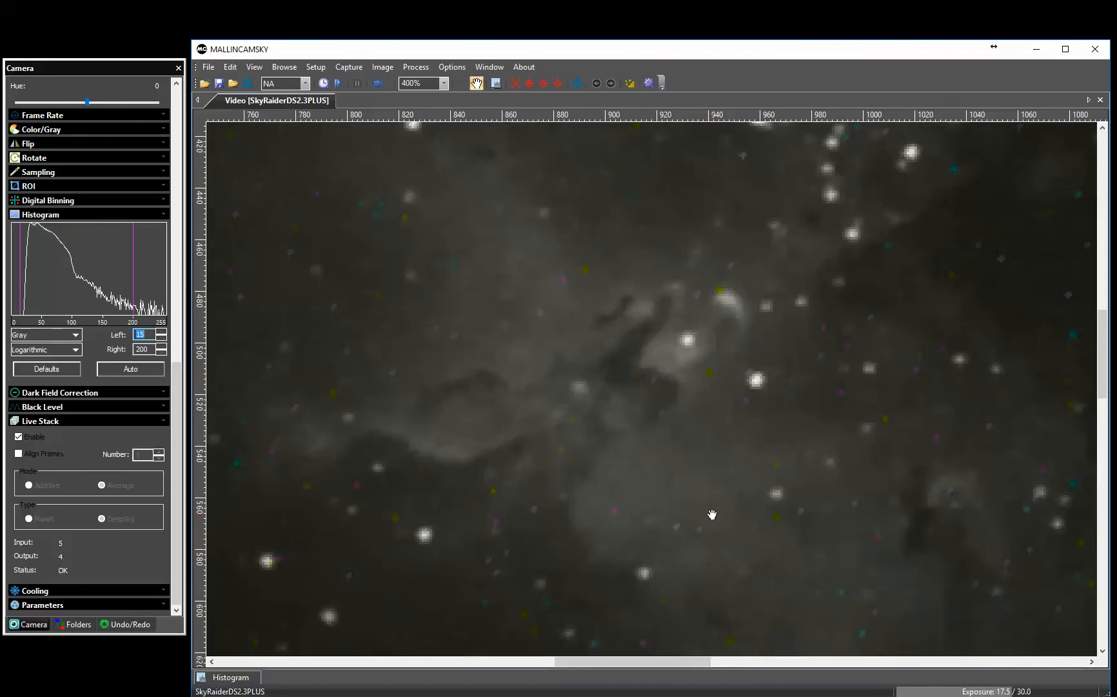
pyautogui.click(442, 82)
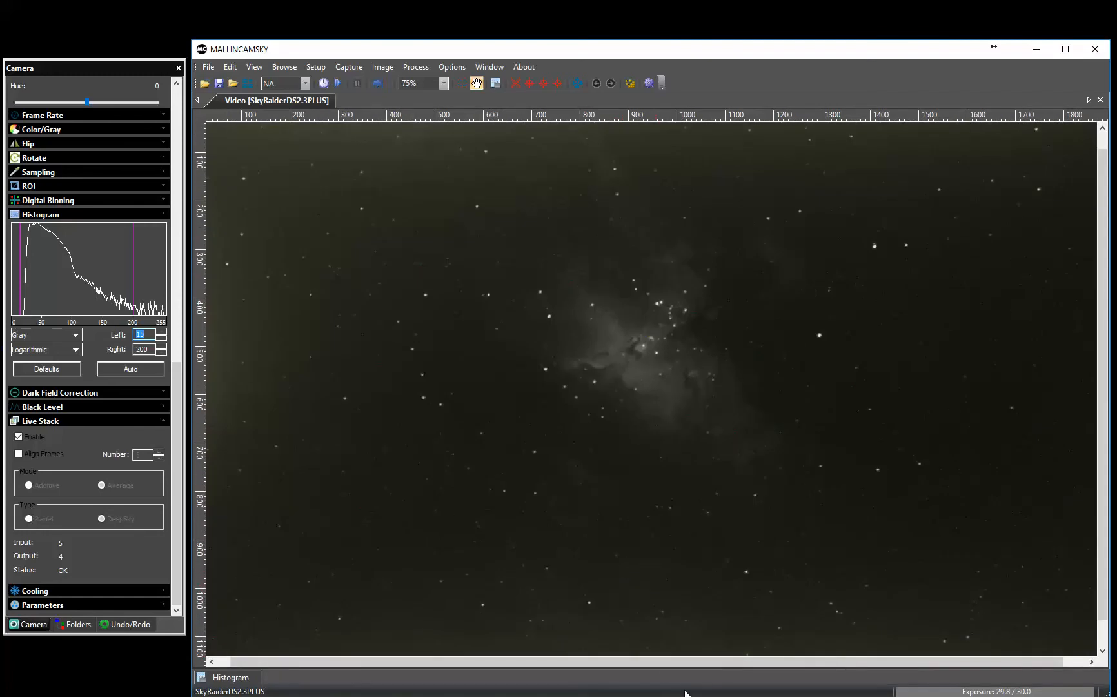
pyautogui.click(419, 83)
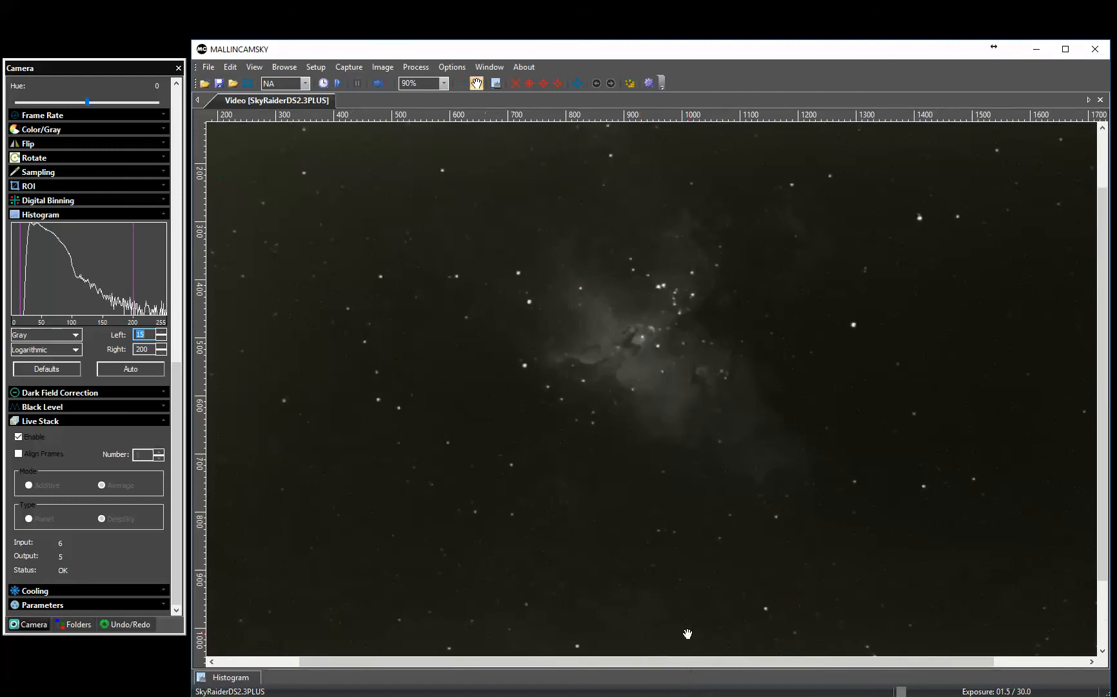
pyautogui.click(442, 83)
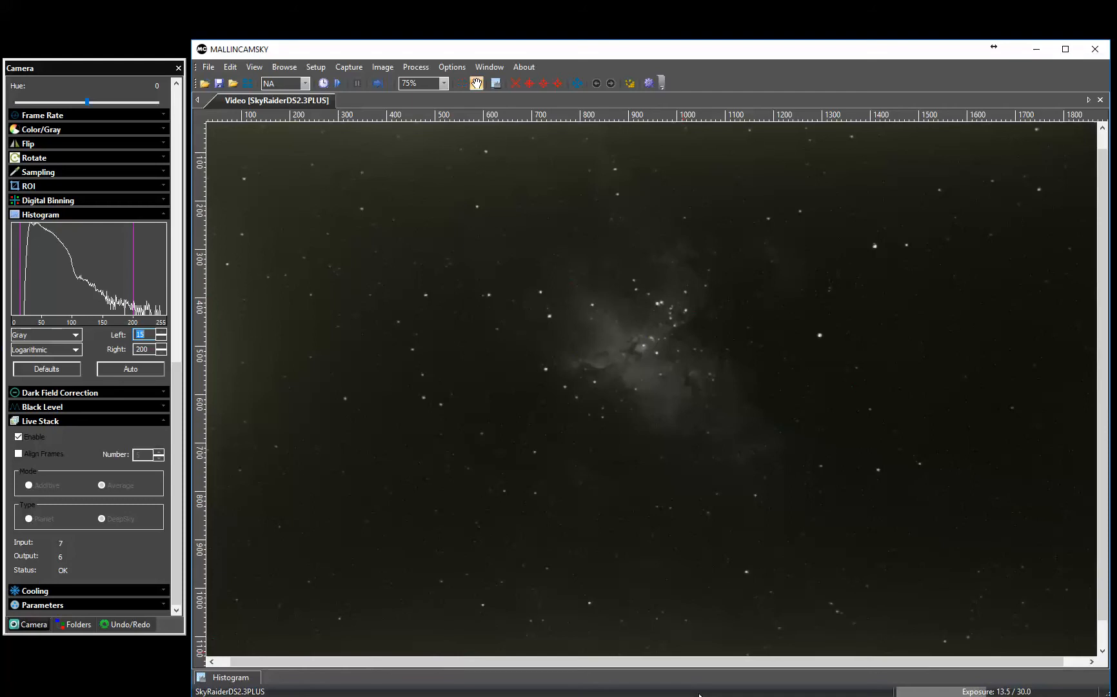
pyautogui.moveTo(451, 67)
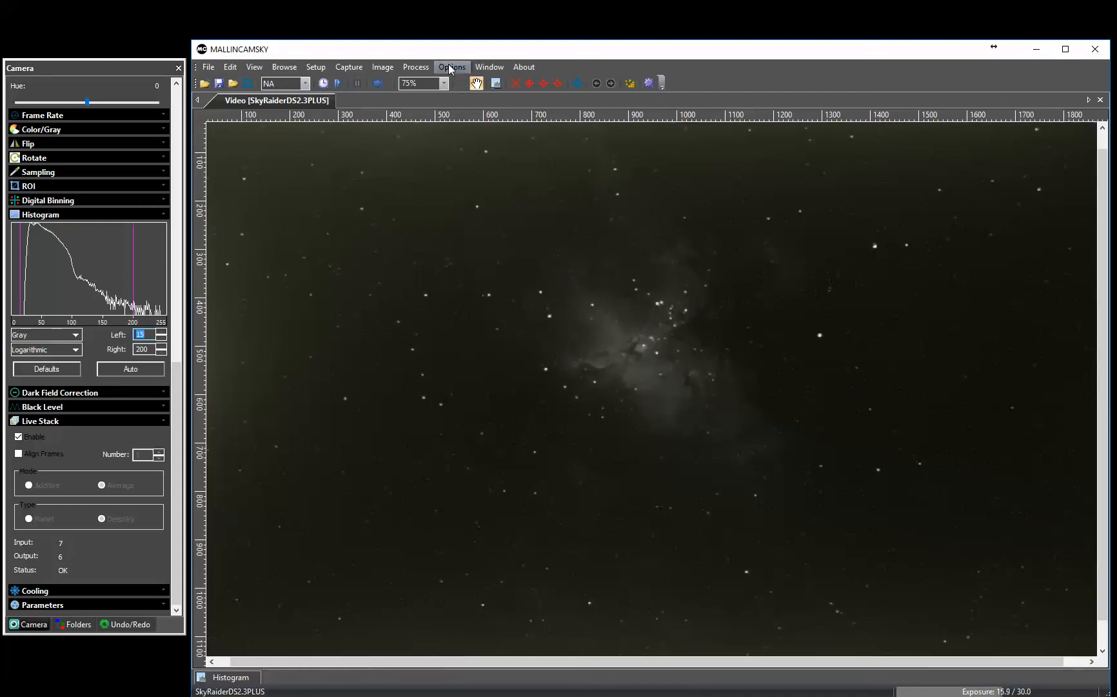
# Set the Auto Capture time slot in Preferences to 30 seconds
pyautogui.click(451, 66)
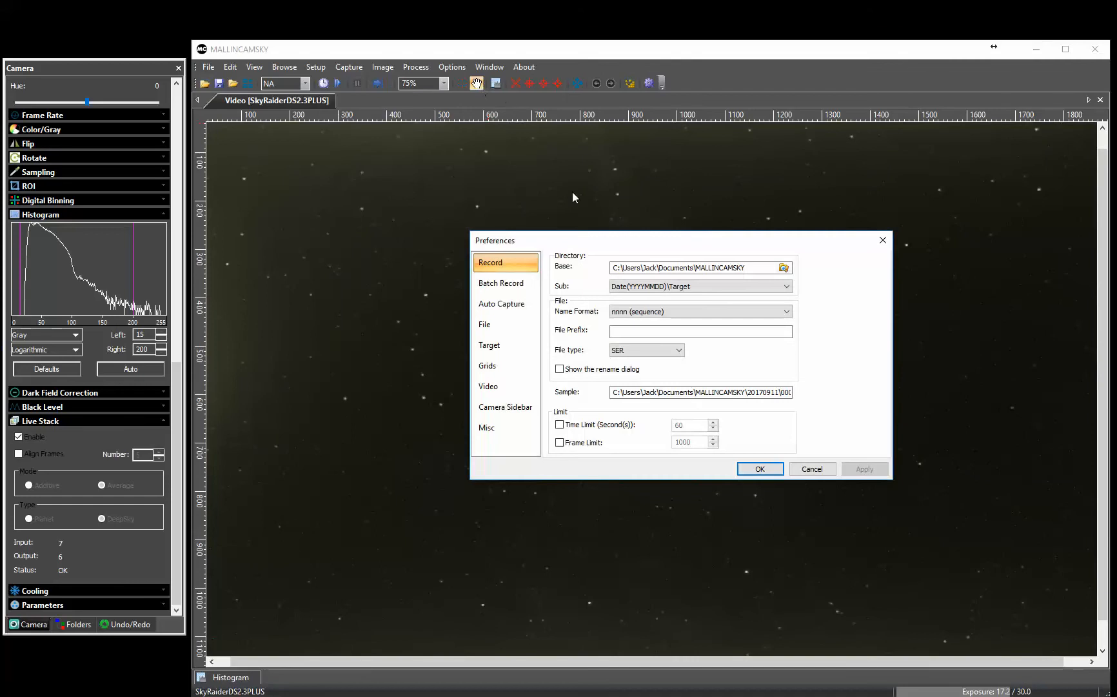
pyautogui.click(502, 303)
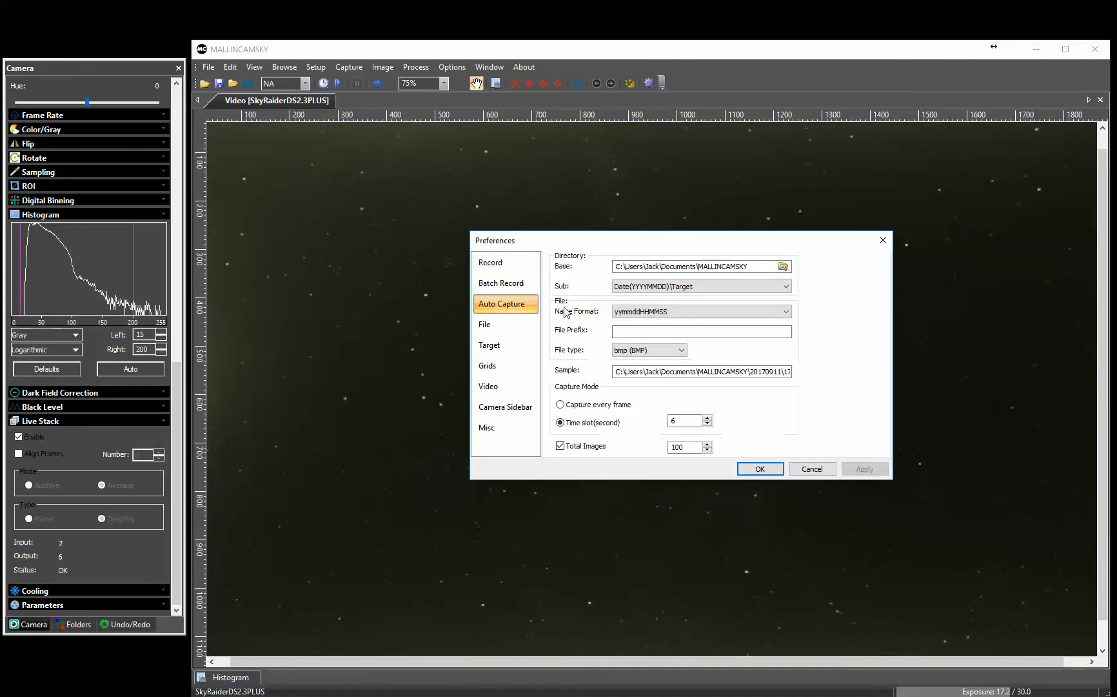
pyautogui.moveTo(689, 347)
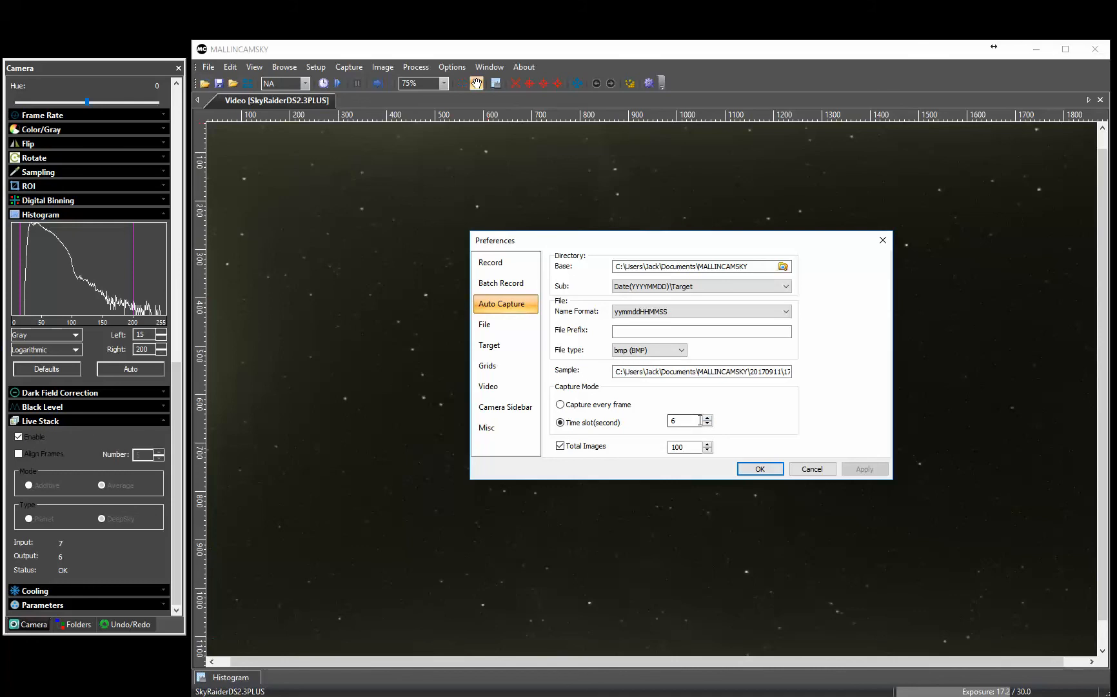
pyautogui.tripleClick(684, 421)
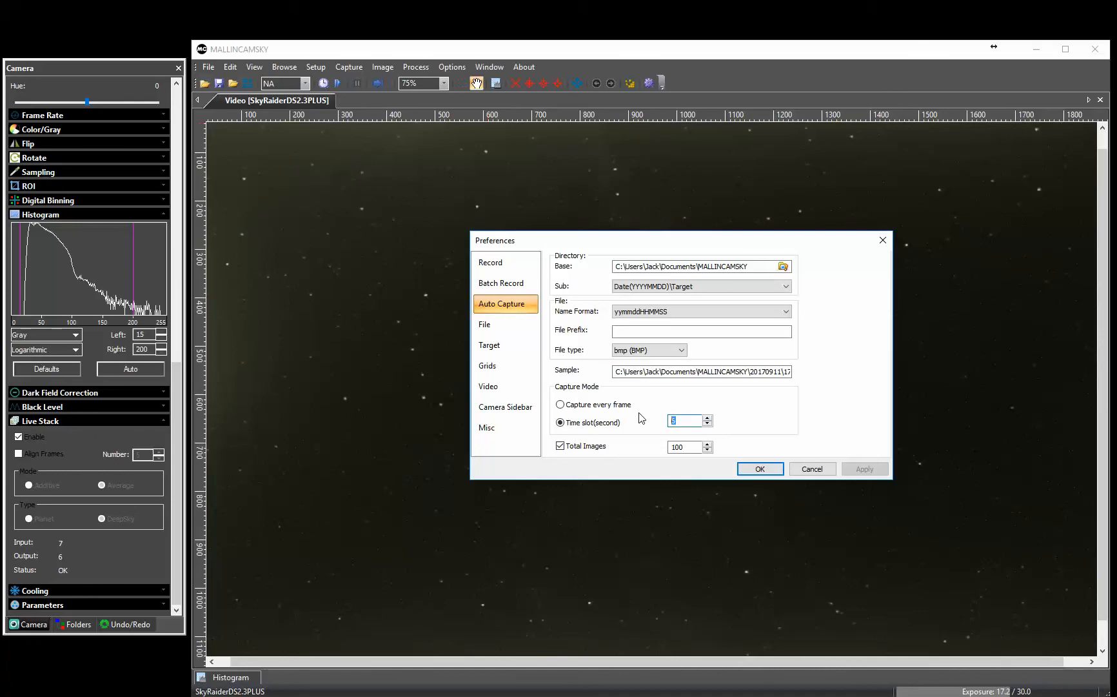
pyautogui.write('30')
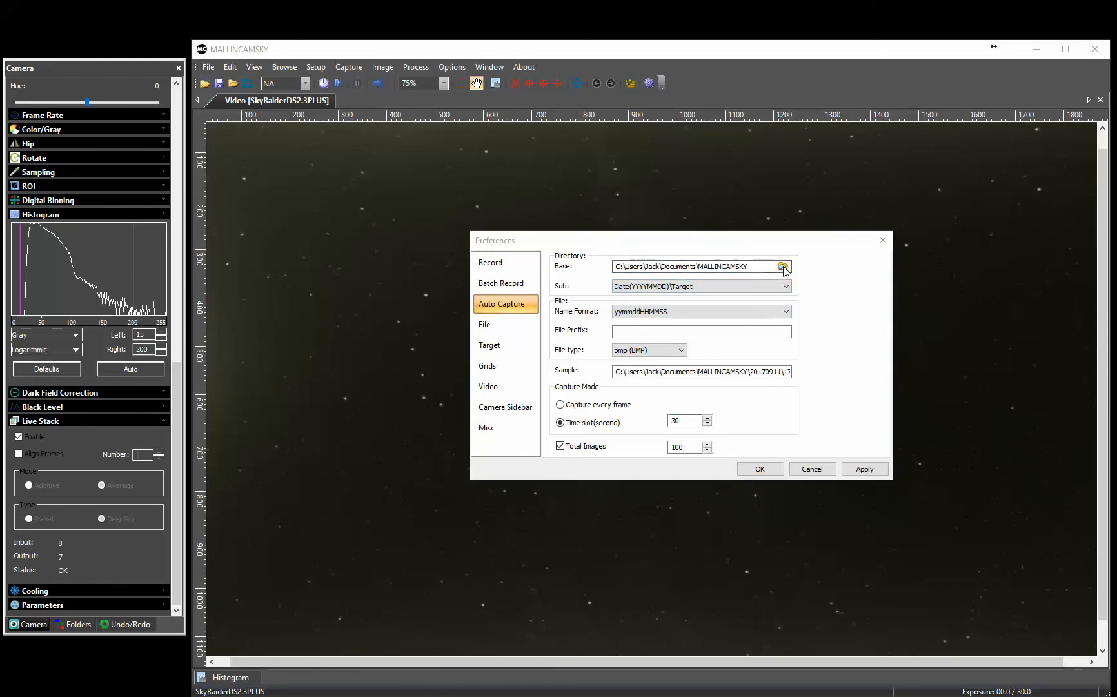
# Point the auto-capture base folder to My Passport > DS23 PLUS > Images > DSOs
pyautogui.click(783, 266)
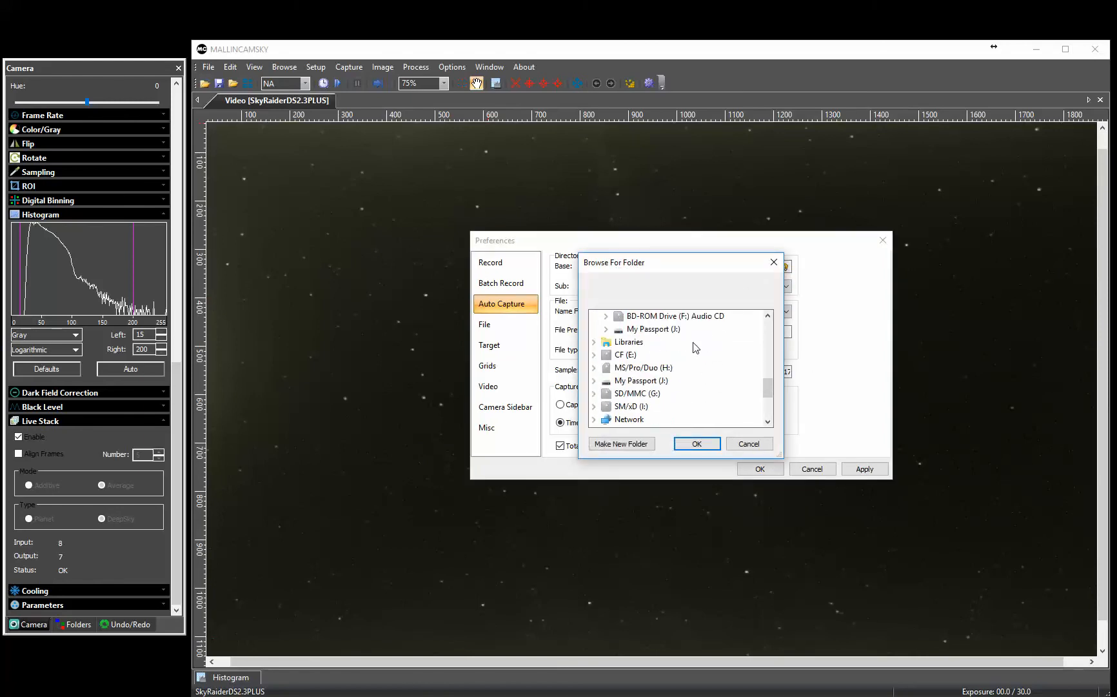
pyautogui.moveTo(594, 387)
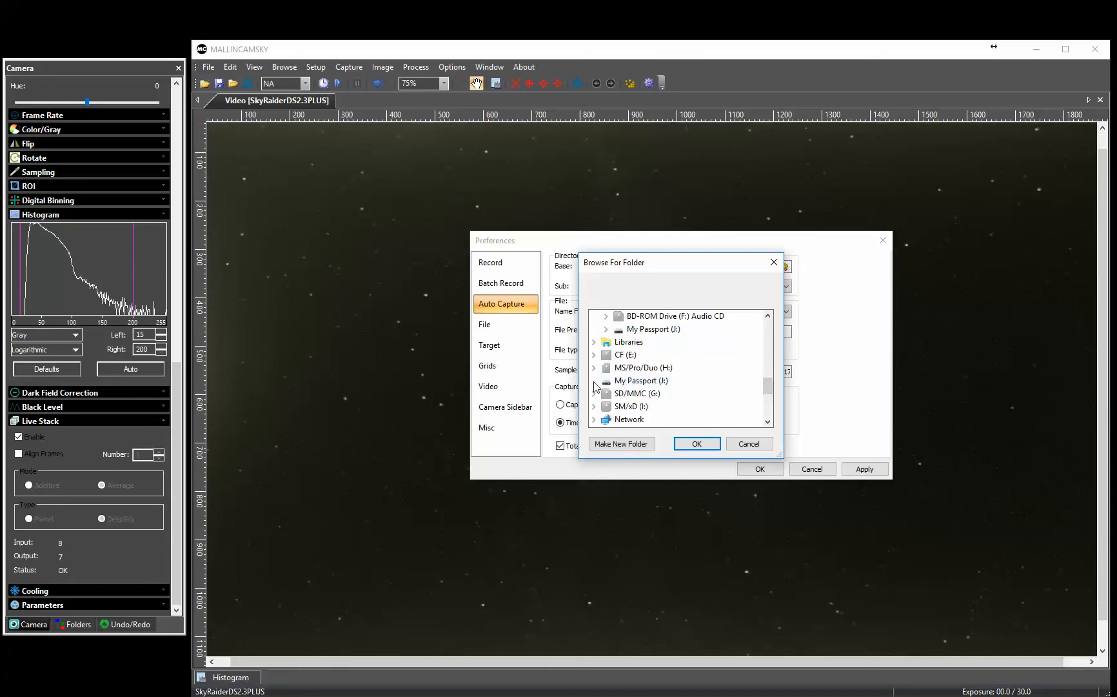
pyautogui.click(594, 328)
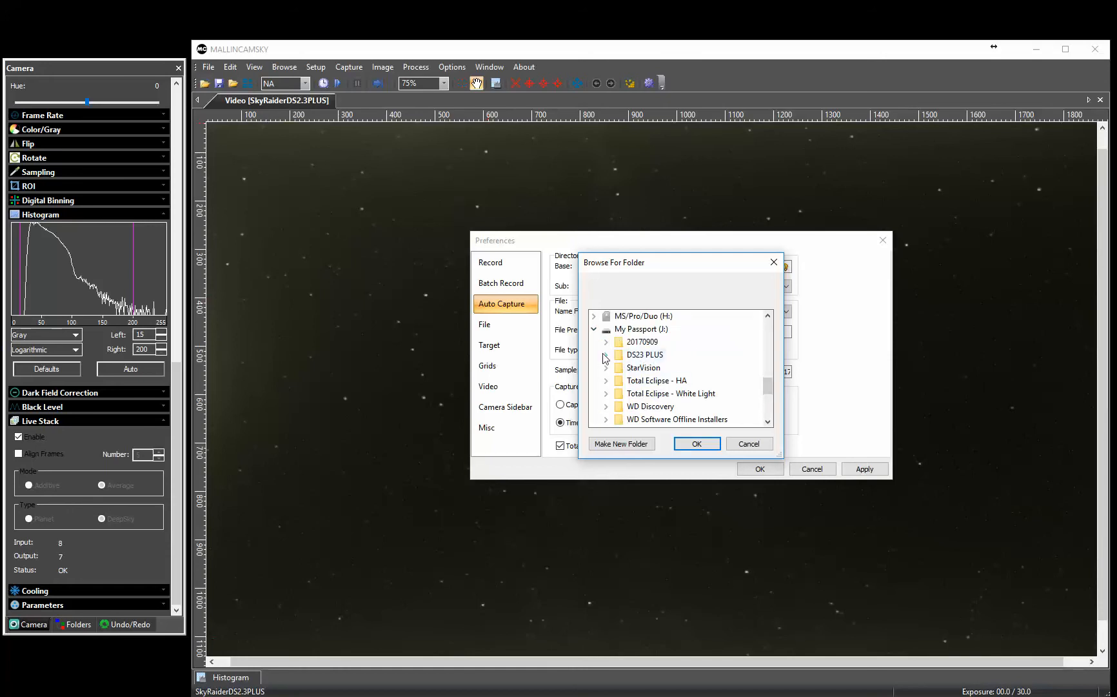
pyautogui.click(643, 354)
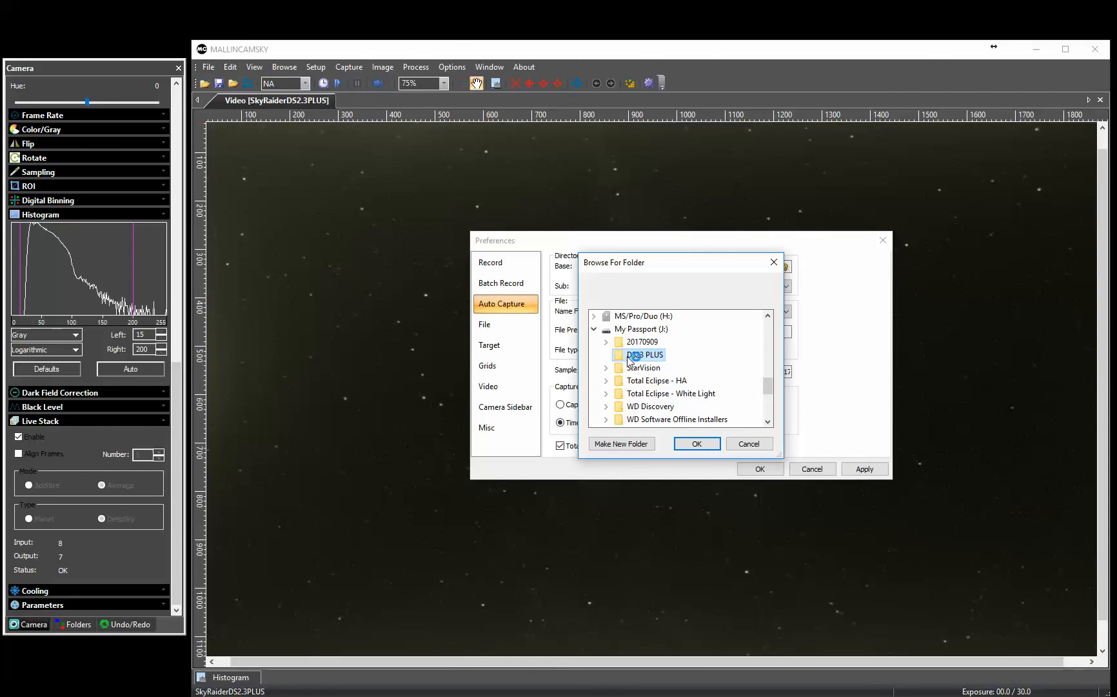
pyautogui.click(606, 355)
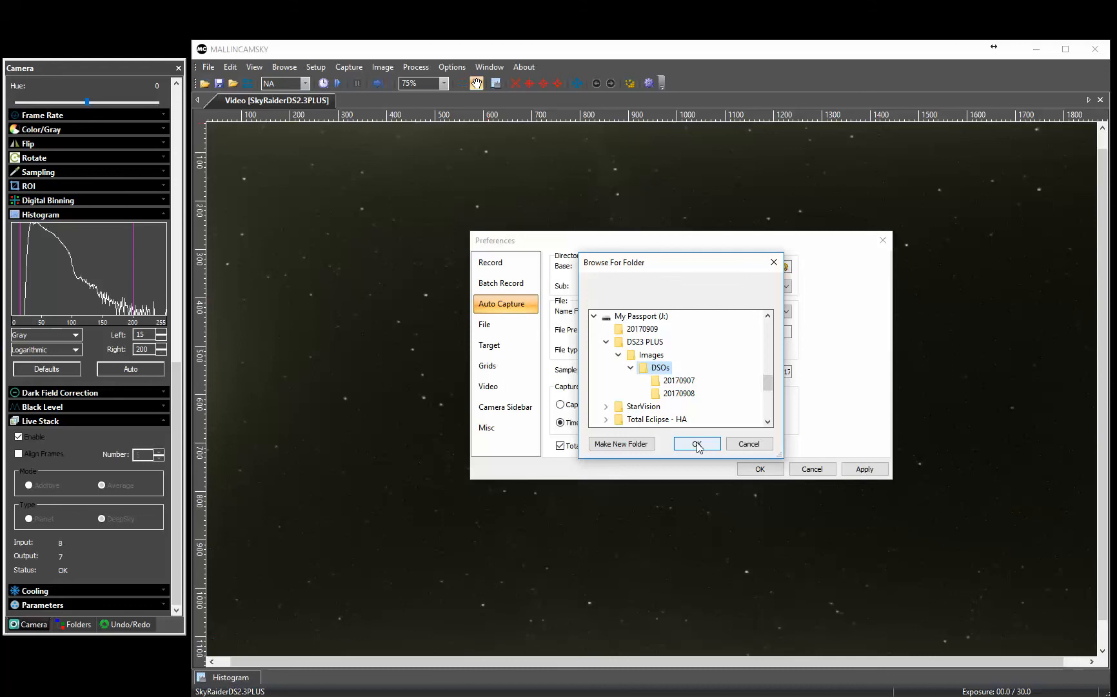
pyautogui.click(696, 443)
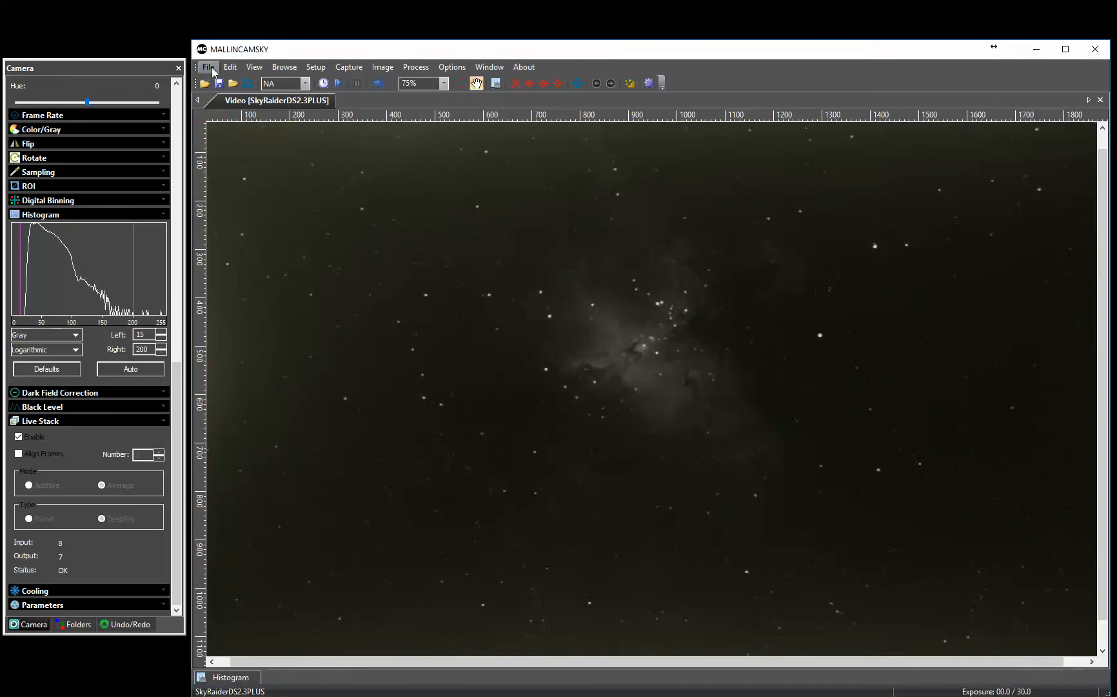
# Start Auto Capture from the menu bar so stacked frames save automatically
pyautogui.click(315, 67)
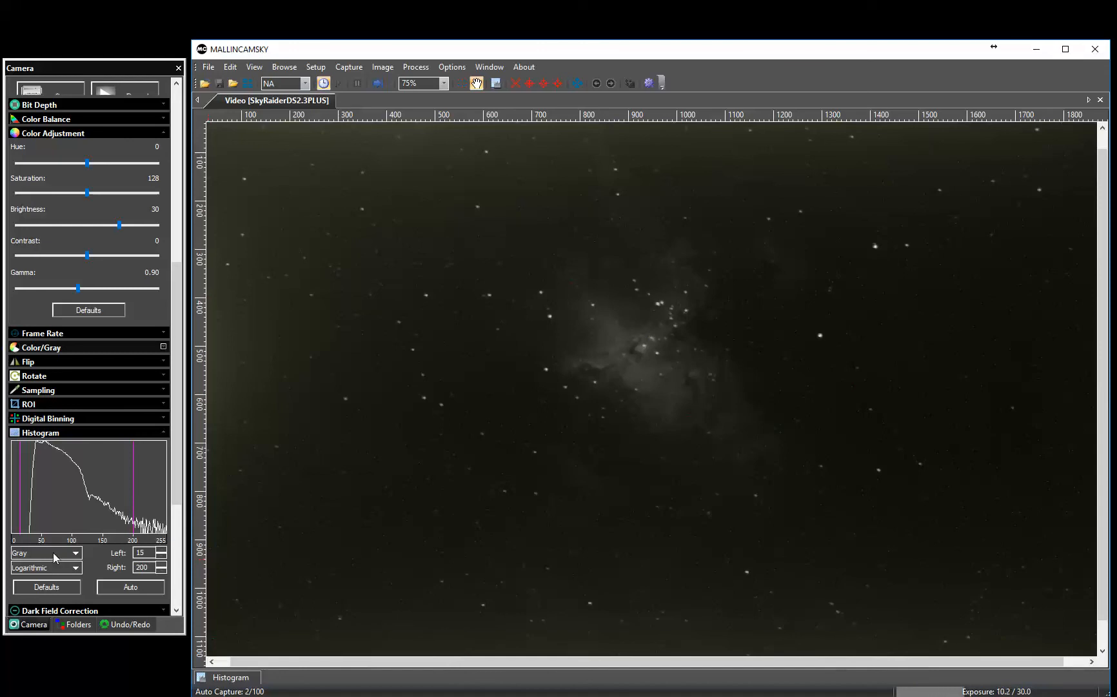
# Raise the Histogram Left level from 15 to 20 with the spinner
pyautogui.click(163, 551)
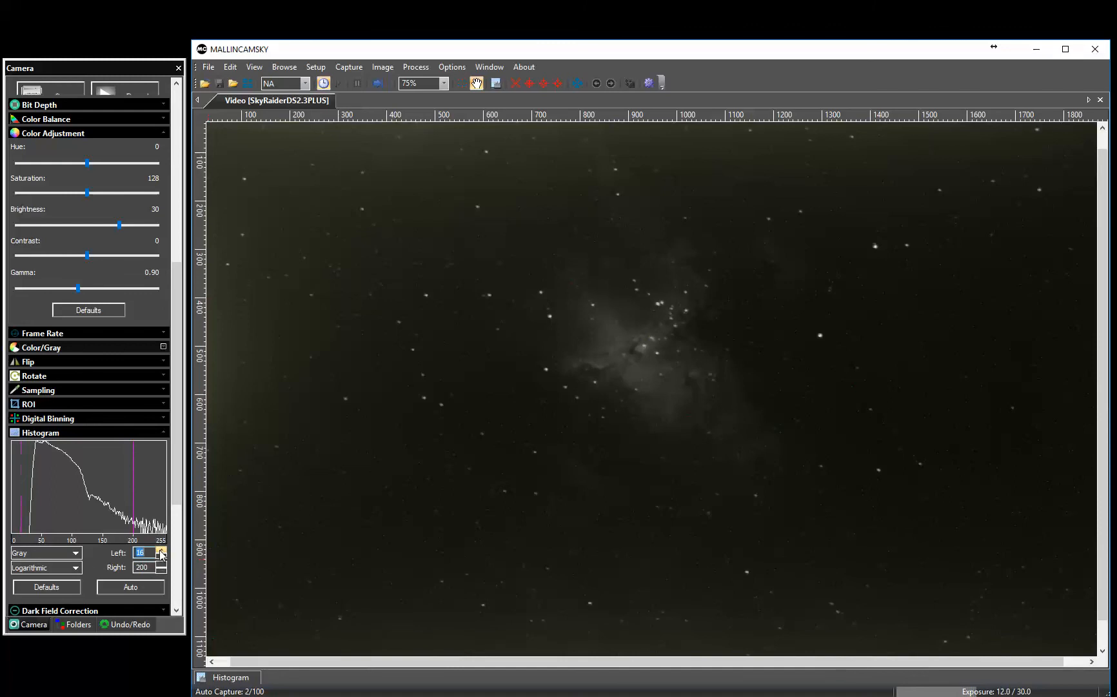
pyautogui.click(161, 550)
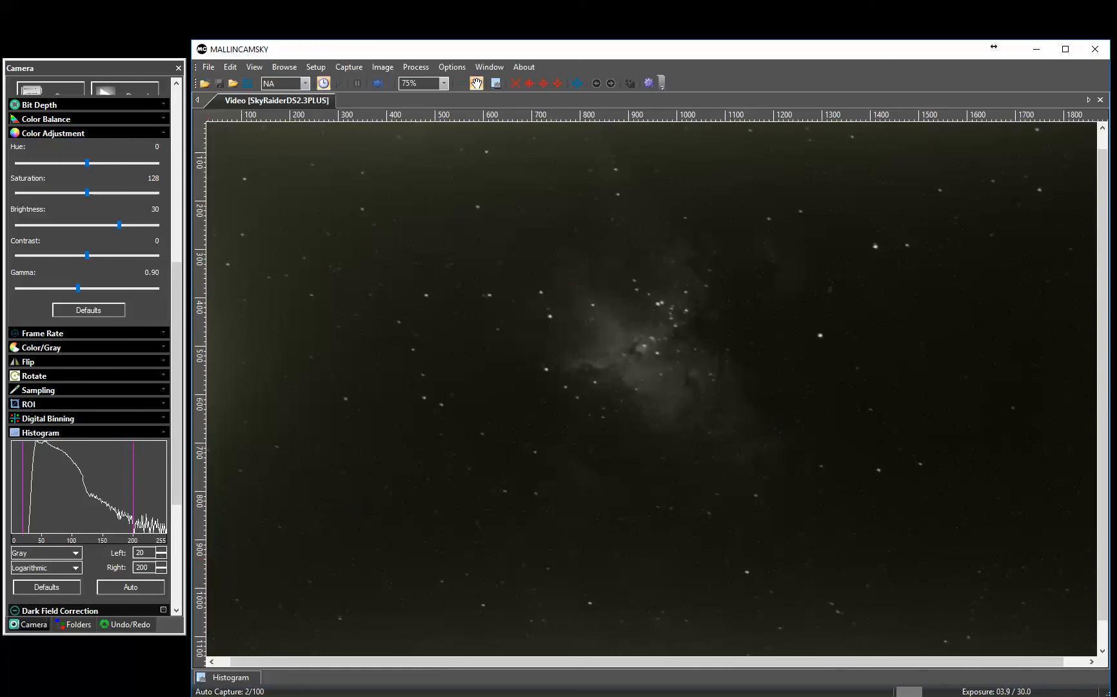
pyautogui.click(417, 83)
pyautogui.write('400')
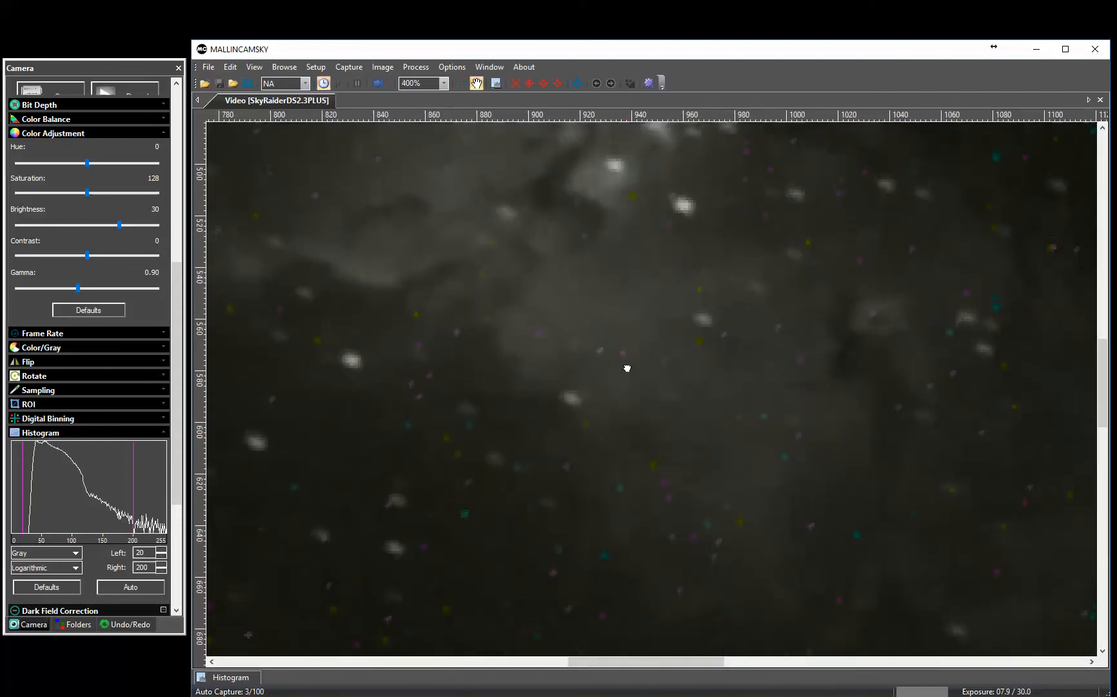
# Zoom out from 400% to about 75–80% to show the Trifid star field
pyautogui.click(418, 83)
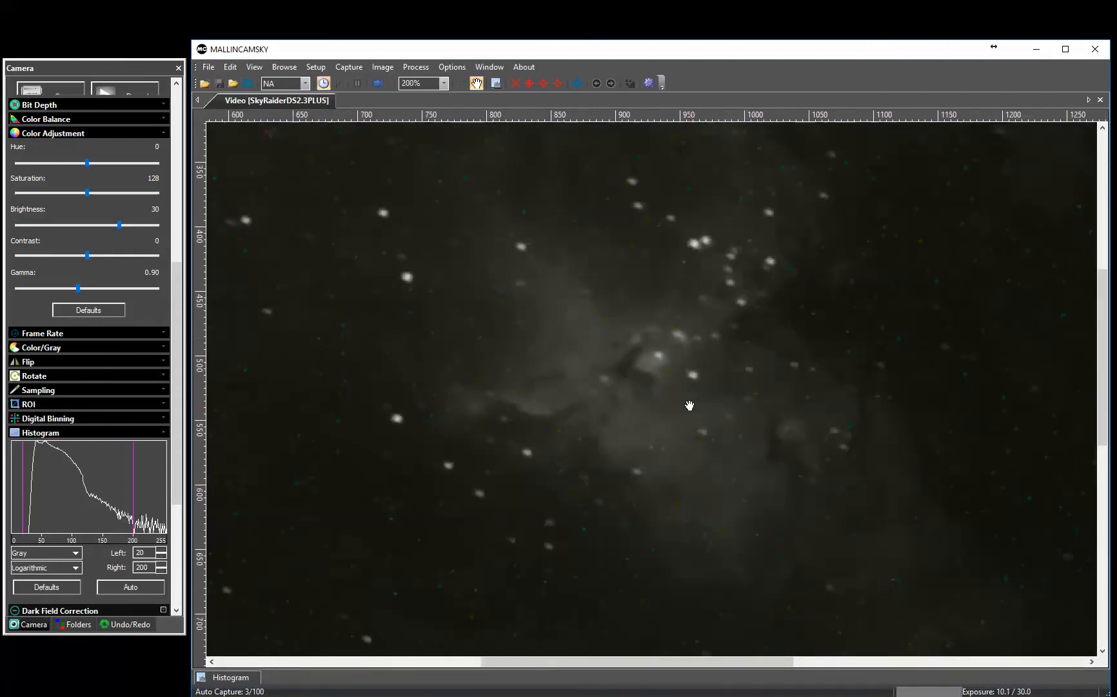
pyautogui.click(419, 83)
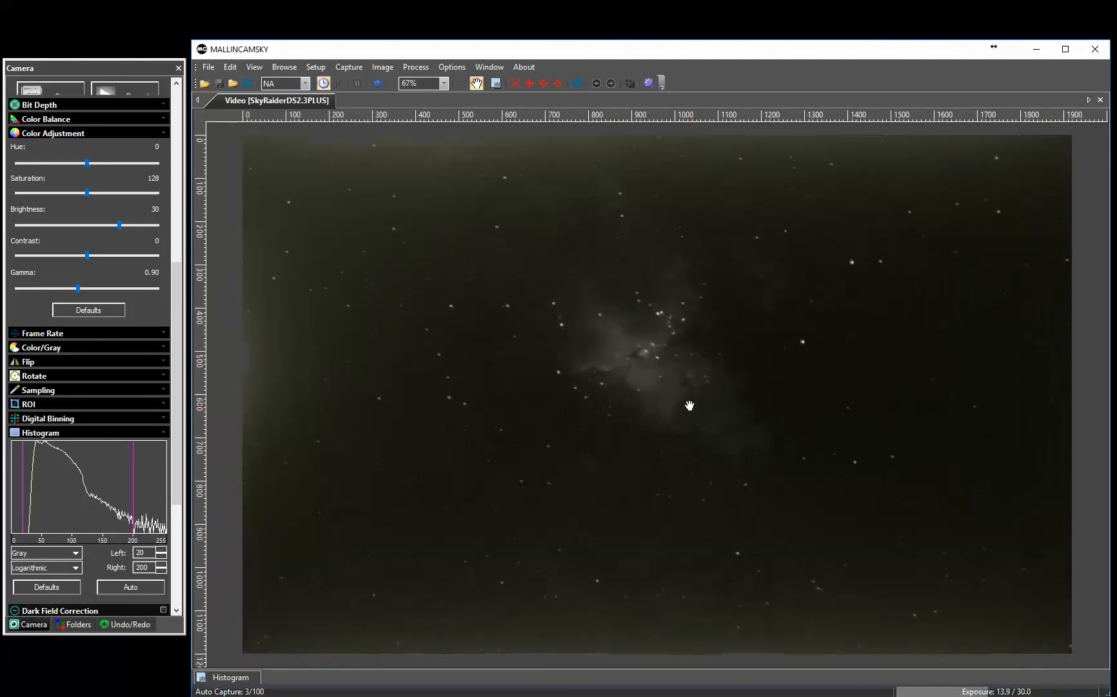
pyautogui.click(443, 83)
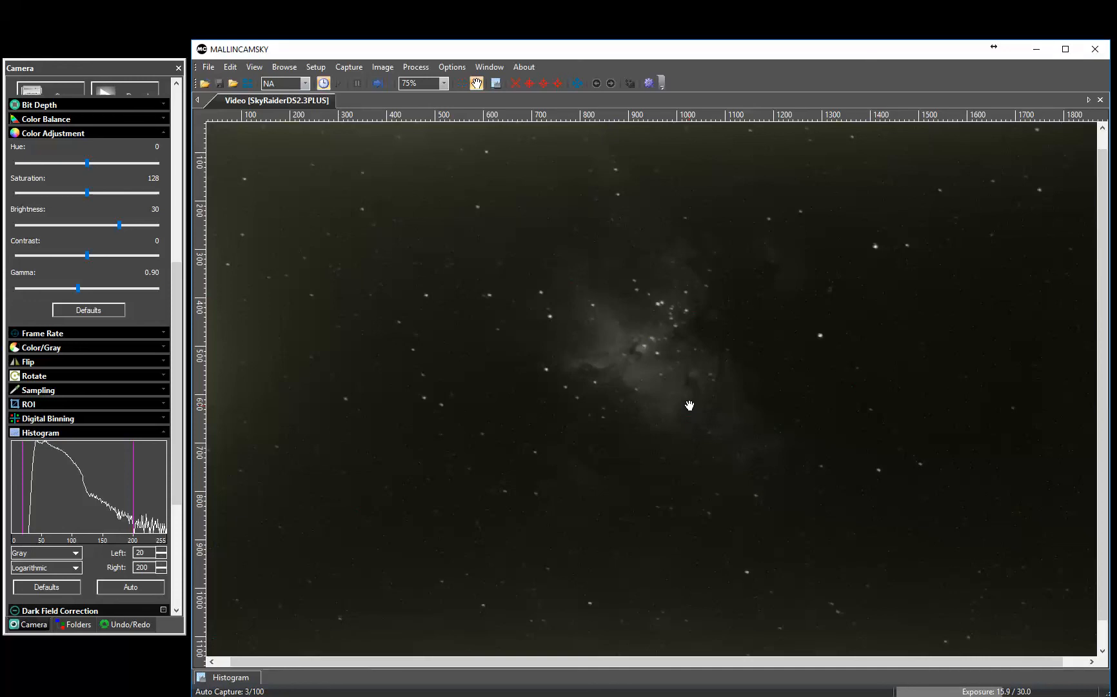
pyautogui.moveTo(528, 469)
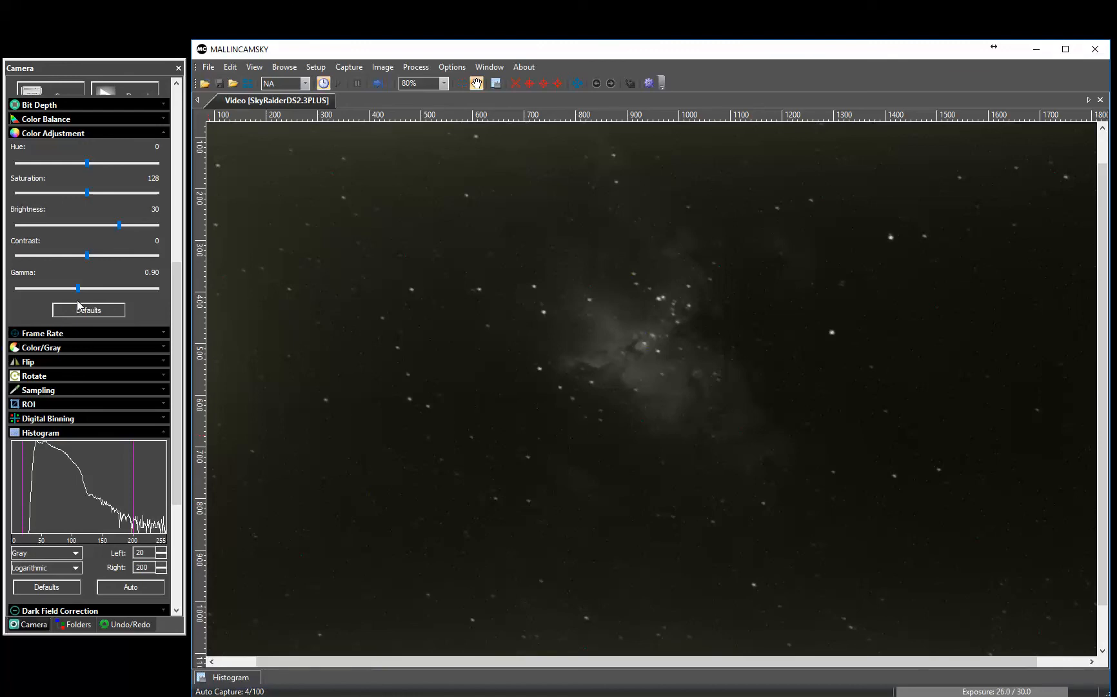
# Scroll the Camera panel toward Live Stack and set the view to 75%
pyautogui.scroll(-3)
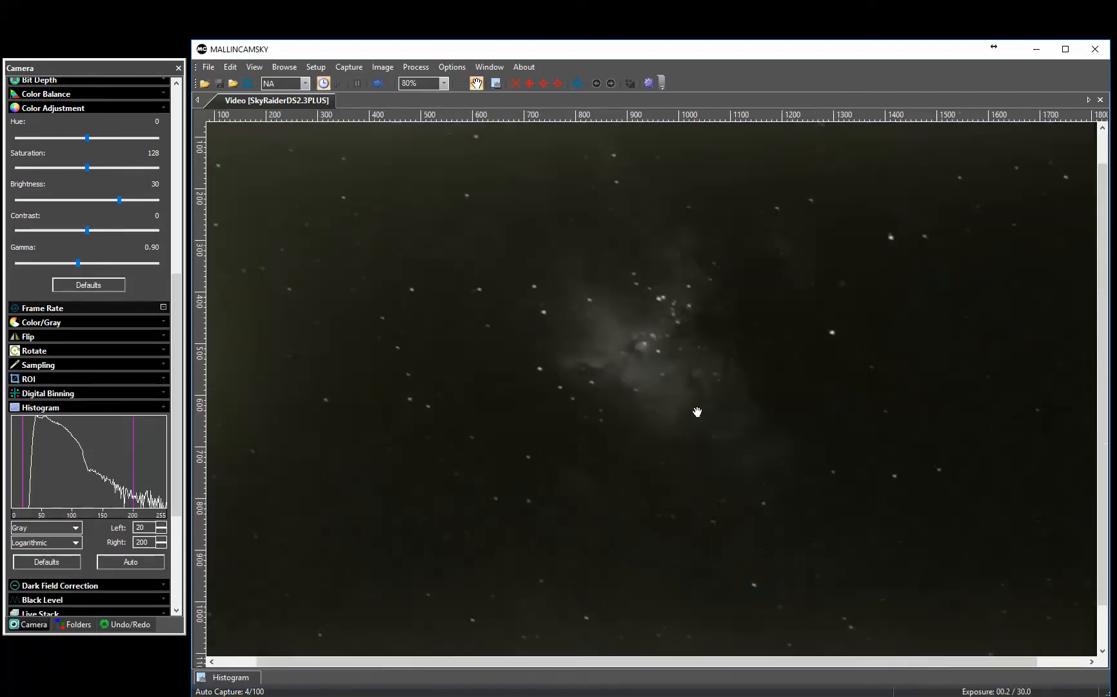
pyautogui.click(442, 83)
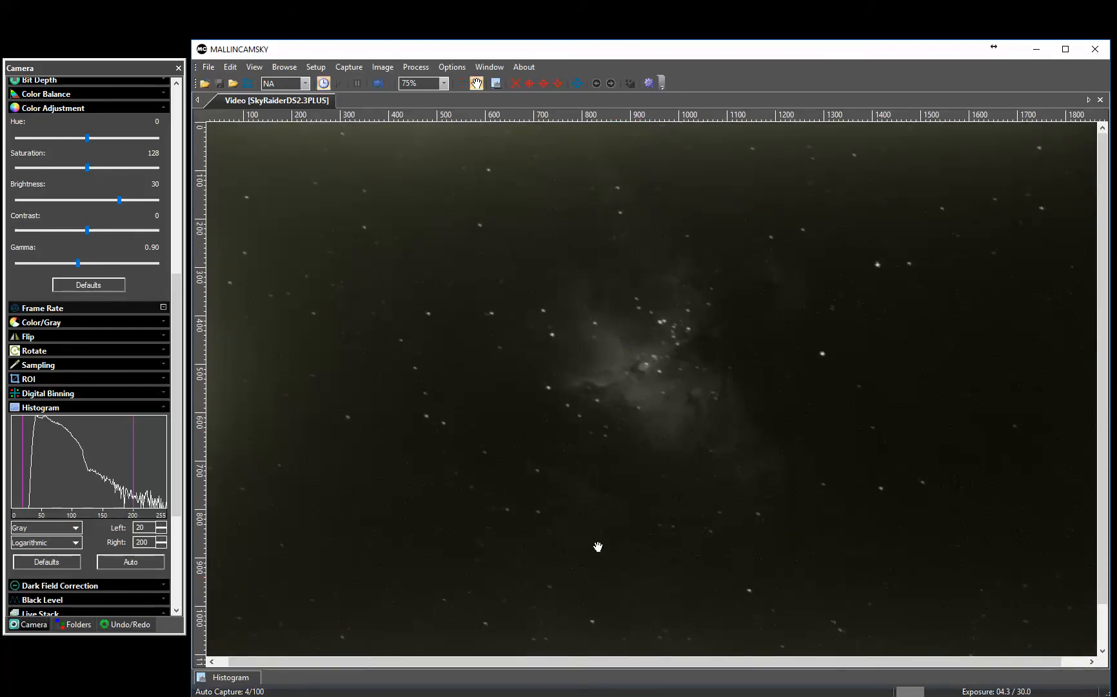
pyautogui.moveTo(32, 680)
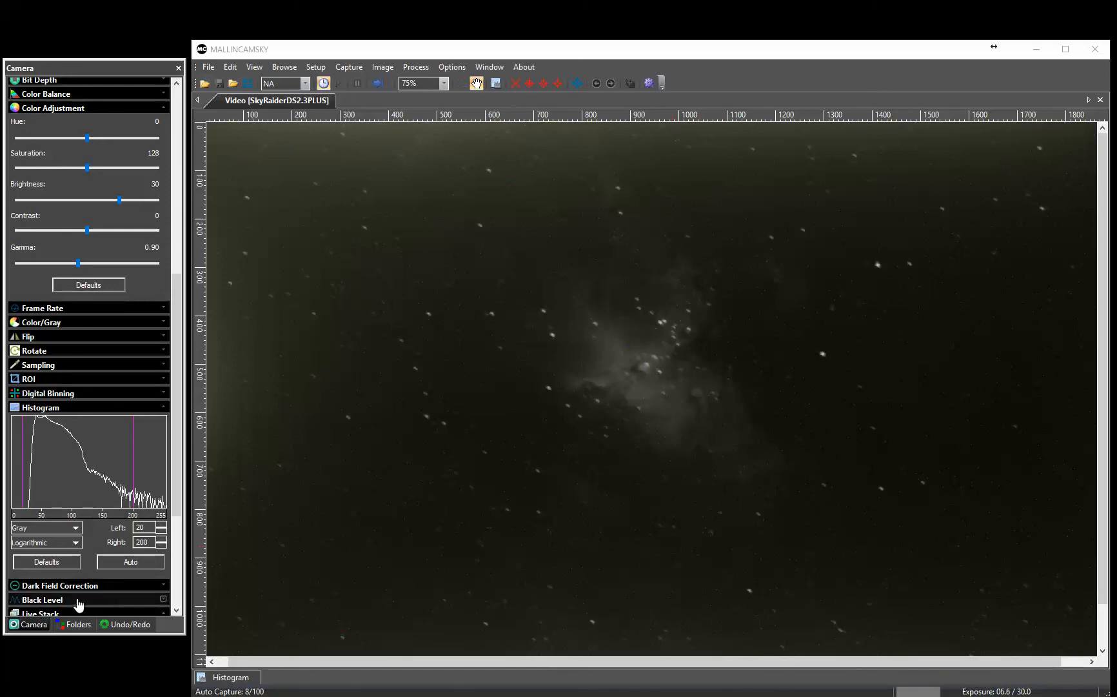
pyautogui.moveTo(166, 459)
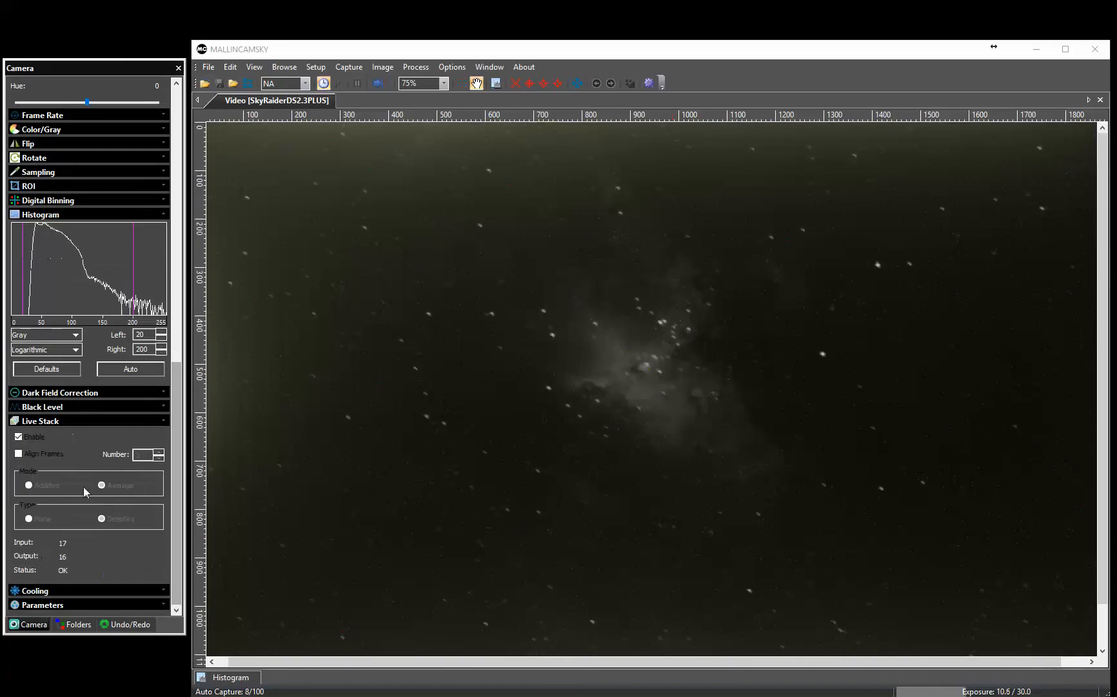
pyautogui.click(19, 436)
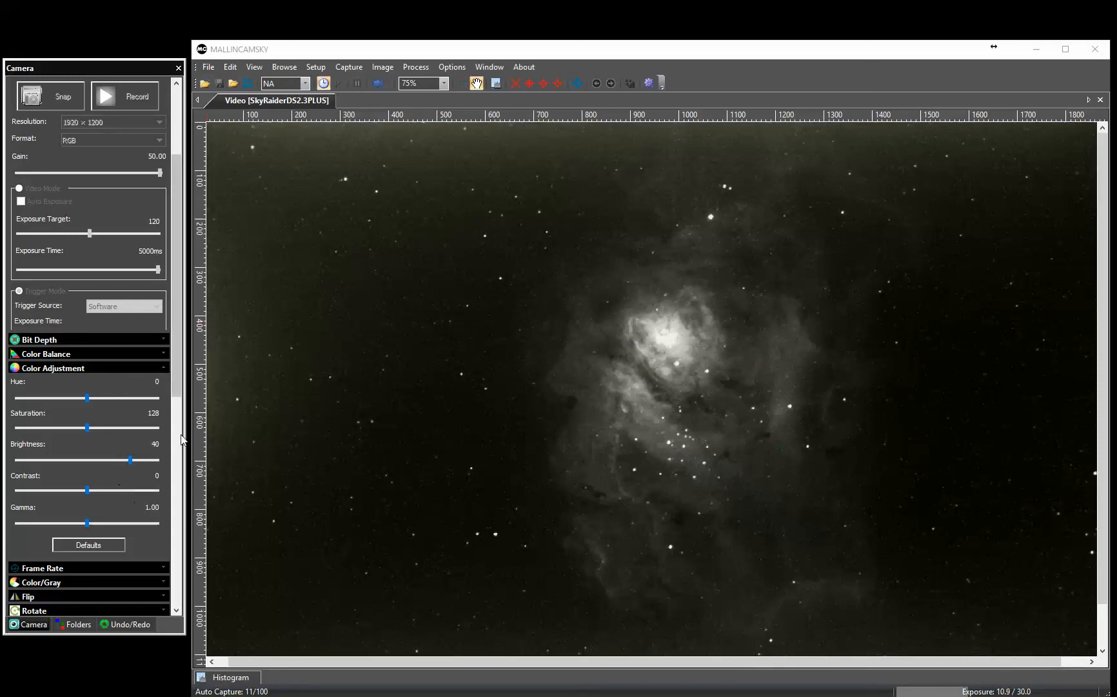
pyautogui.moveTo(176, 401)
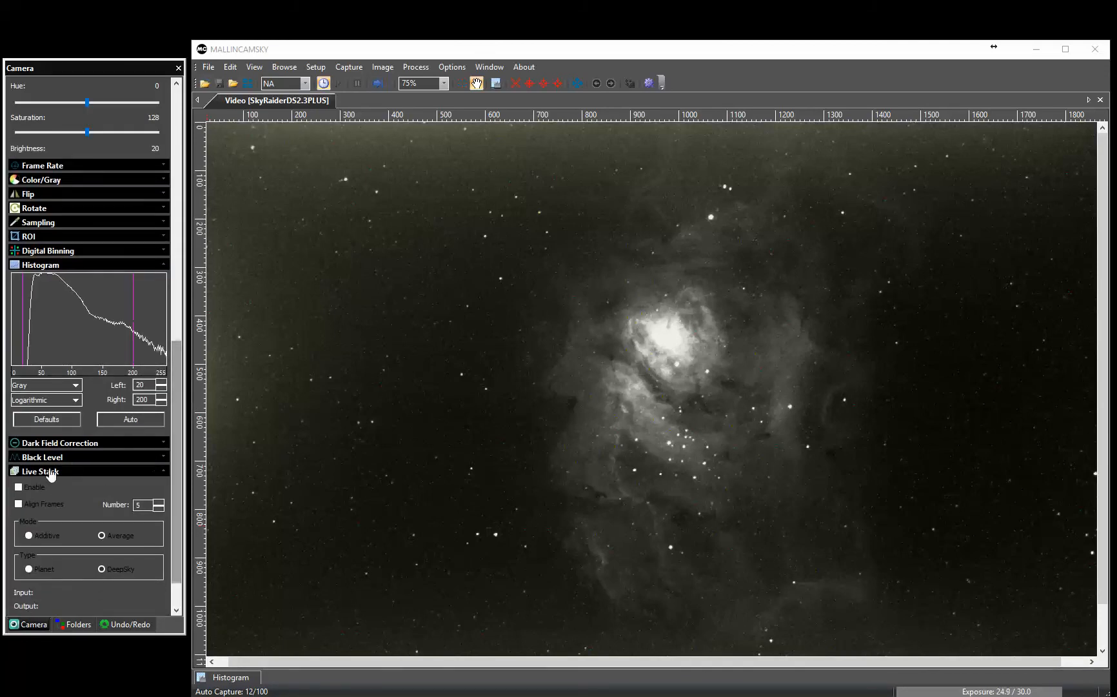
# Lower the Histogram Right level from 200 to 175
pyautogui.click(61, 442)
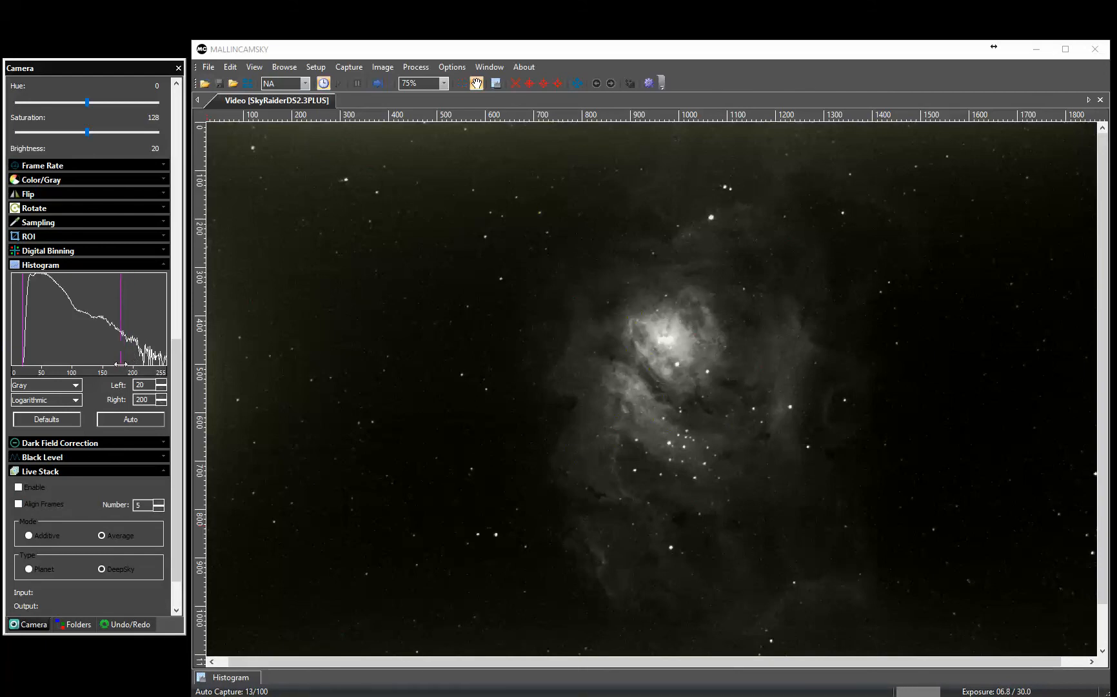
pyautogui.click(163, 400)
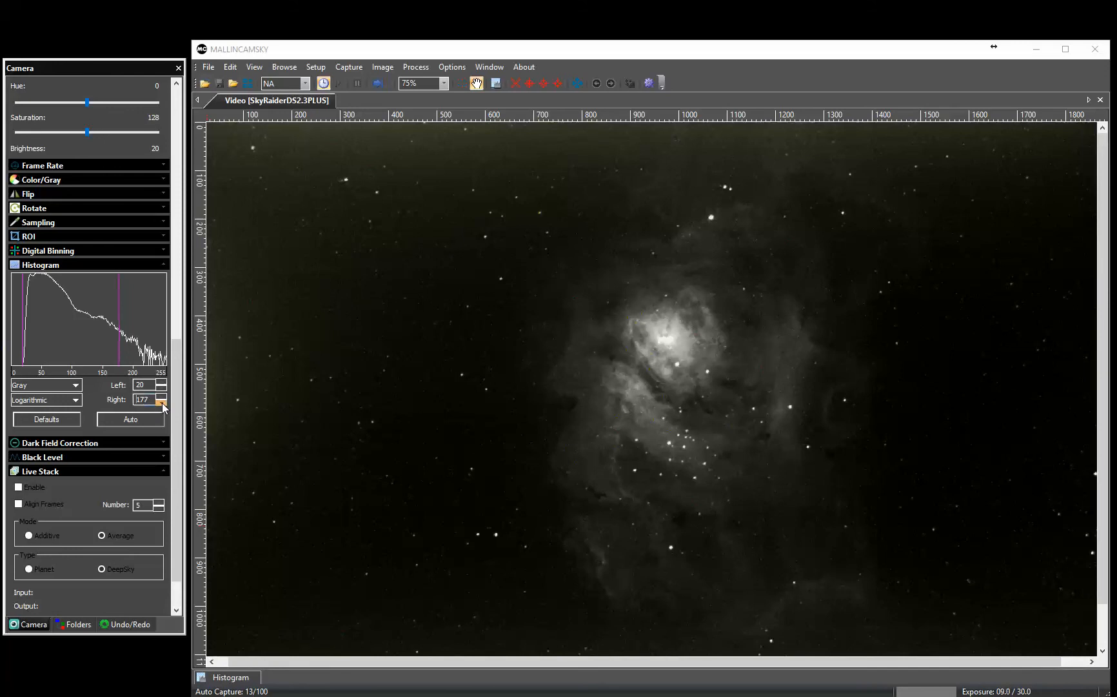
pyautogui.click(161, 401)
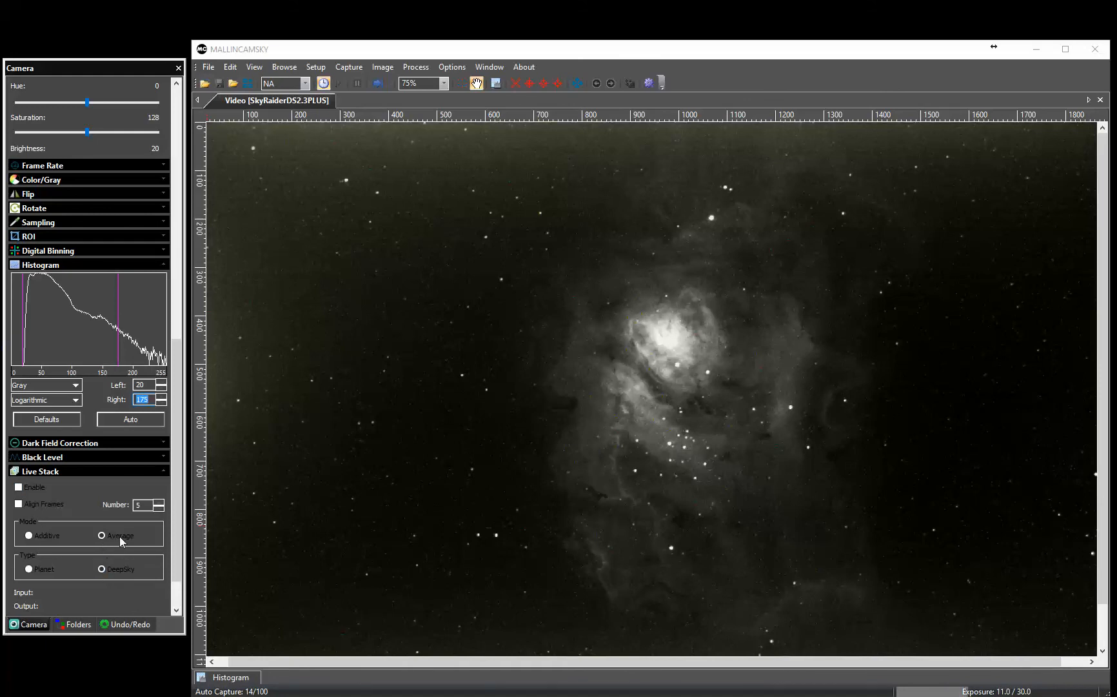
# Re-enable live stacking and zoom to 200% on the Lagoon Nebula core
pyautogui.click(19, 487)
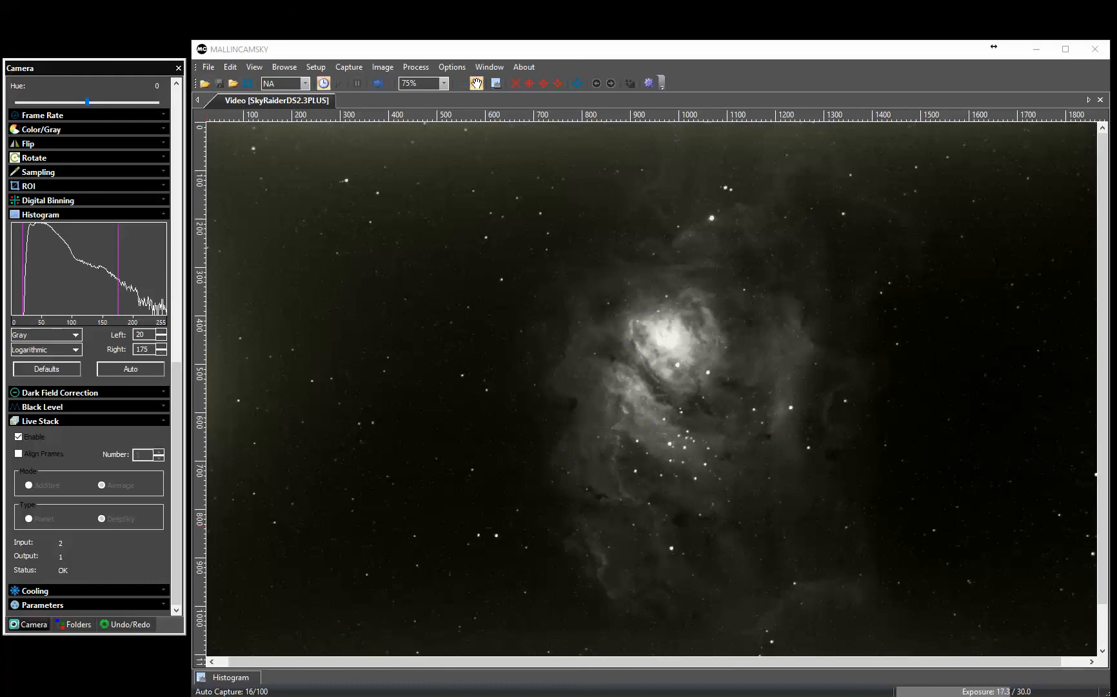
pyautogui.click(417, 83)
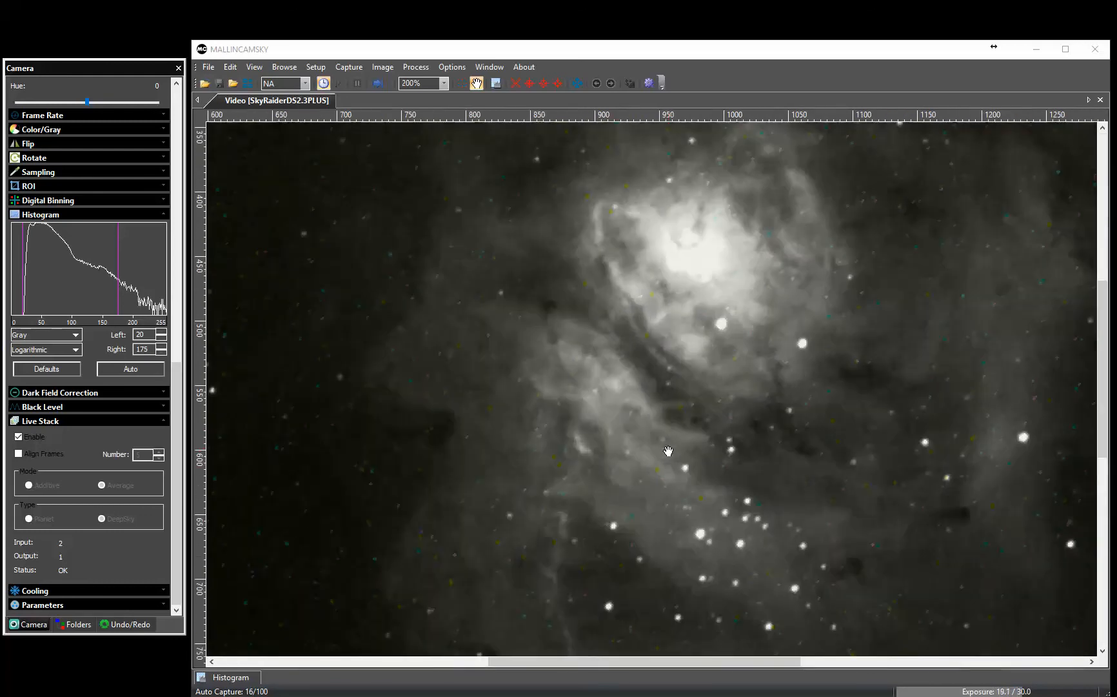
# Set the zoom to 100% while the live stack keeps accumulating frames
pyautogui.click(443, 83)
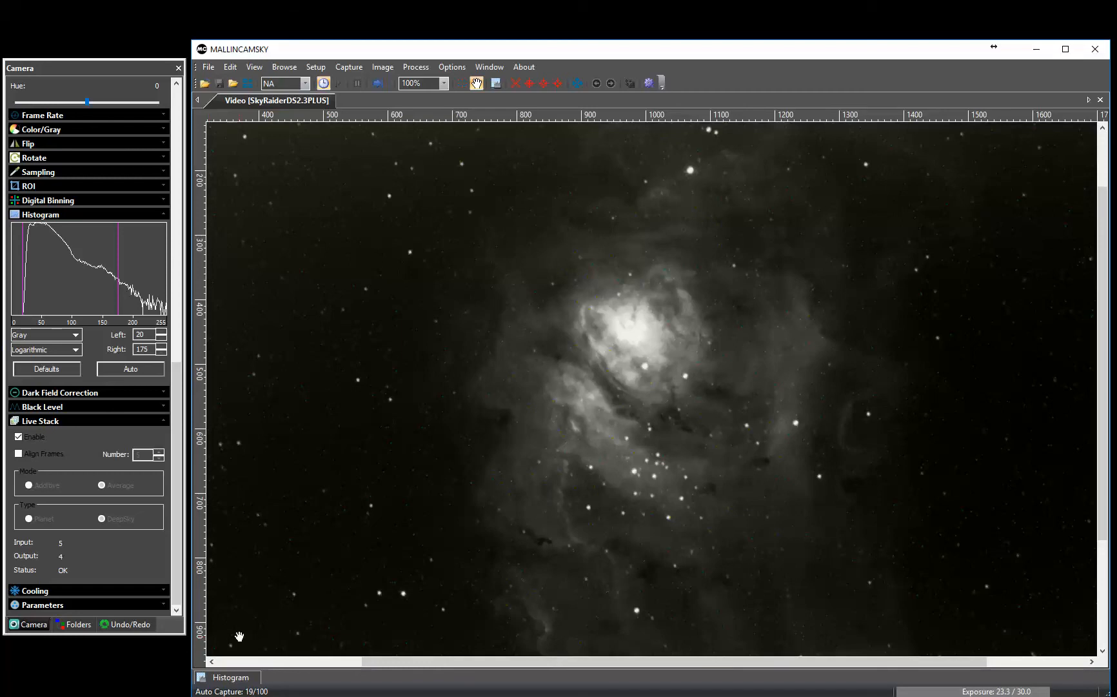
# Zoom to 75% to show the whole Lagoon Nebula field while the stack accumulates
pyautogui.click(417, 84)
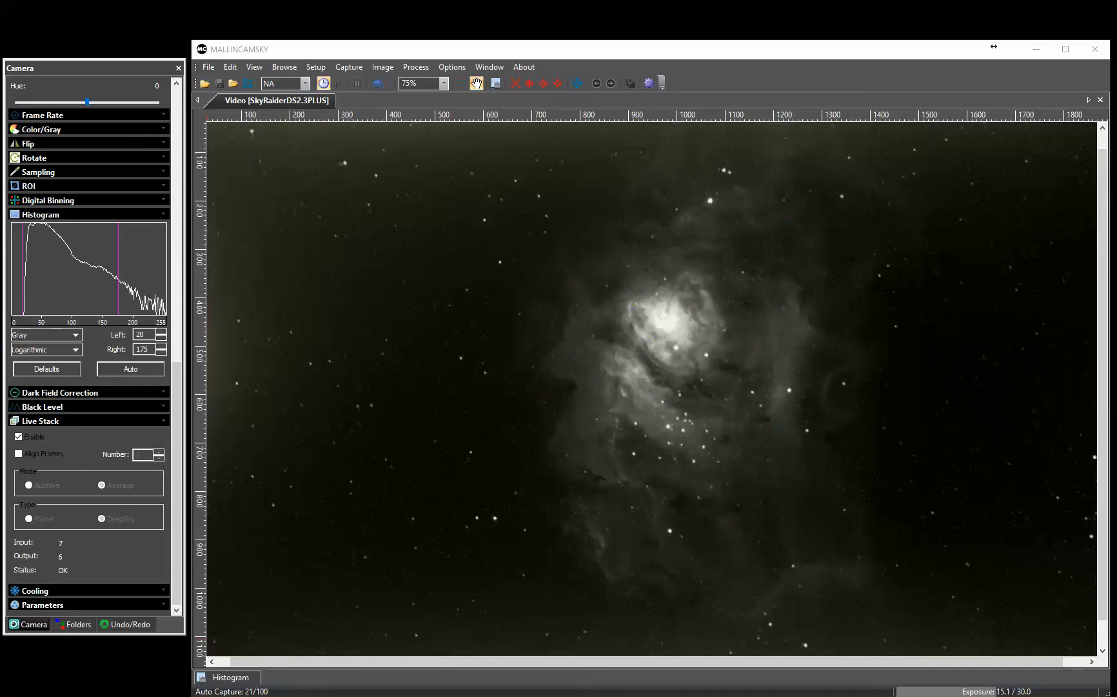
pyautogui.click(418, 83)
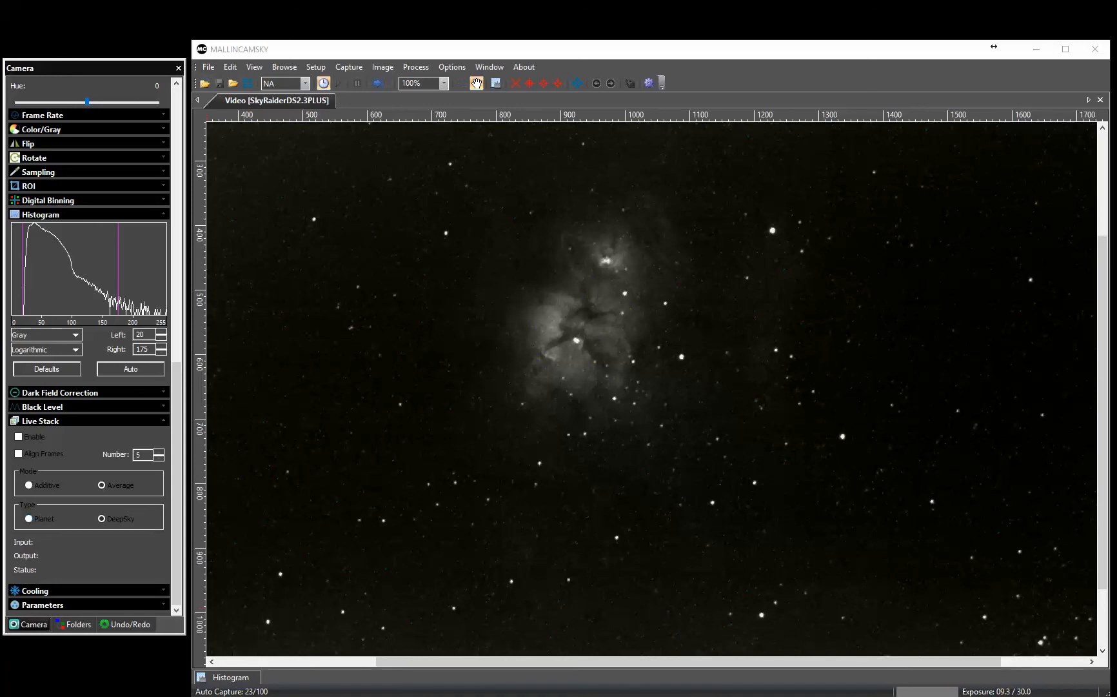
# Re-enable Live Stack for the new Trifid Nebula field
pyautogui.click(18, 436)
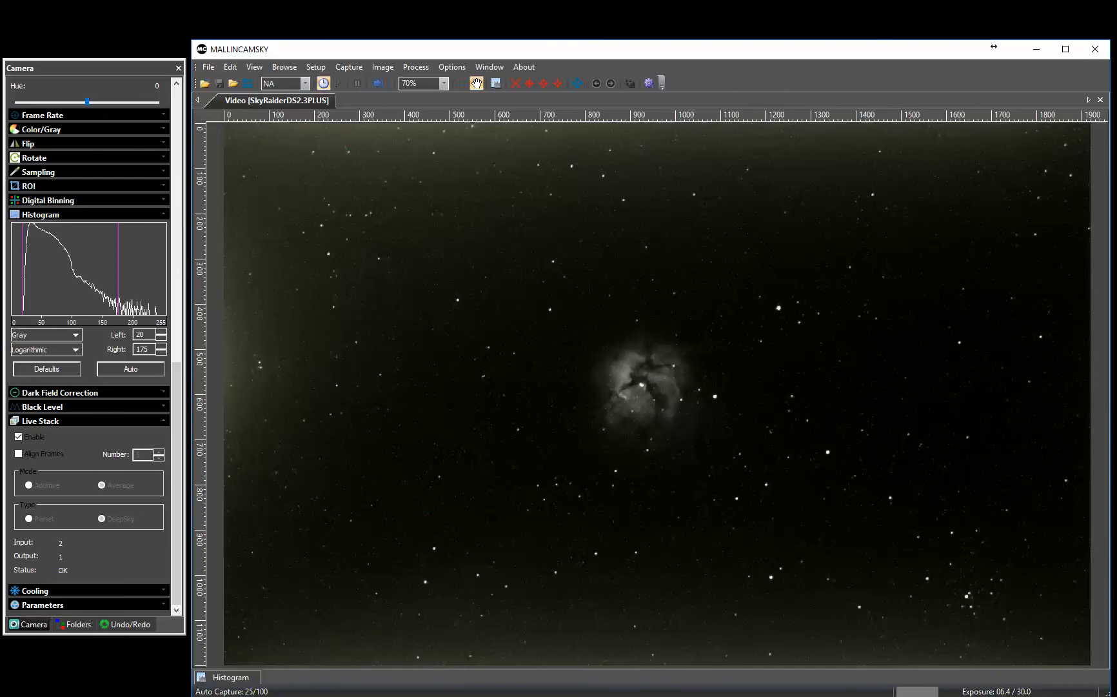
# Change the Trifid view zoom to 90%, then back to 75%
pyautogui.click(443, 83)
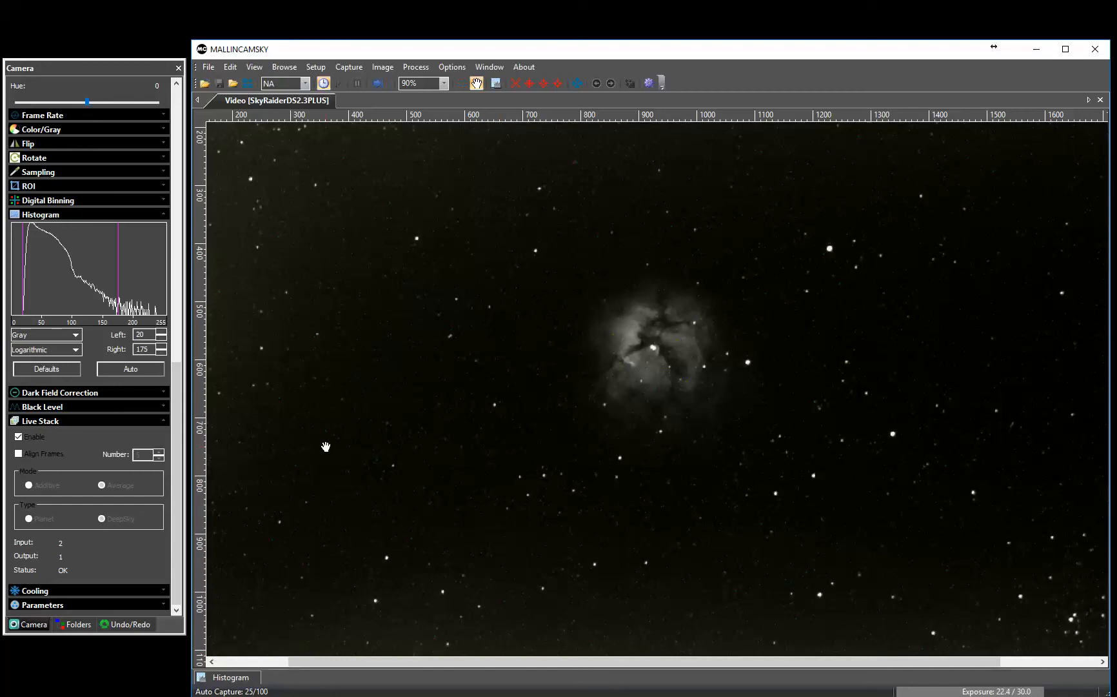
pyautogui.click(416, 83)
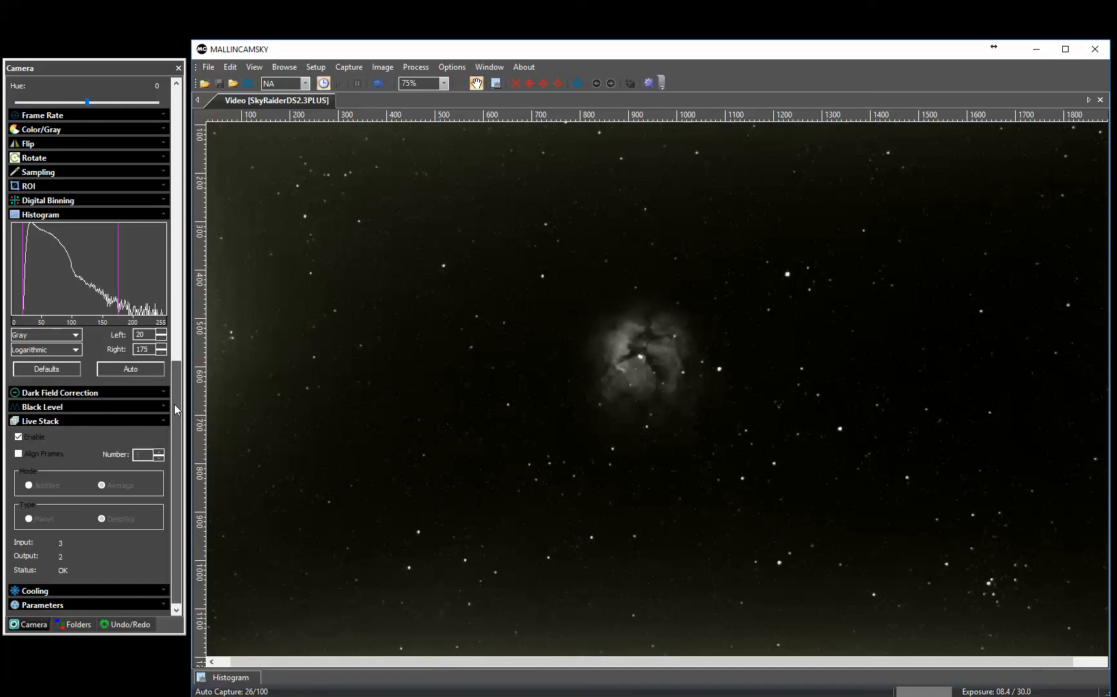
pyautogui.scroll(3)
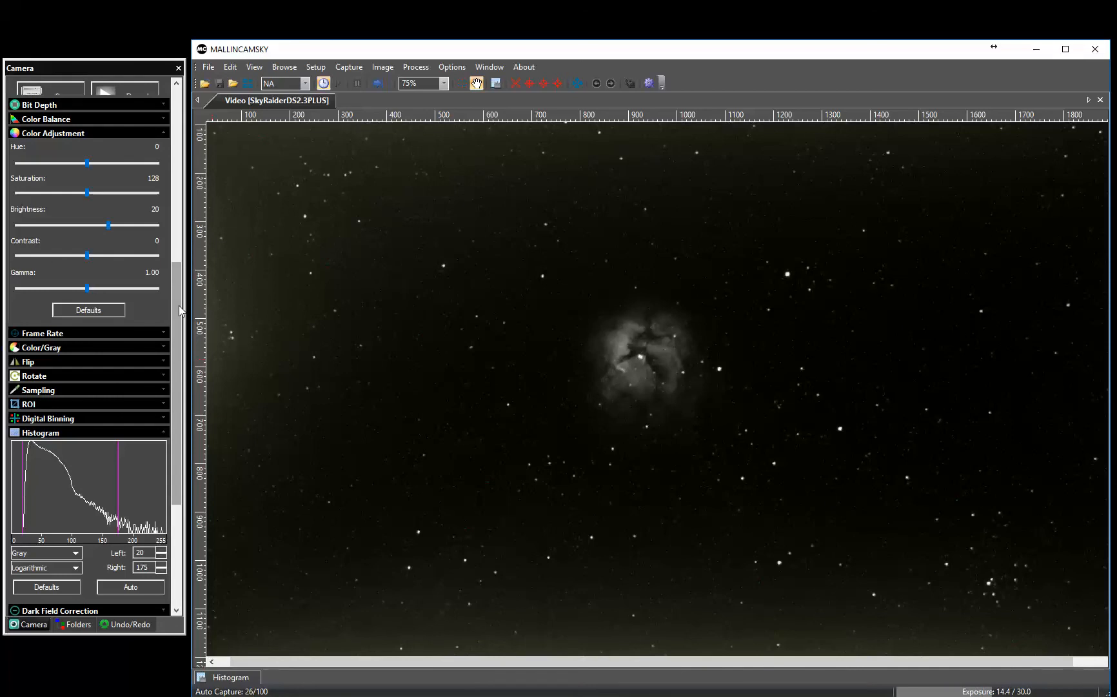
pyautogui.moveTo(207, 393)
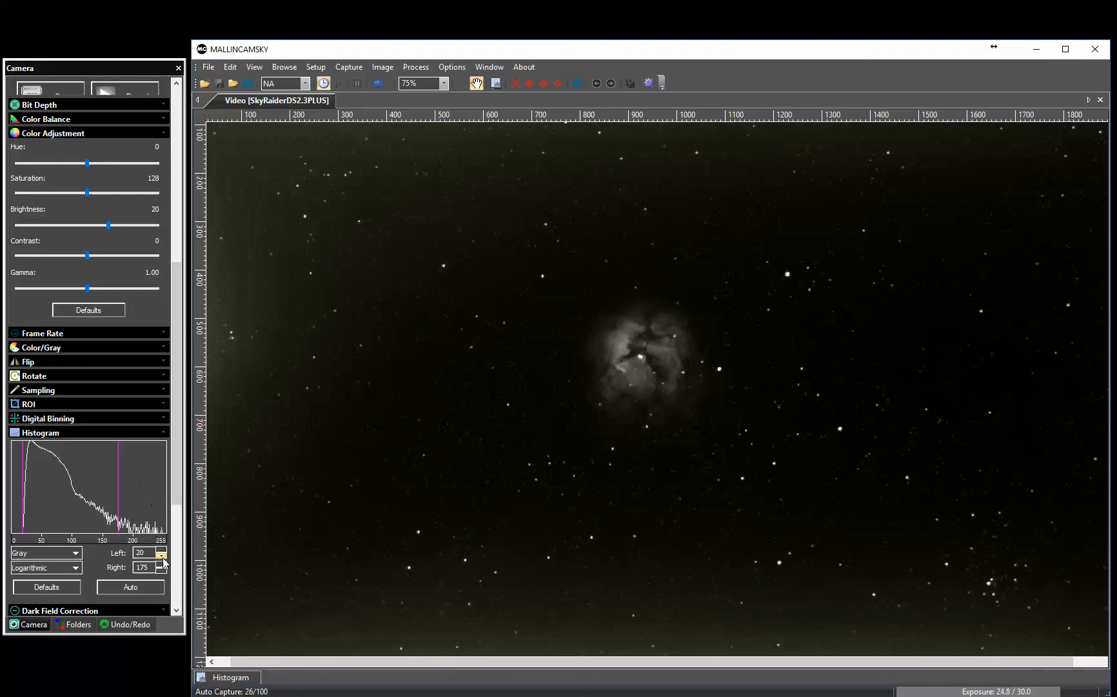
# Step the histogram Right value down from 175 to 150
pyautogui.click(163, 570)
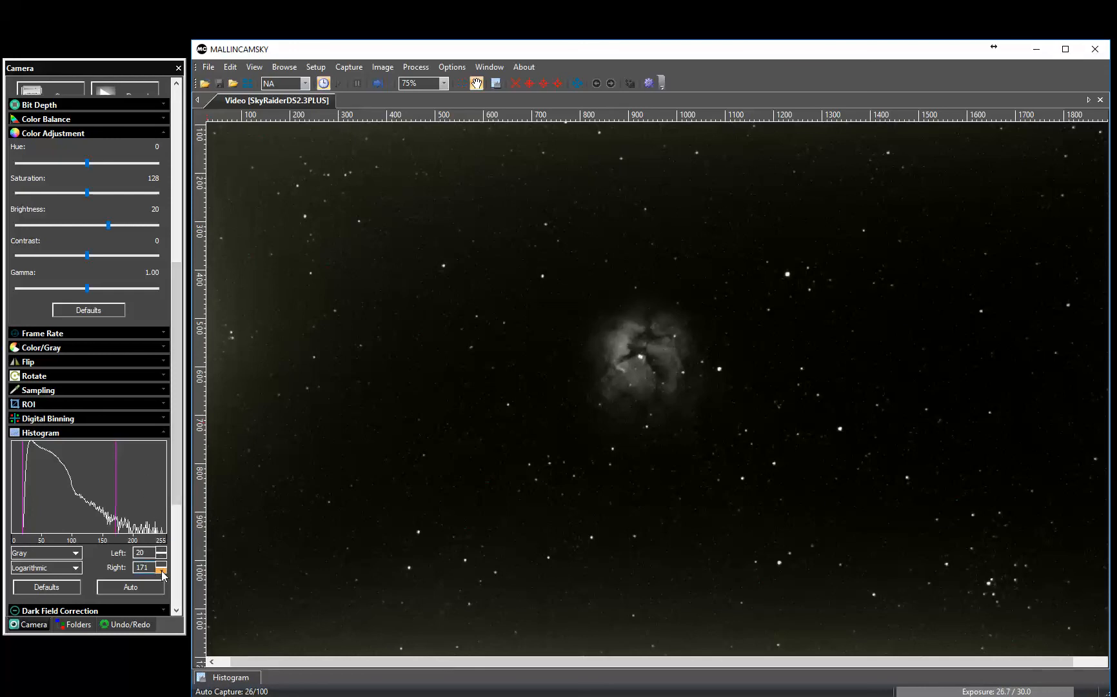
pyautogui.click(162, 570)
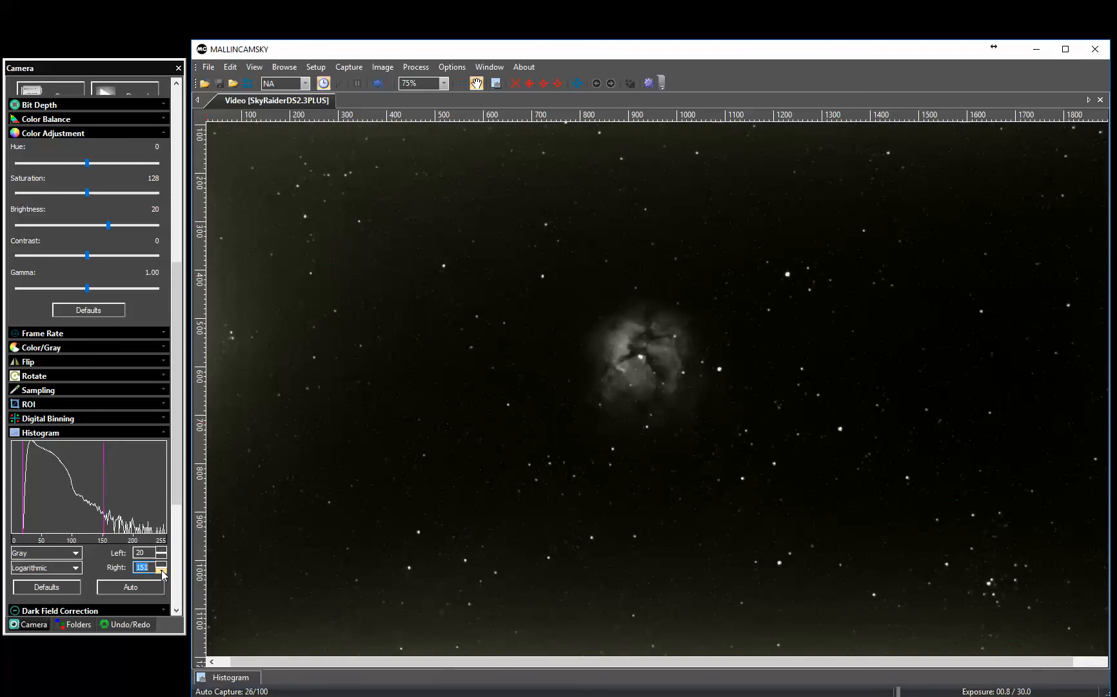
pyautogui.click(162, 569)
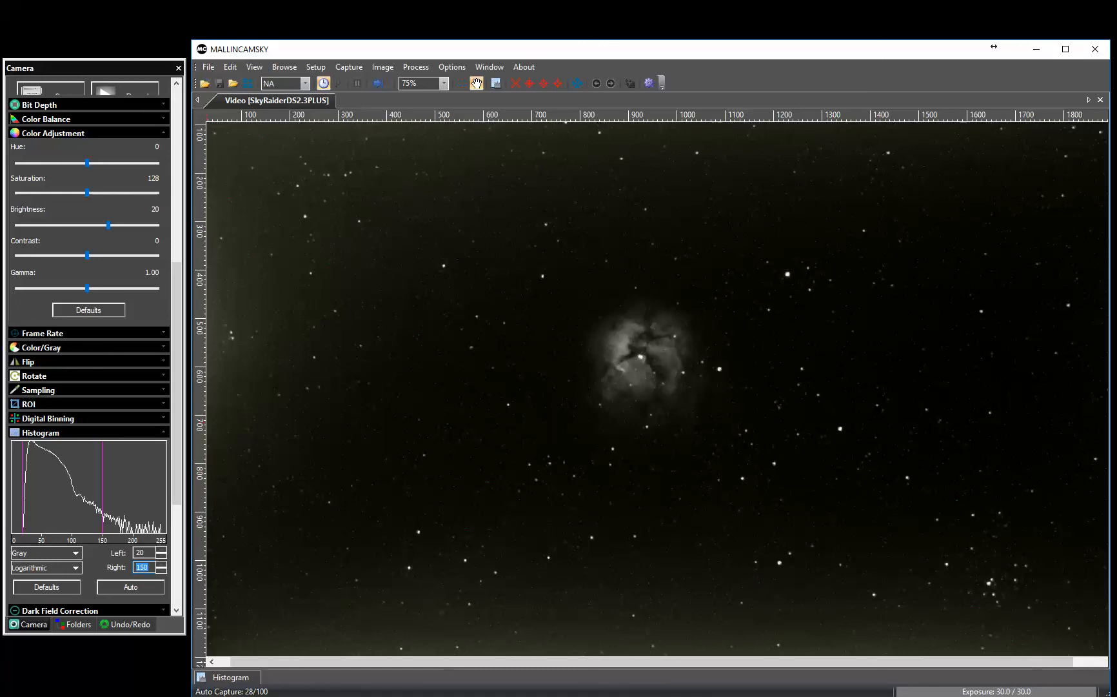
# Scroll to Live Stack status (5 inputs, 3 outputs) and zoom the view to 300%
pyautogui.scroll(-3)
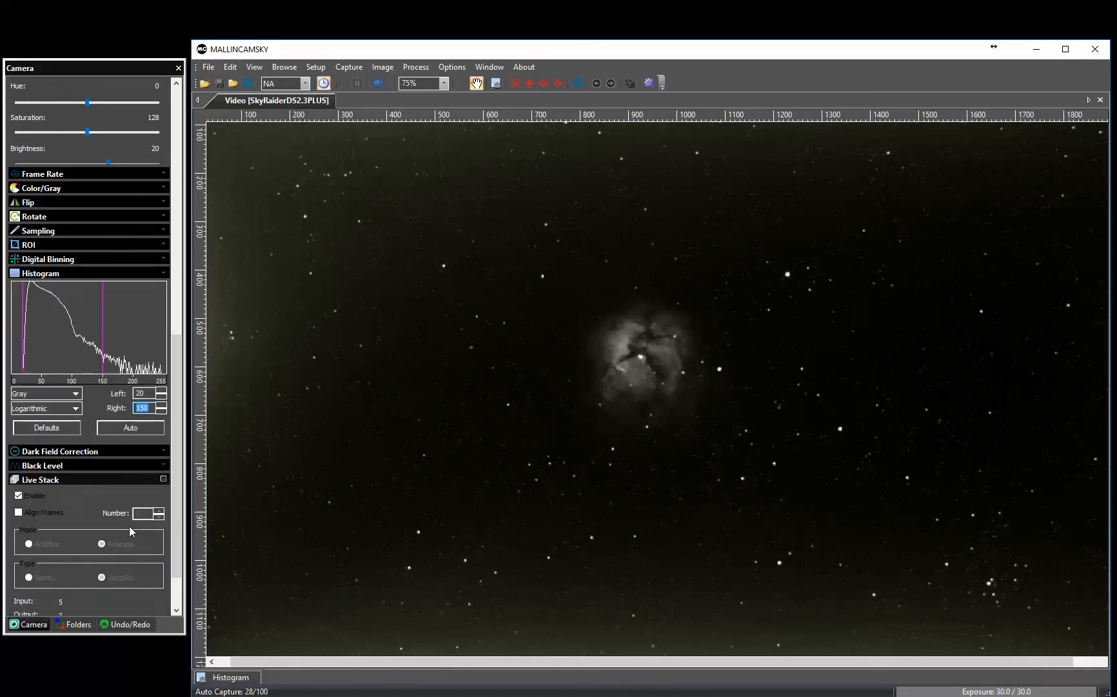
pyautogui.scroll(-3)
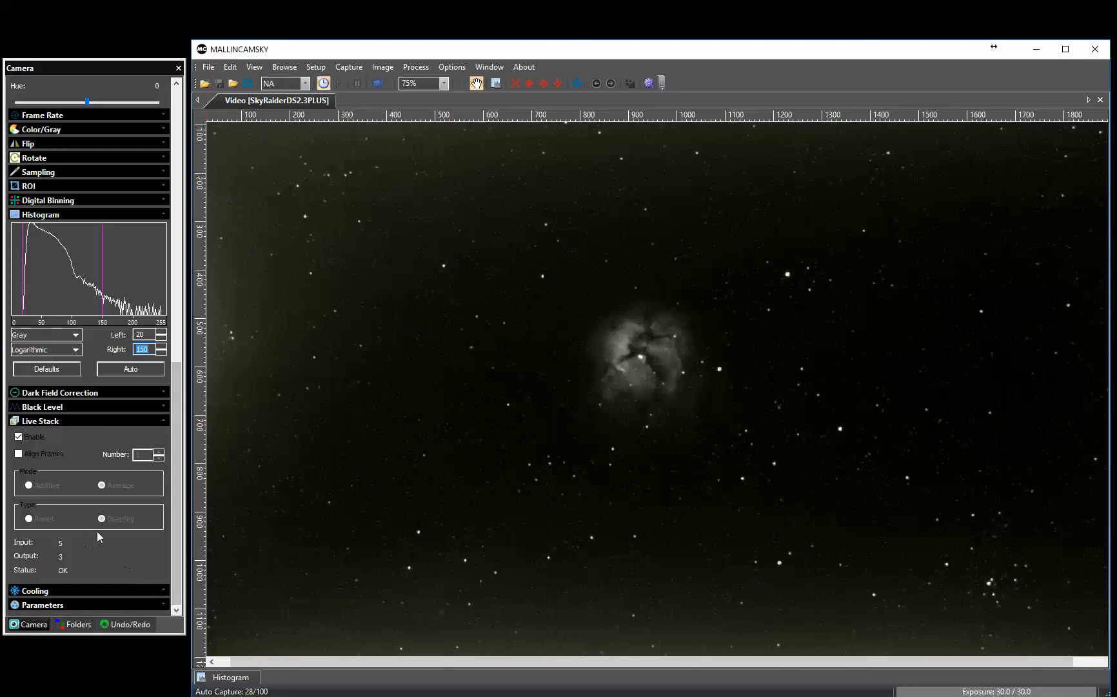
pyautogui.click(417, 84)
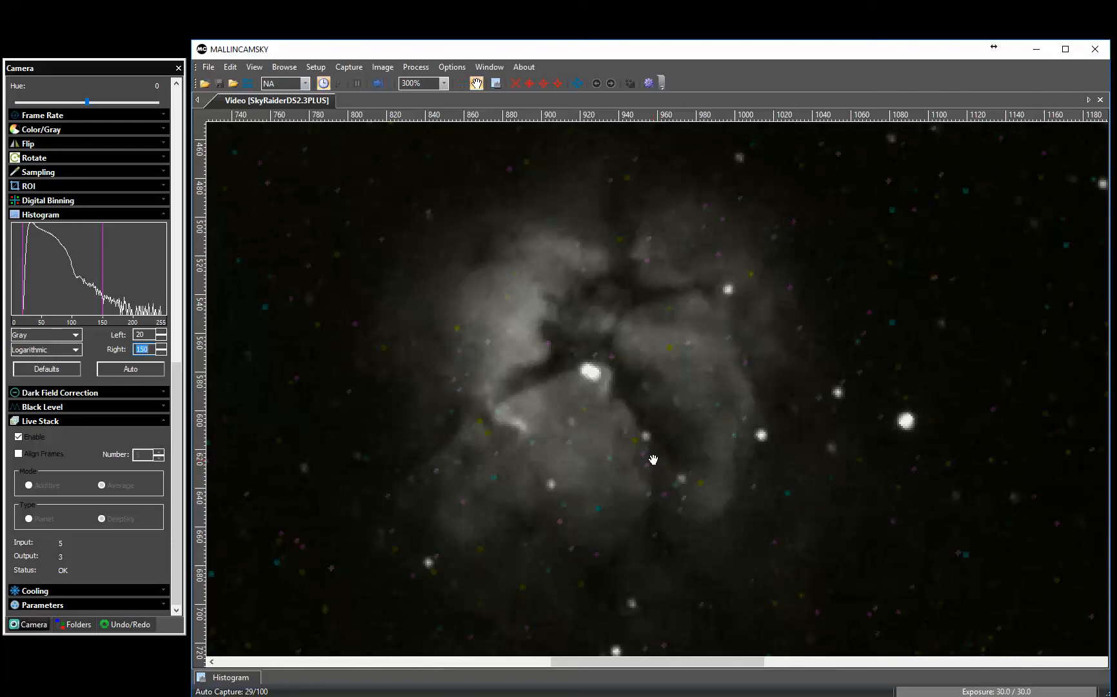
# Zoom back to the 75% full-field view and scroll up to Gain and Exposure
pyautogui.click(442, 84)
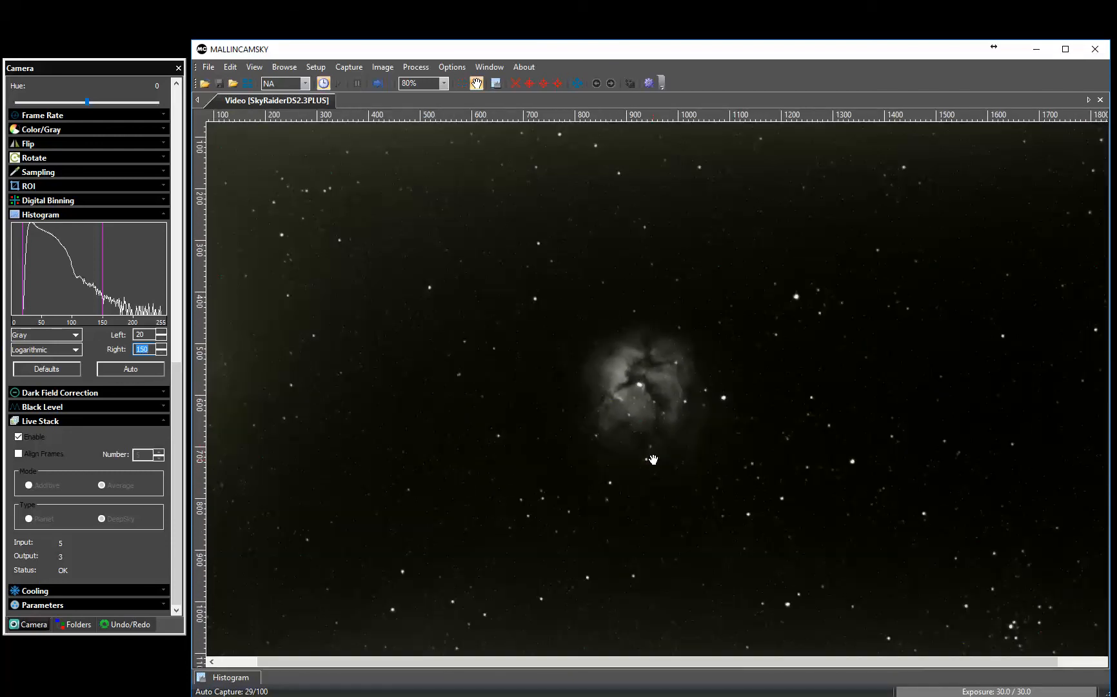
pyautogui.click(443, 83)
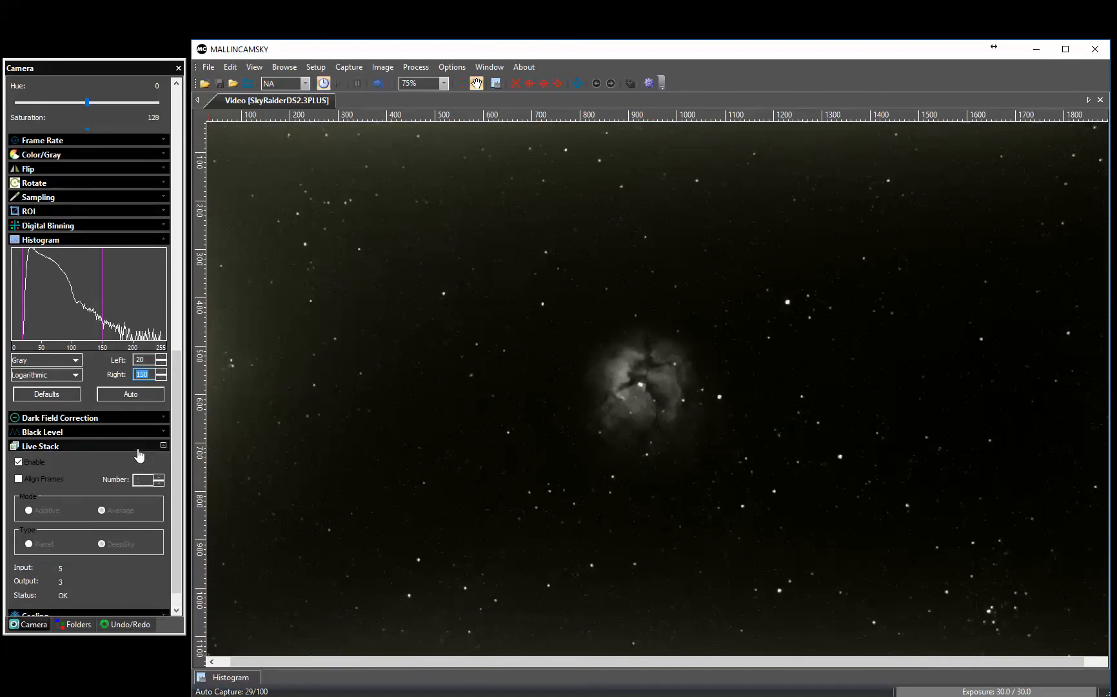
pyautogui.scroll(3)
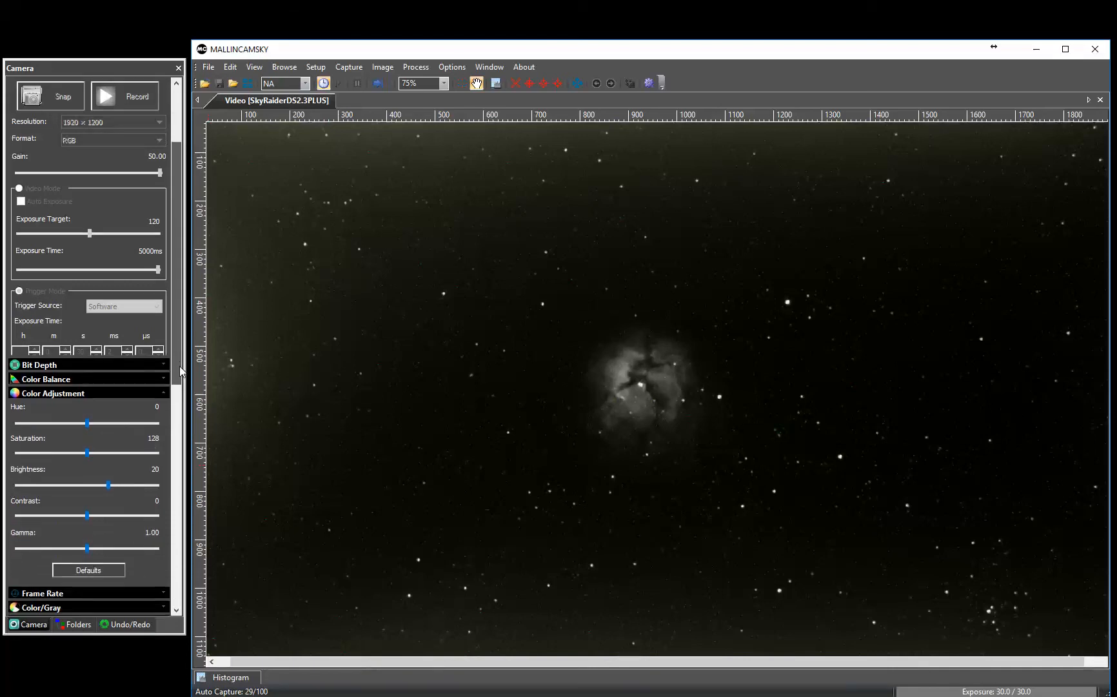
# Raise the histogram Right value from 150 to 200, keeping Left at 20
pyautogui.scroll(-3)
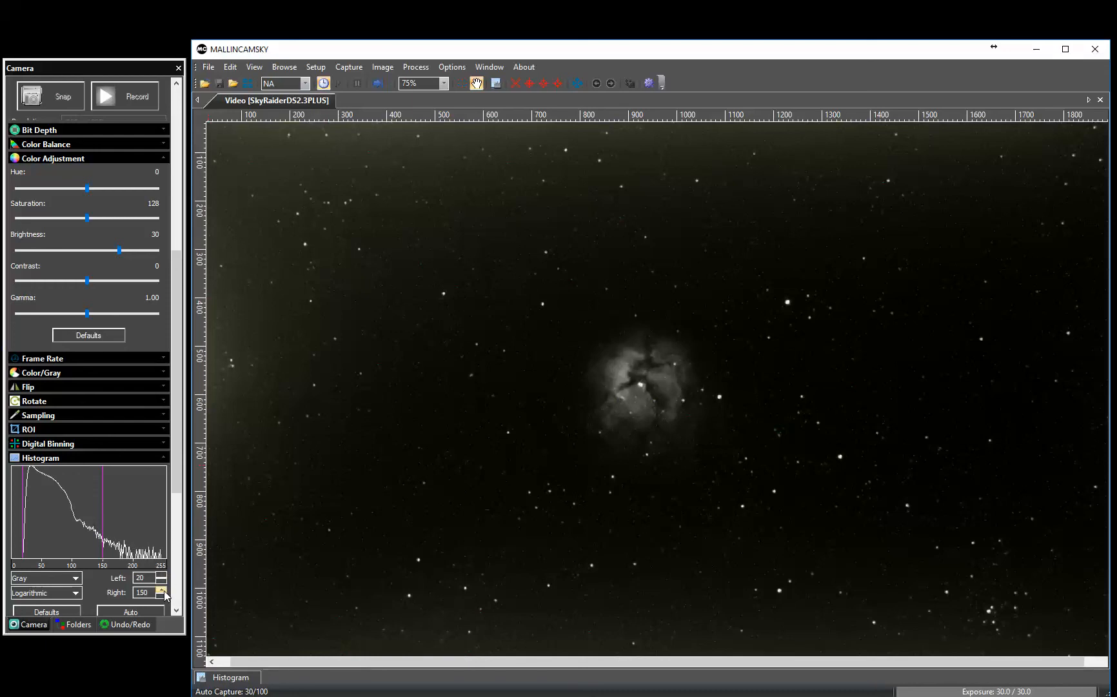
pyautogui.click(161, 589)
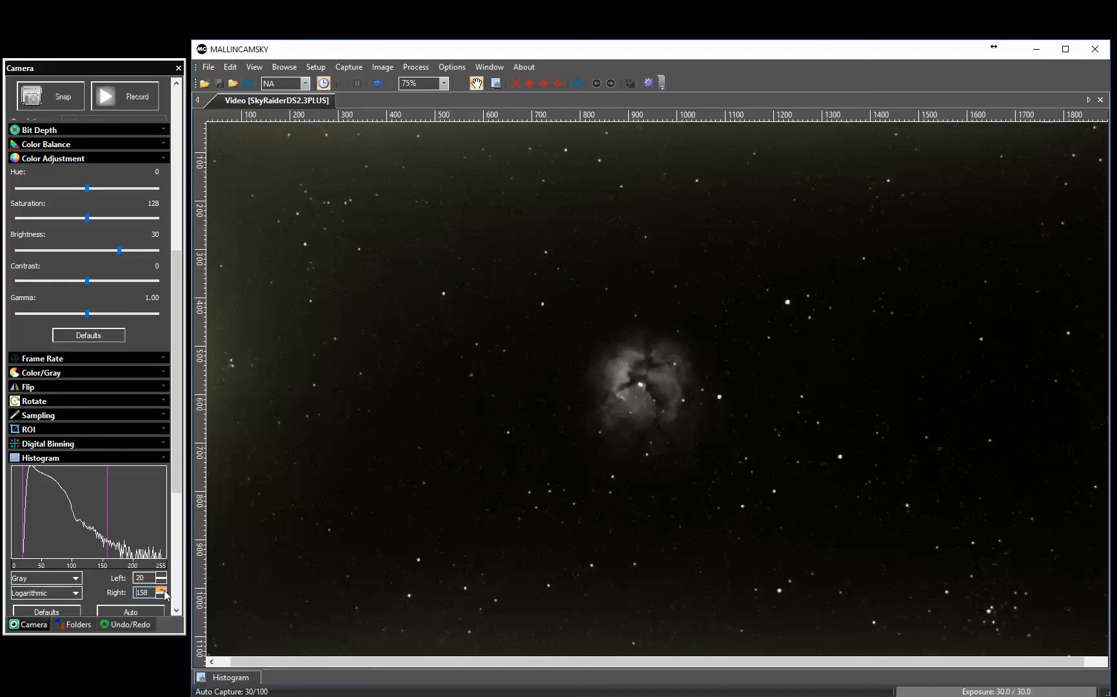
pyautogui.click(163, 589)
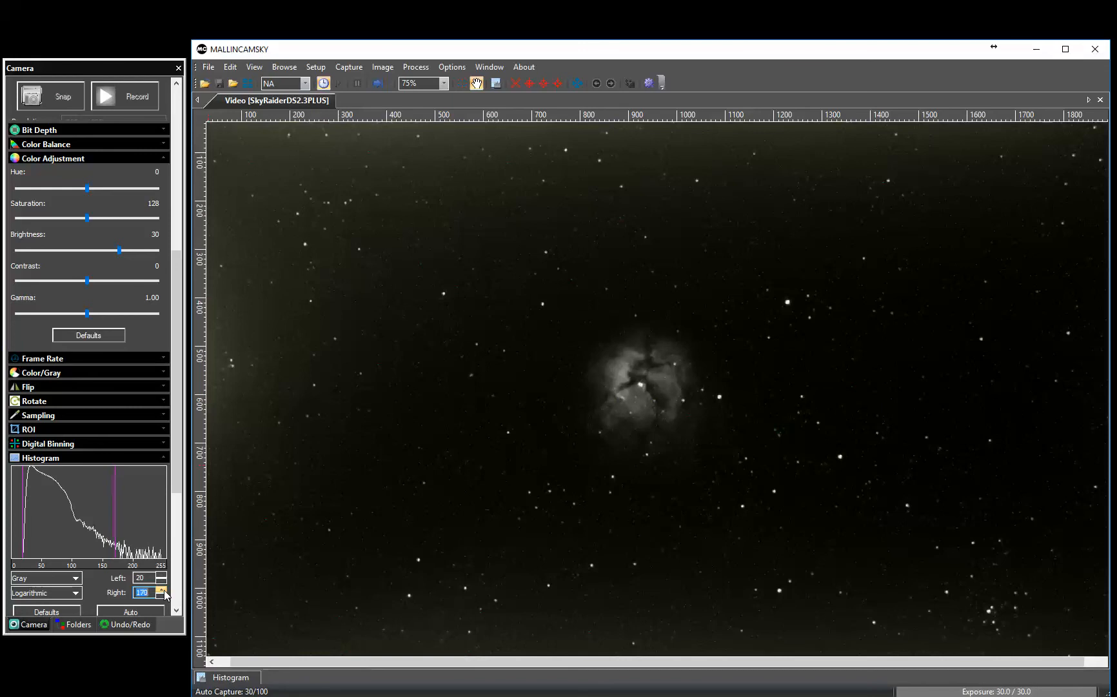
pyautogui.click(164, 589)
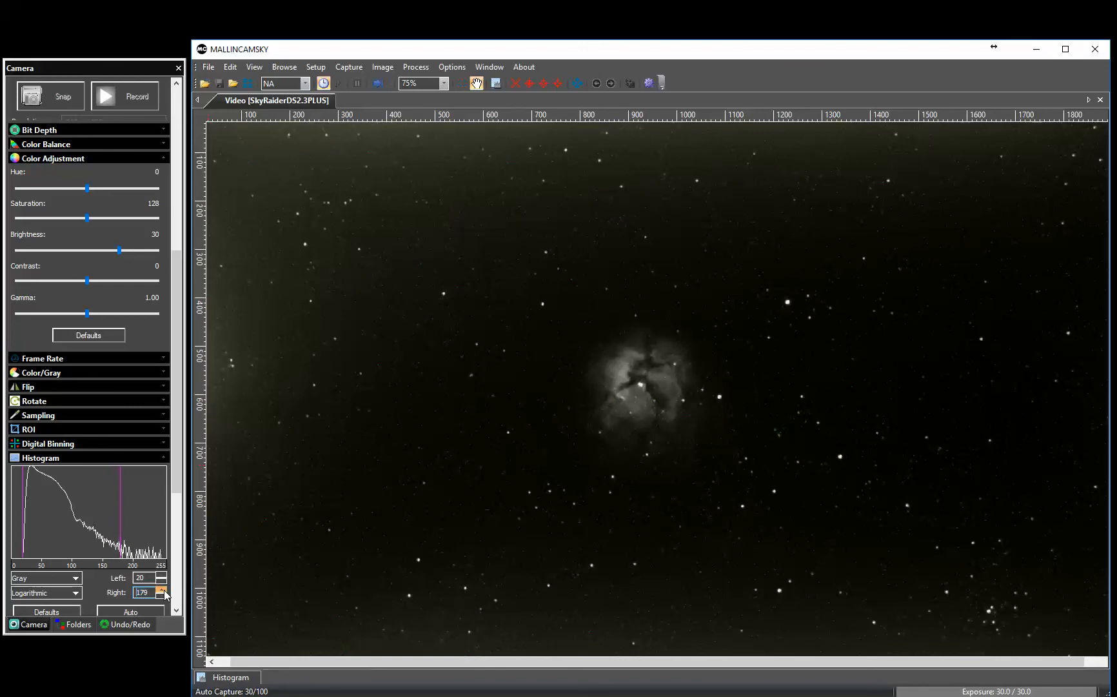
pyautogui.click(162, 589)
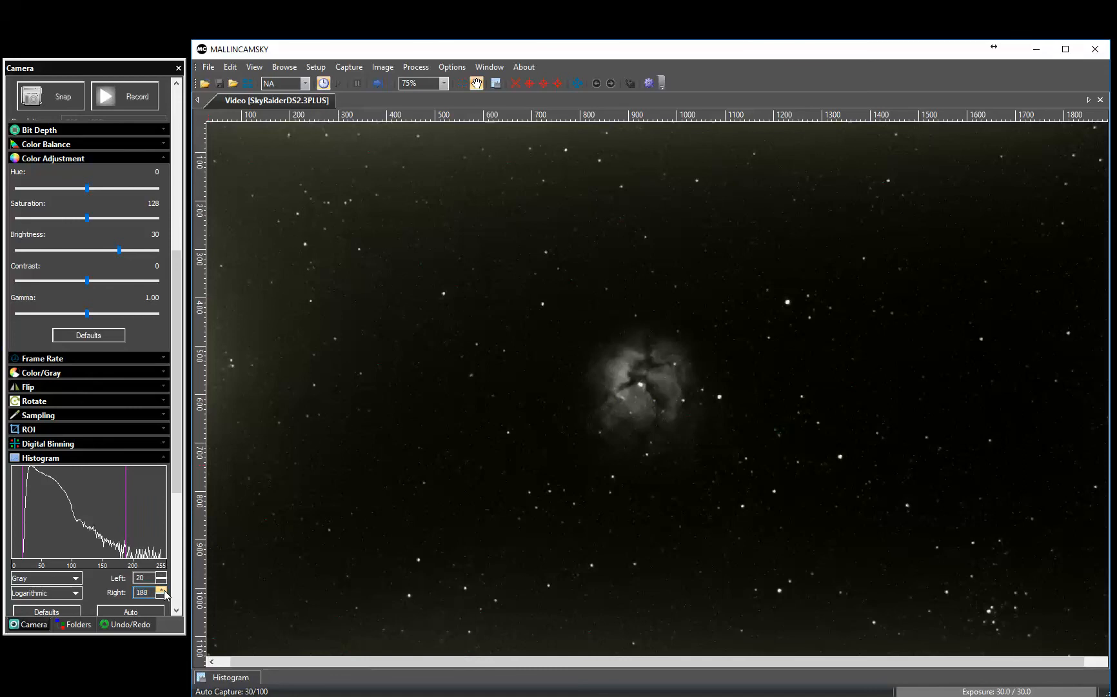
pyautogui.click(161, 588)
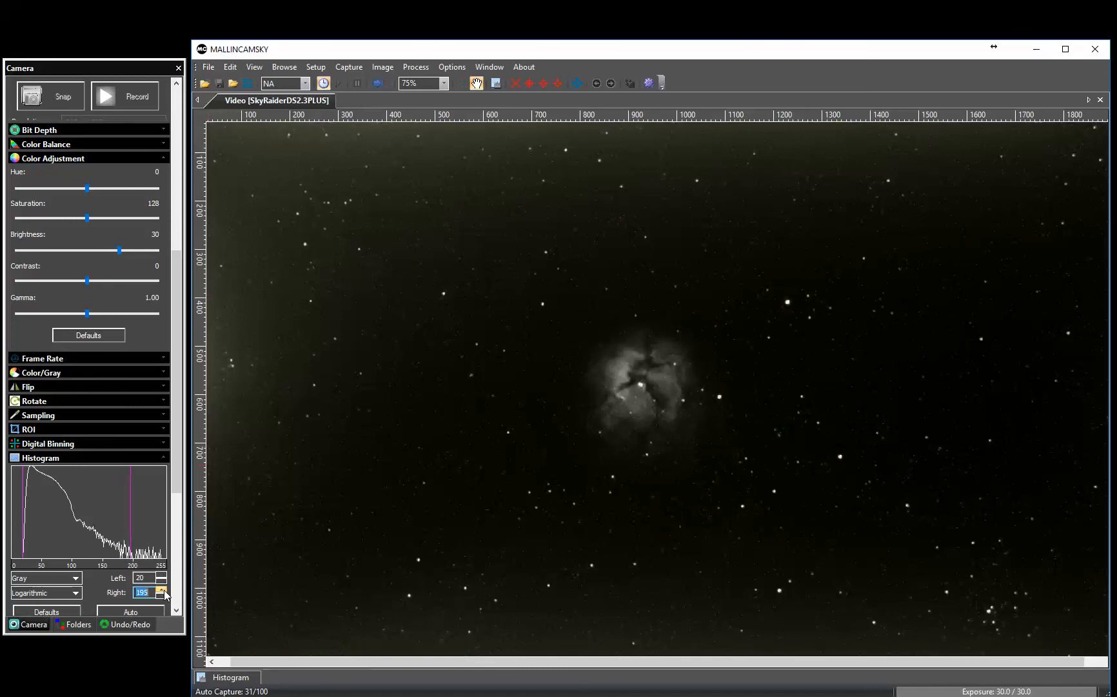
pyautogui.click(162, 588)
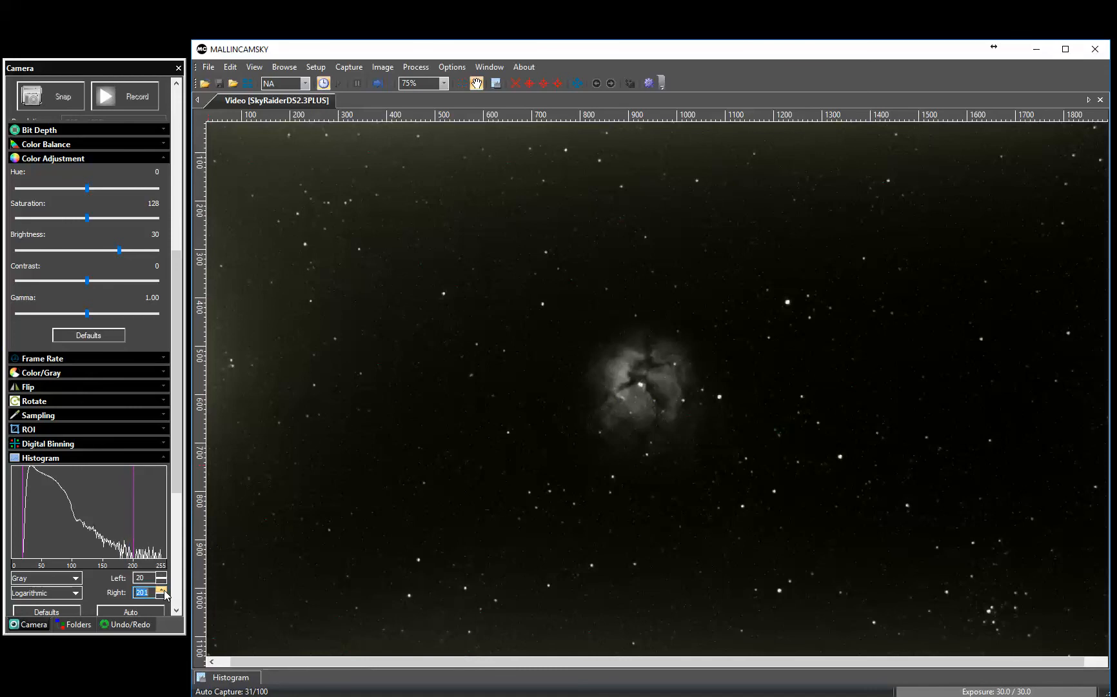
pyautogui.click(162, 595)
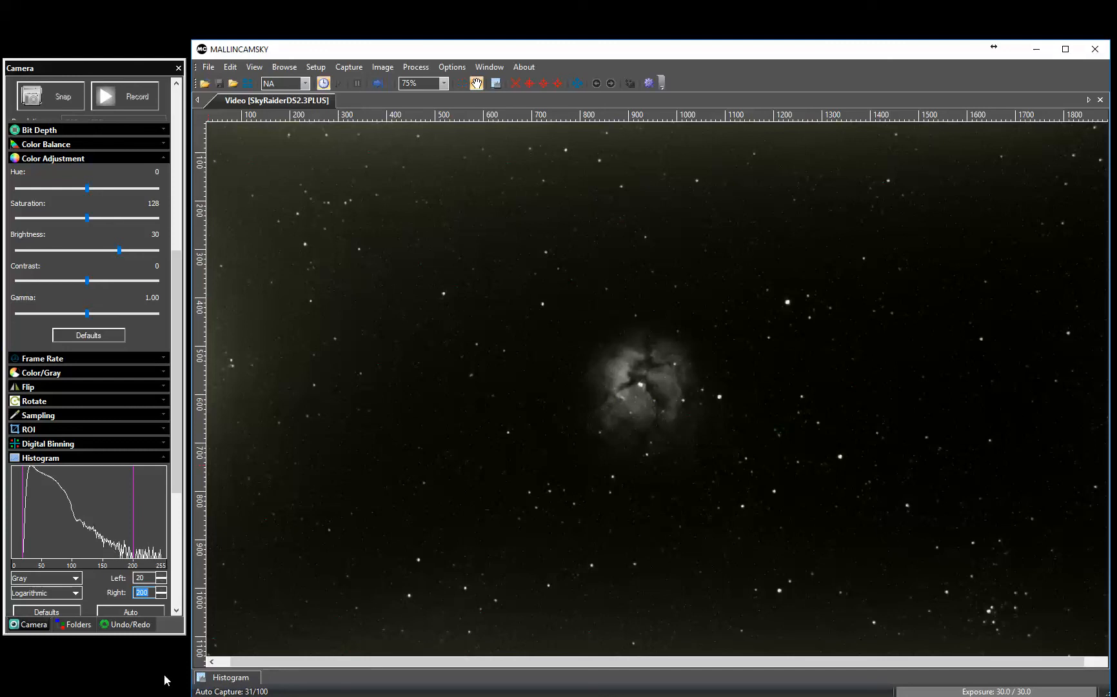
pyautogui.moveTo(177, 477)
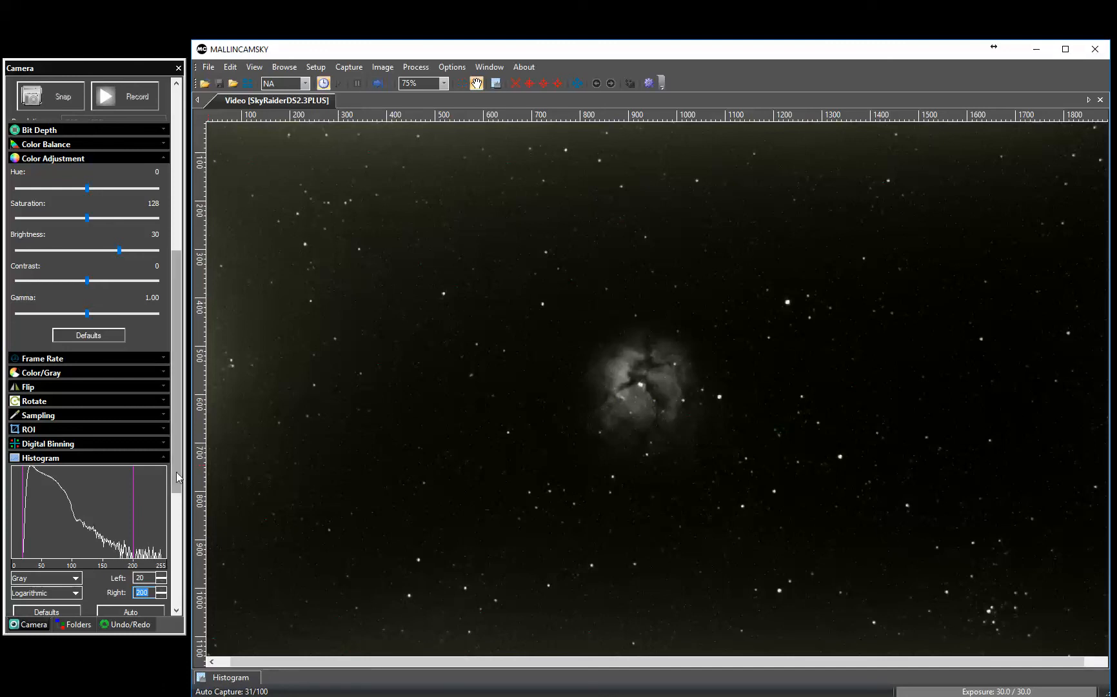
# Scroll the Camera panel down to the Live Stack options
pyautogui.scroll(-3)
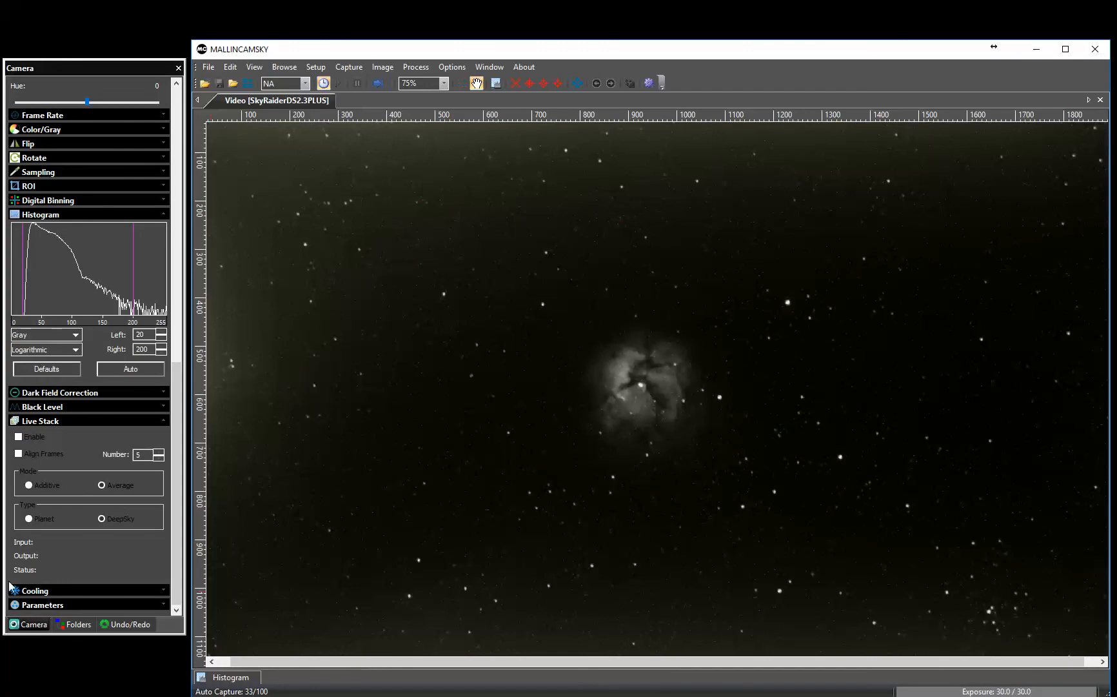
pyautogui.moveTo(182, 547)
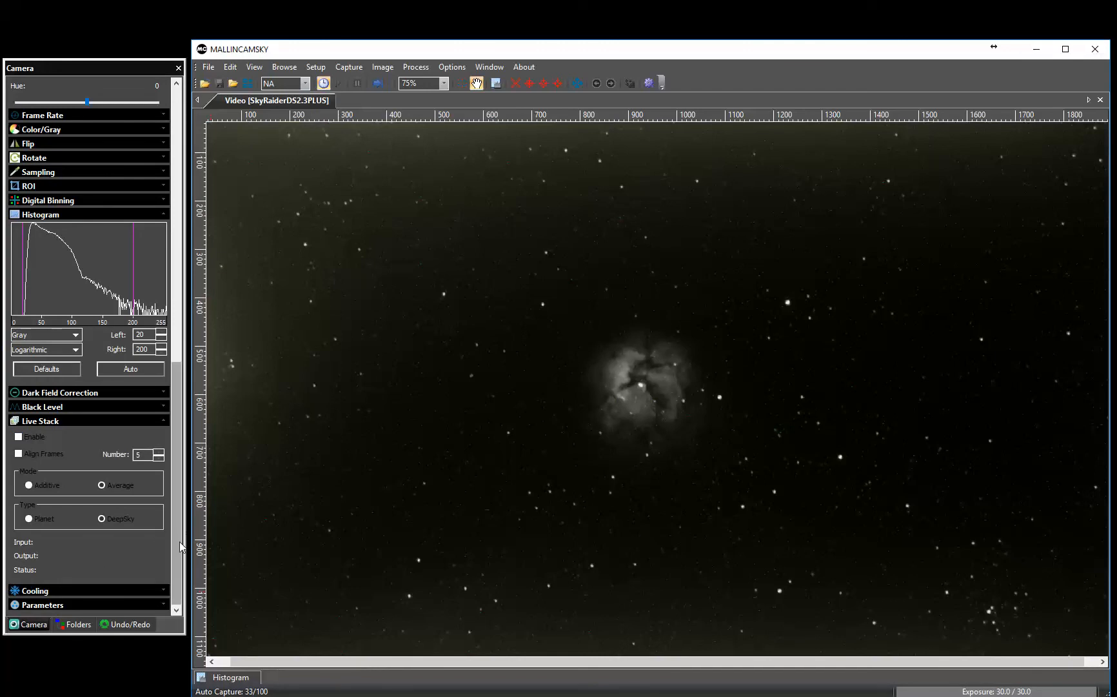